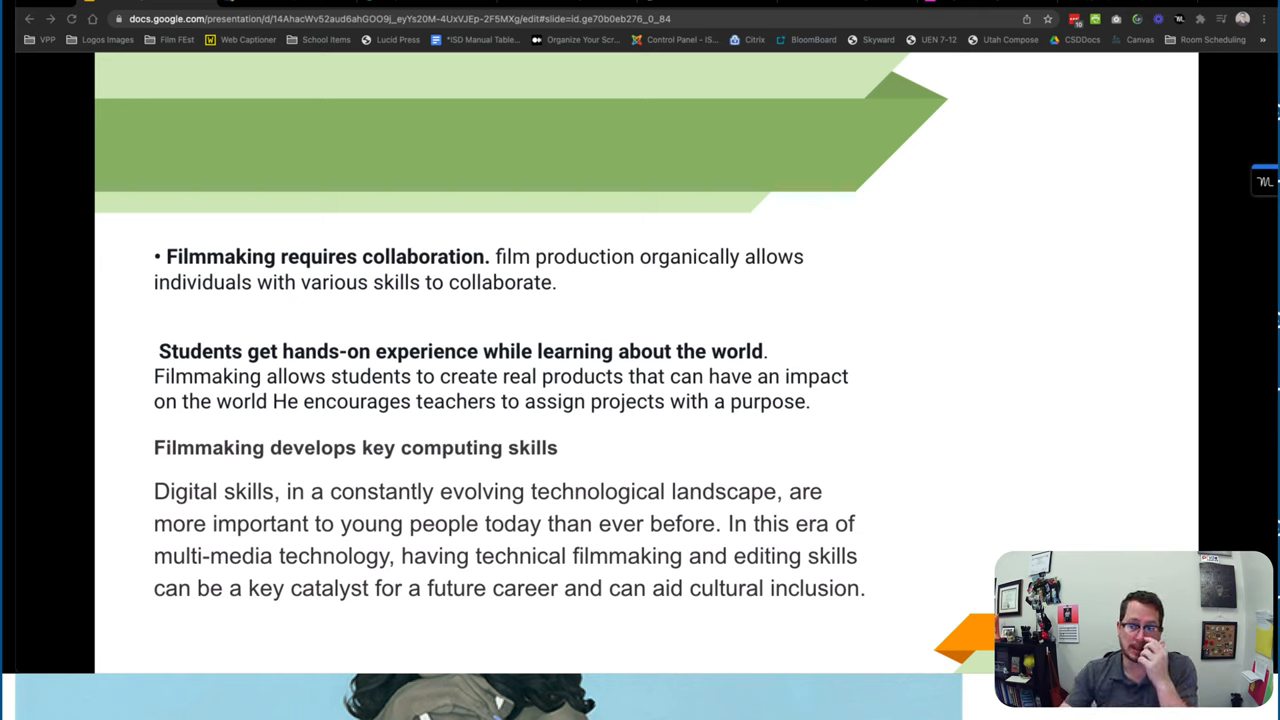
mouse_move(288, 480)
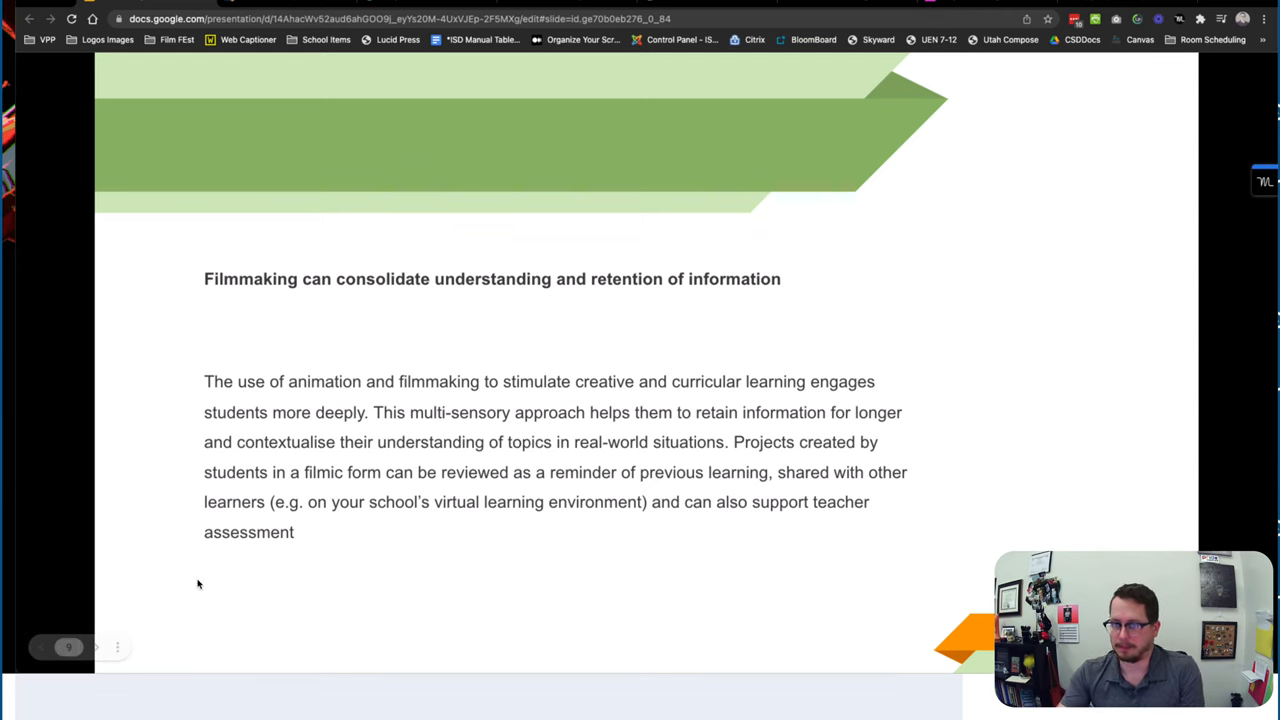
Scroll down through the filmmaking benefits slides before moving to the district product library
scroll("down", 3)
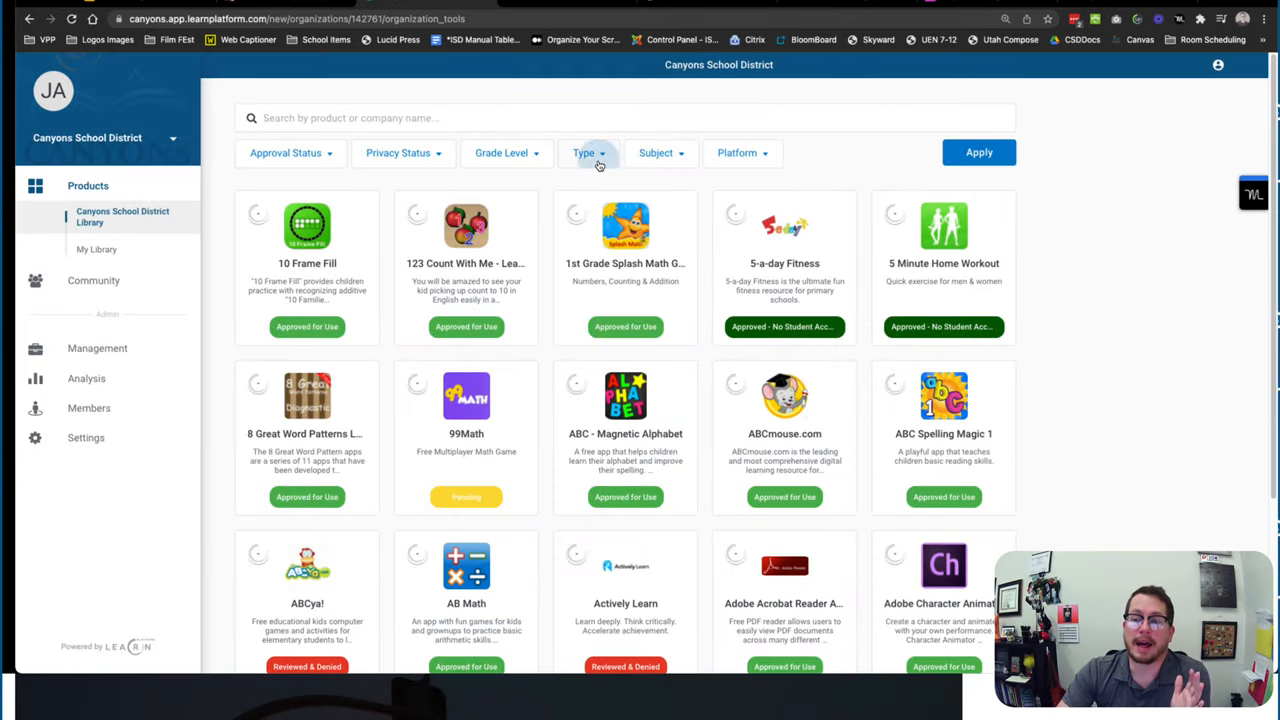
left_click(584, 152)
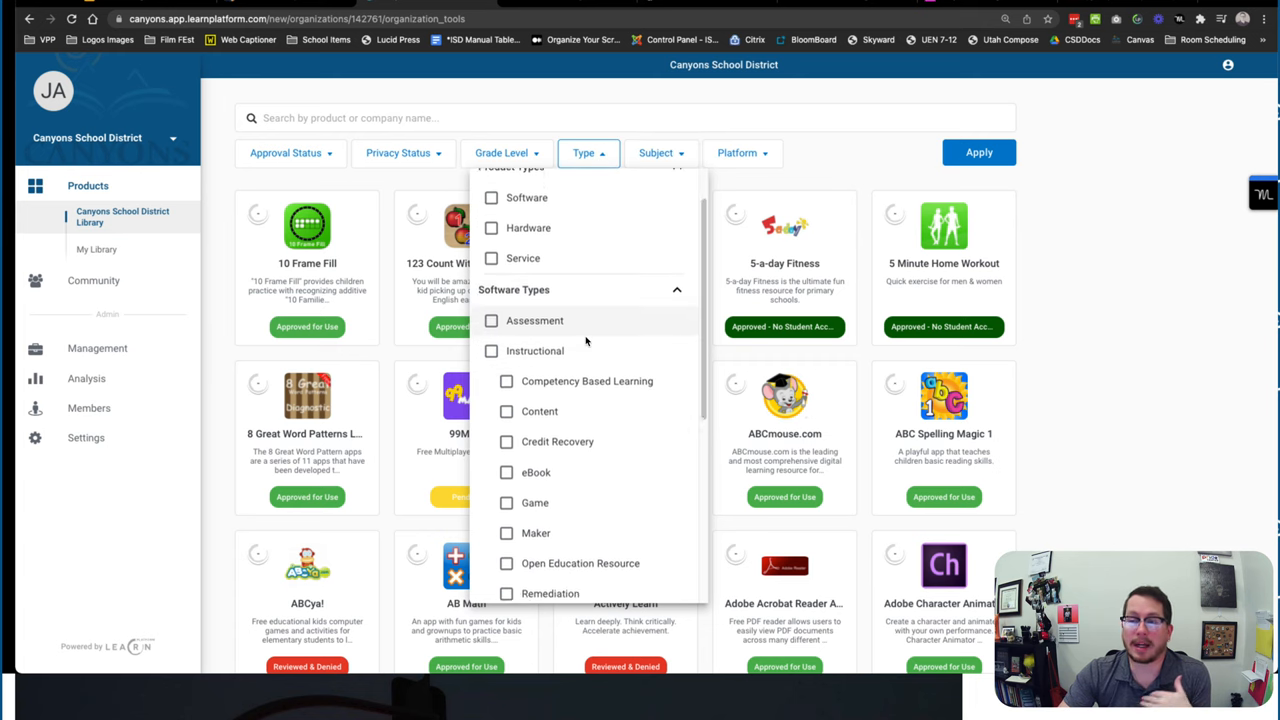
scroll("down", 3)
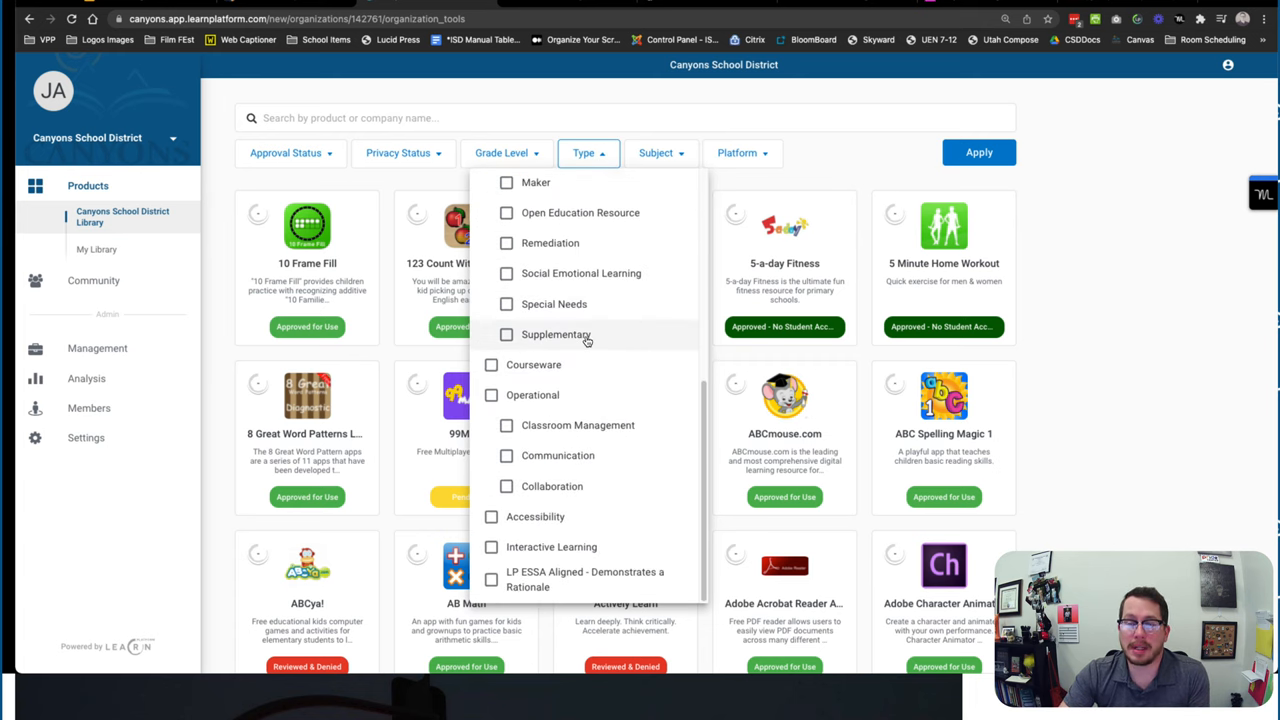
left_click(588, 152)
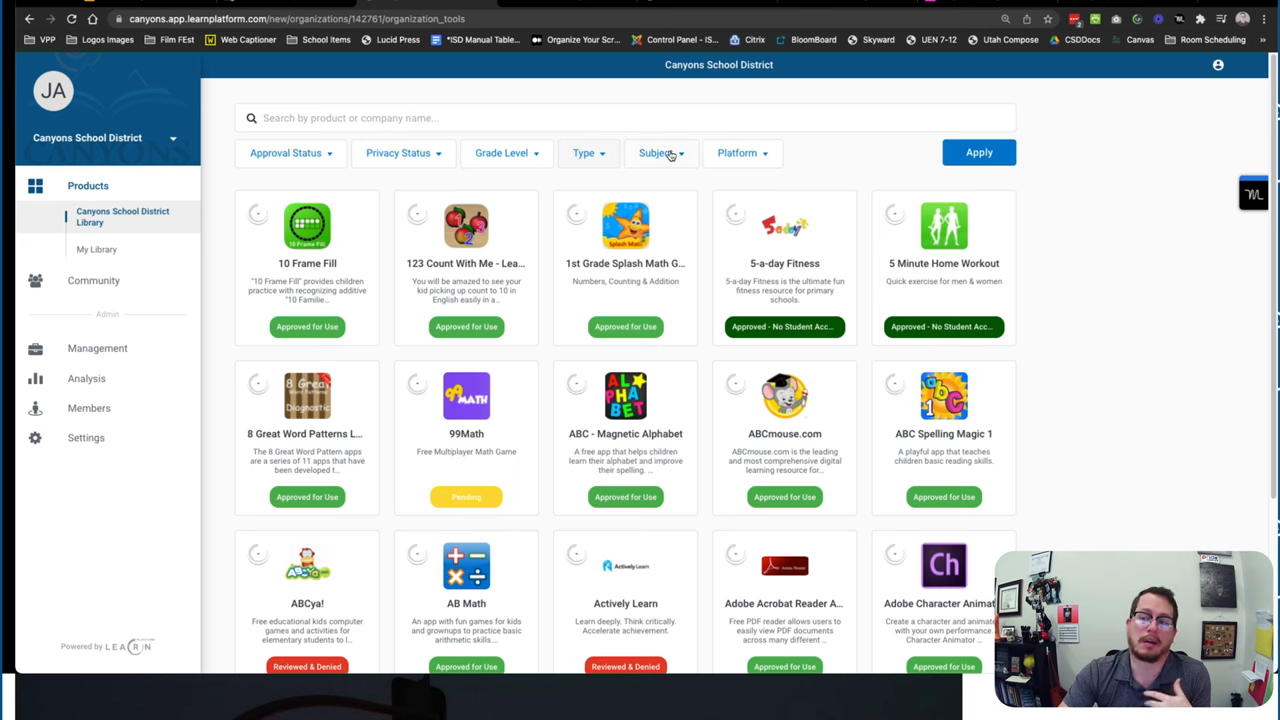
left_click(656, 152)
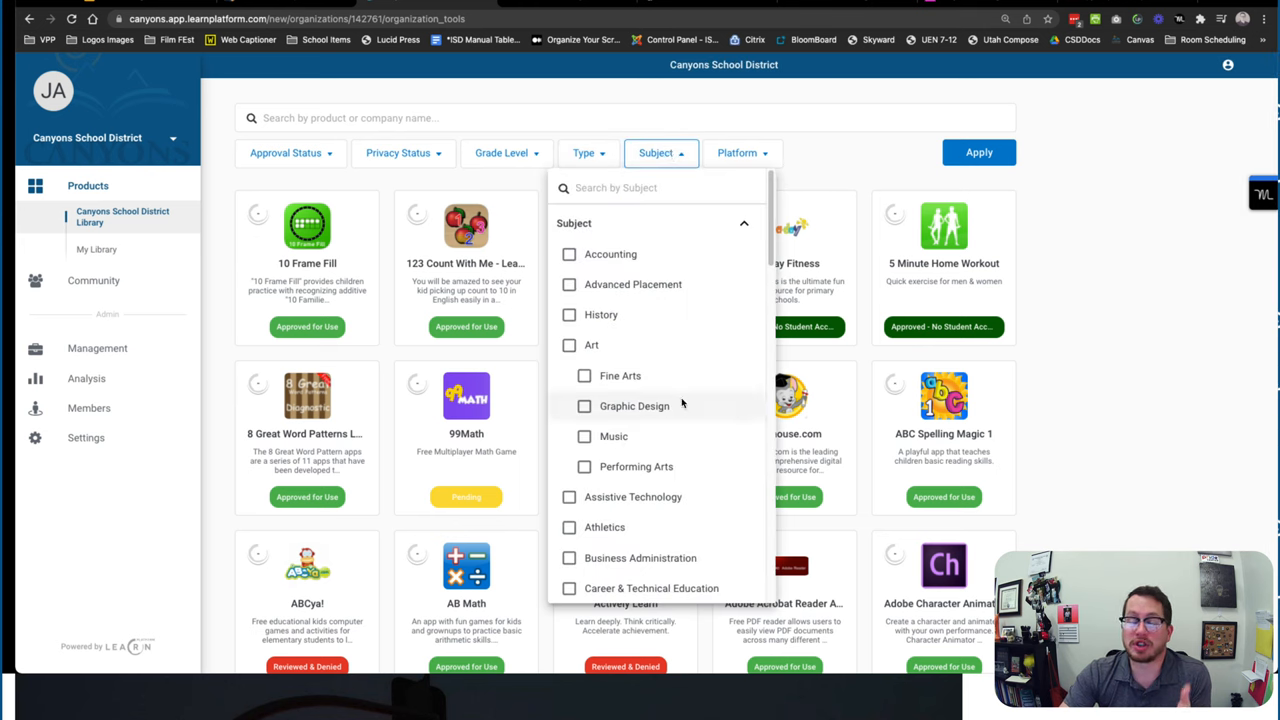
scroll("down", 3)
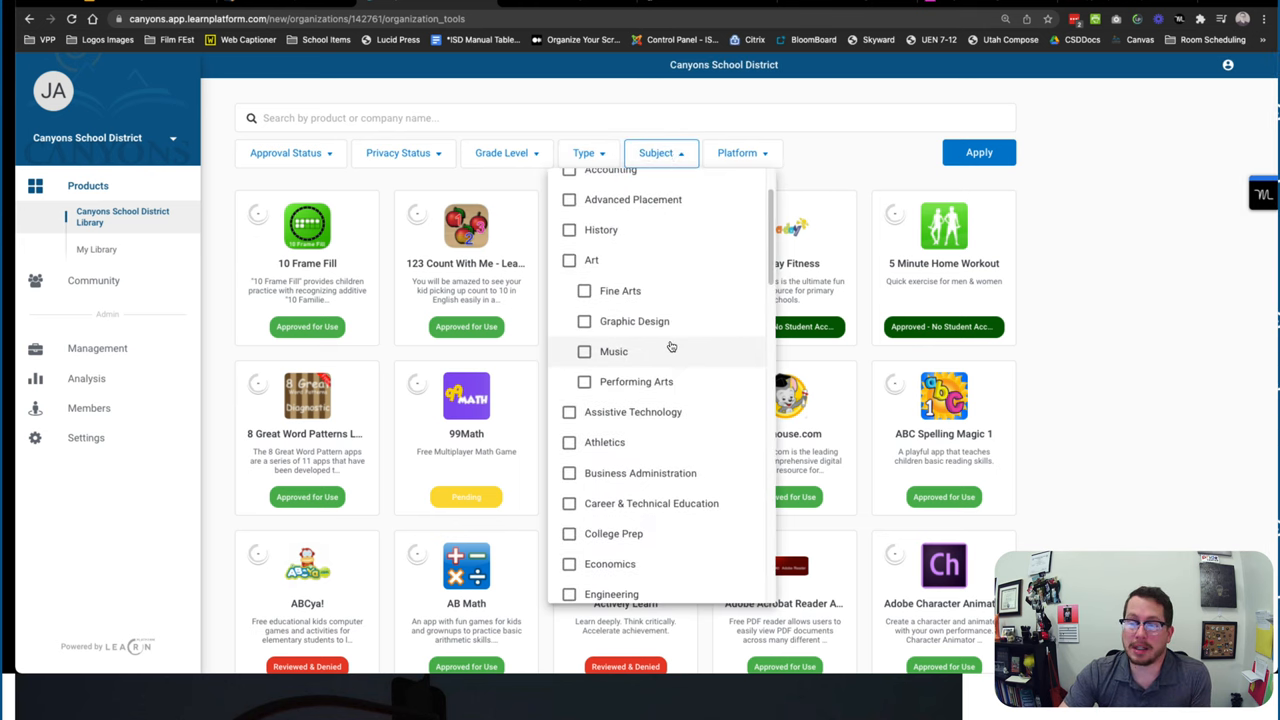
scroll("down", 3)
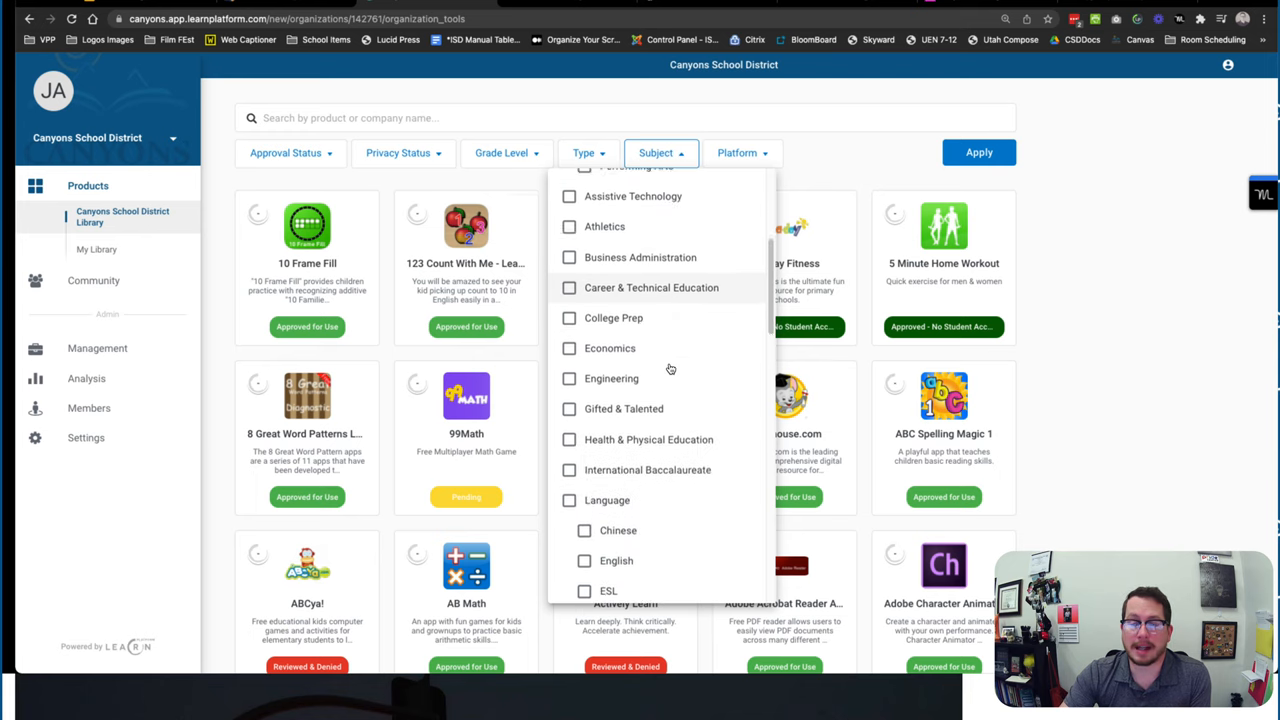
scroll("down", 3)
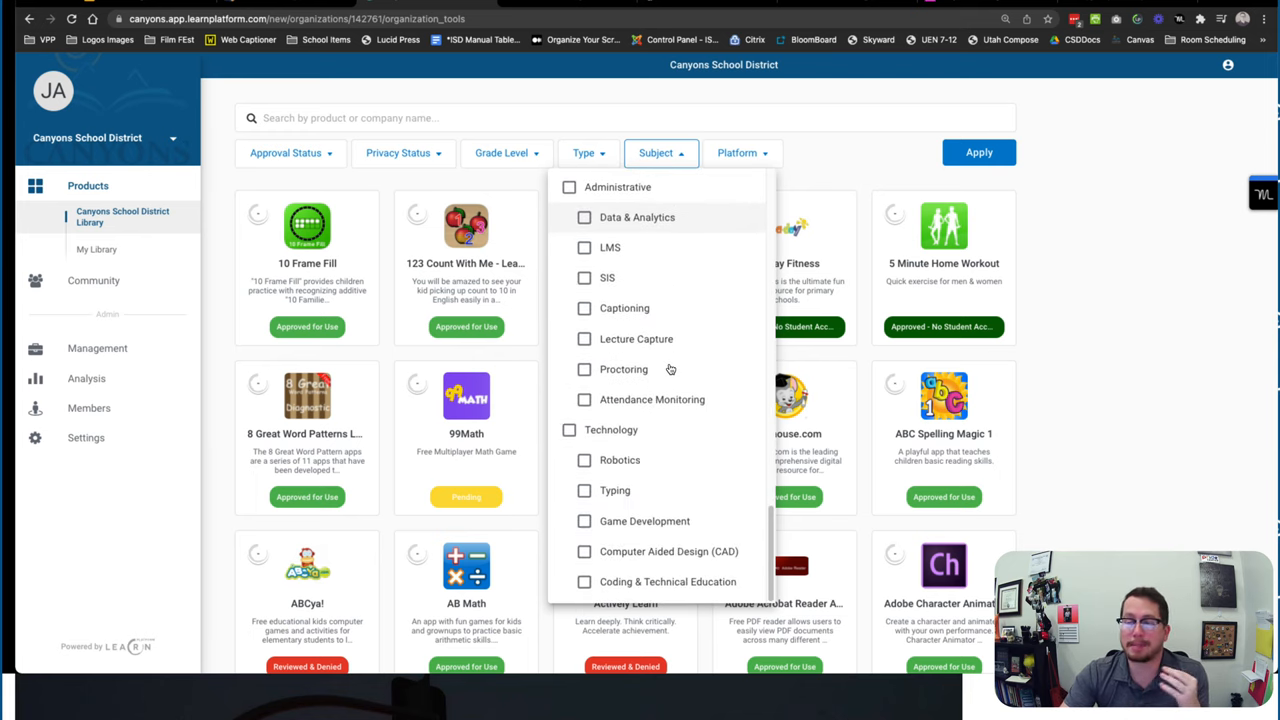
mouse_move(558, 536)
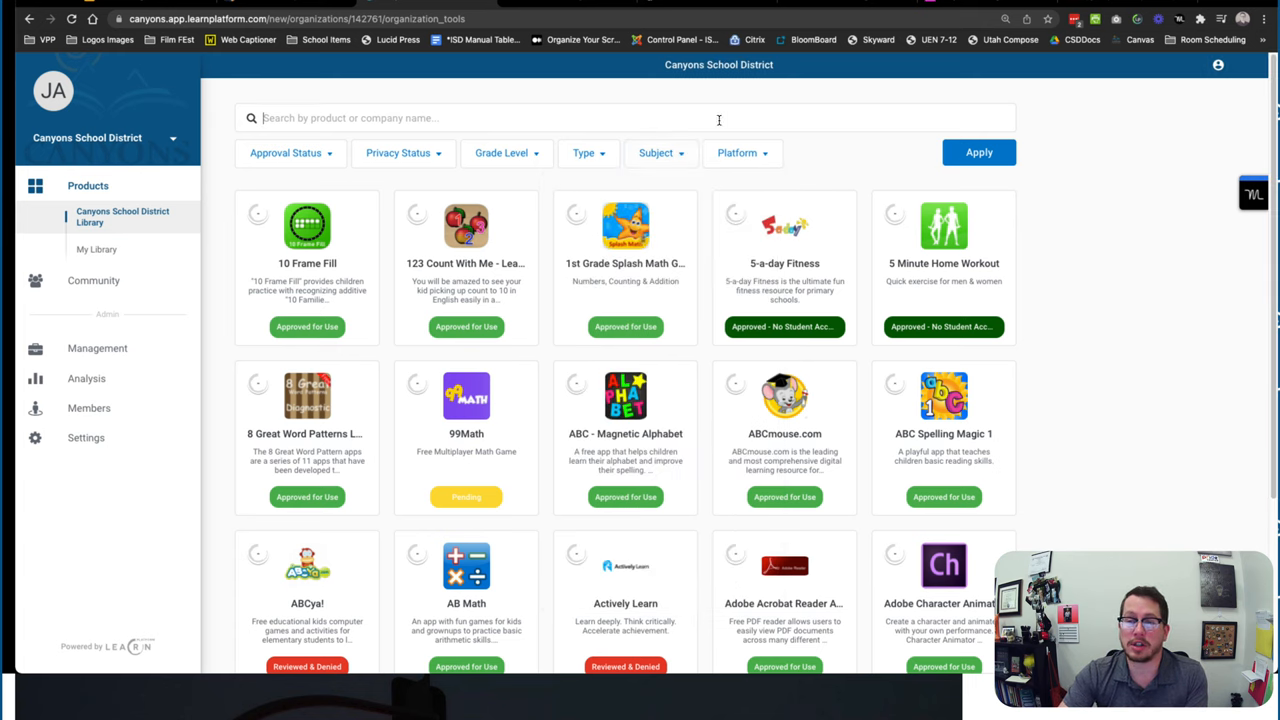
Search the district library for 'video' tools, then for 'editing', including matches from the wider community library
type("video")
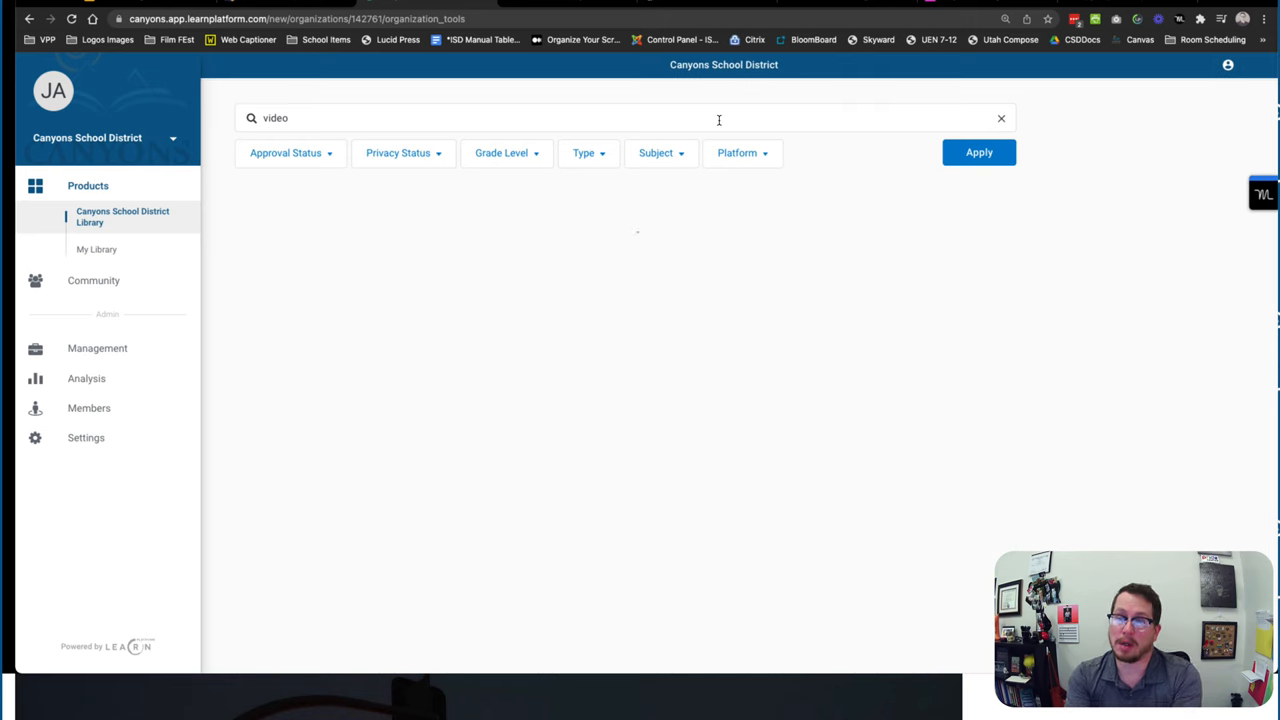
left_click(978, 152)
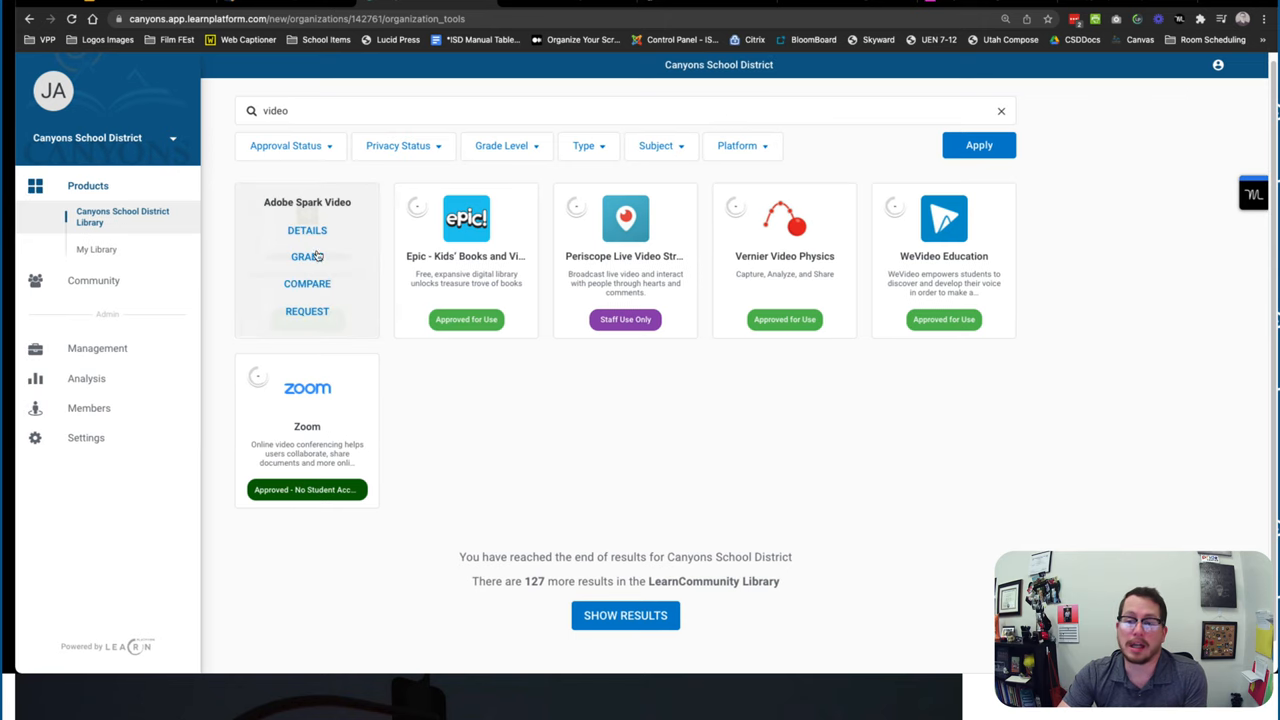
mouse_move(472, 468)
type("editing")
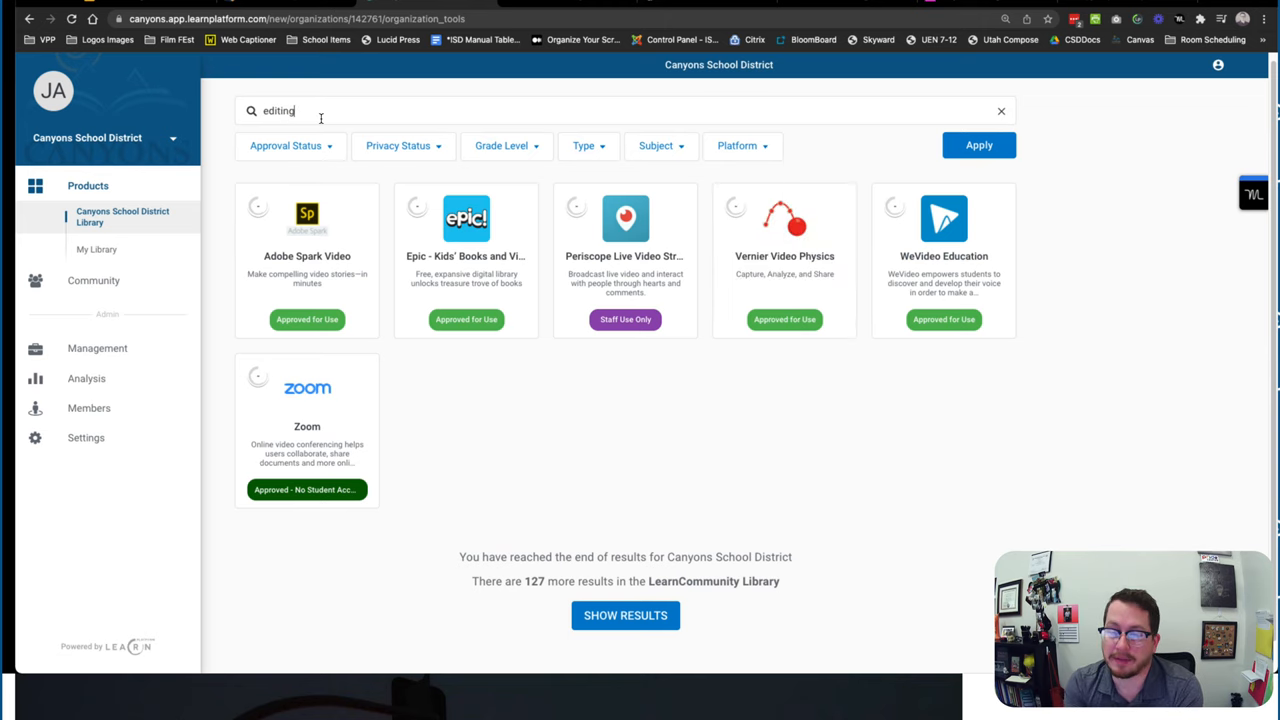
left_click(978, 144)
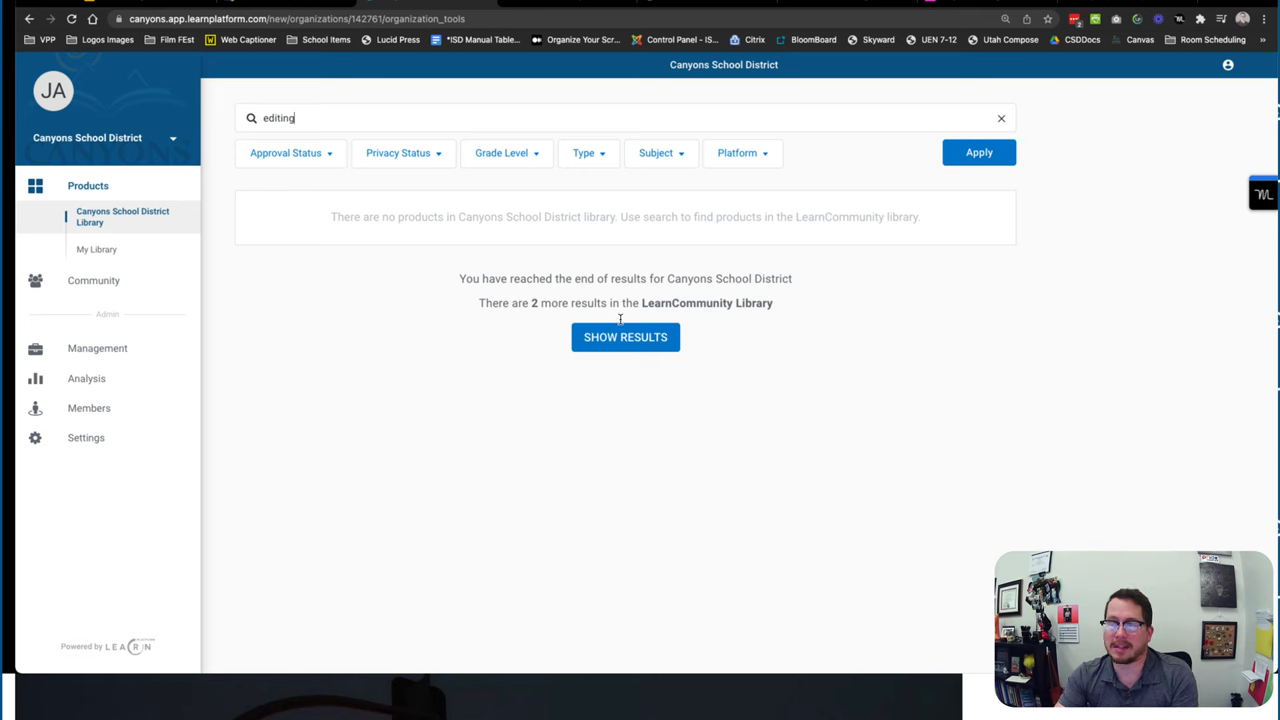
left_click(624, 336)
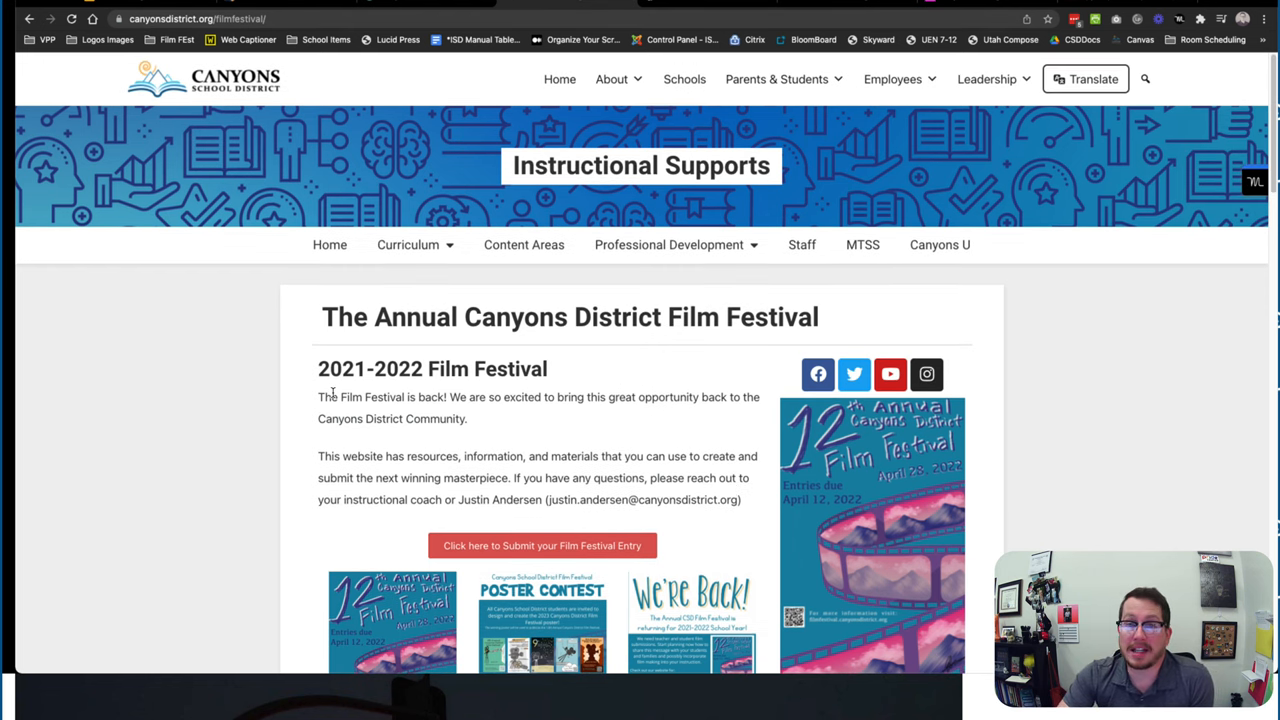
mouse_move(392, 316)
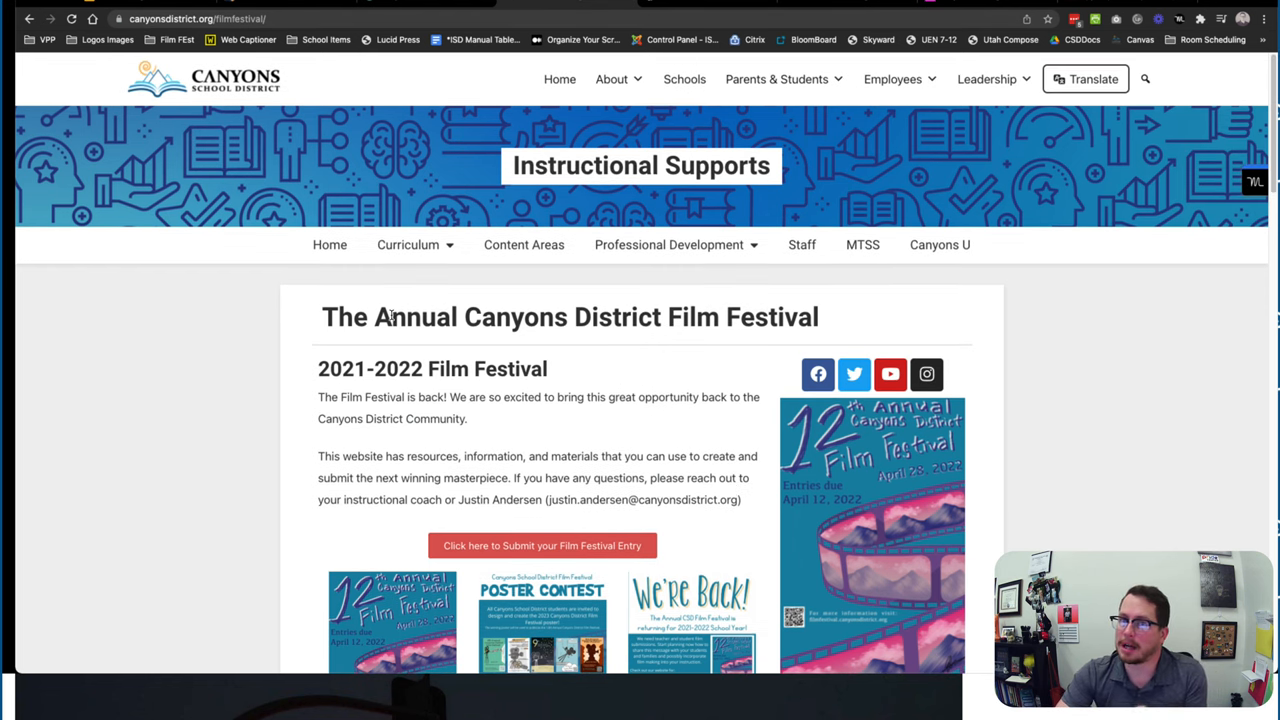
From the Film Festival page sidebar, open The Filmmaking Process page and scroll its illustrated poster
scroll("down", 3)
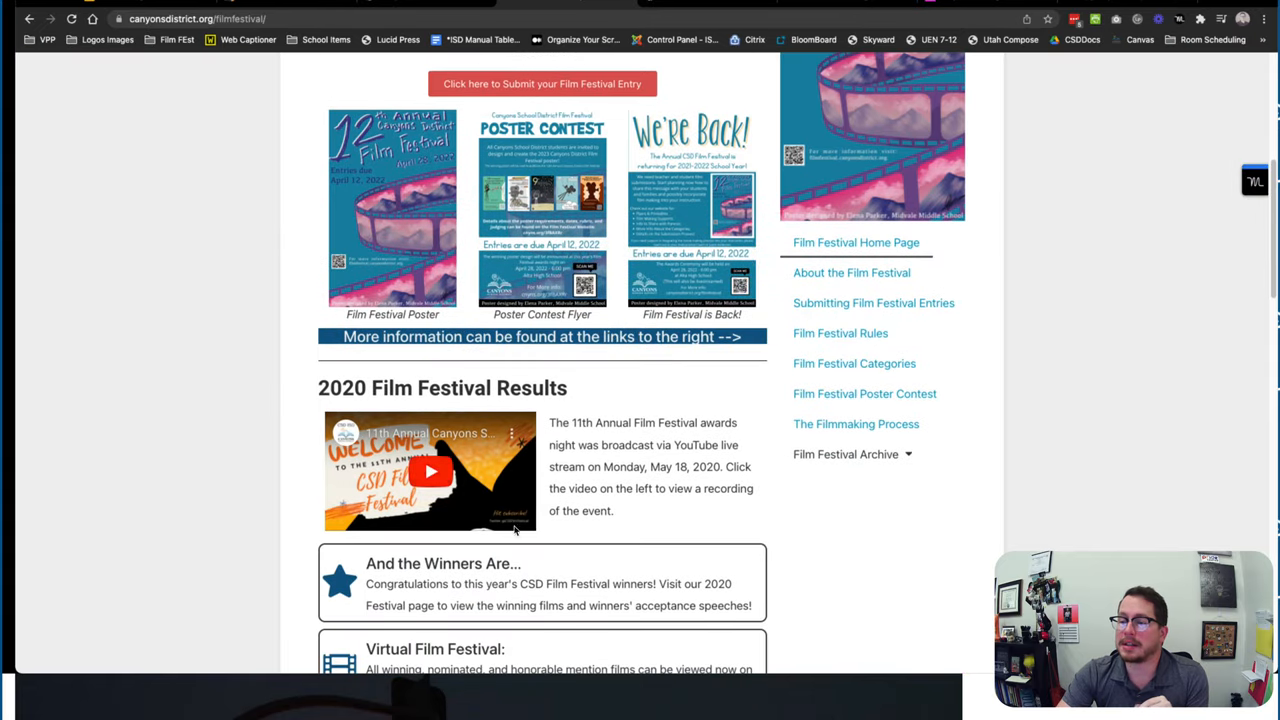
left_click(844, 454)
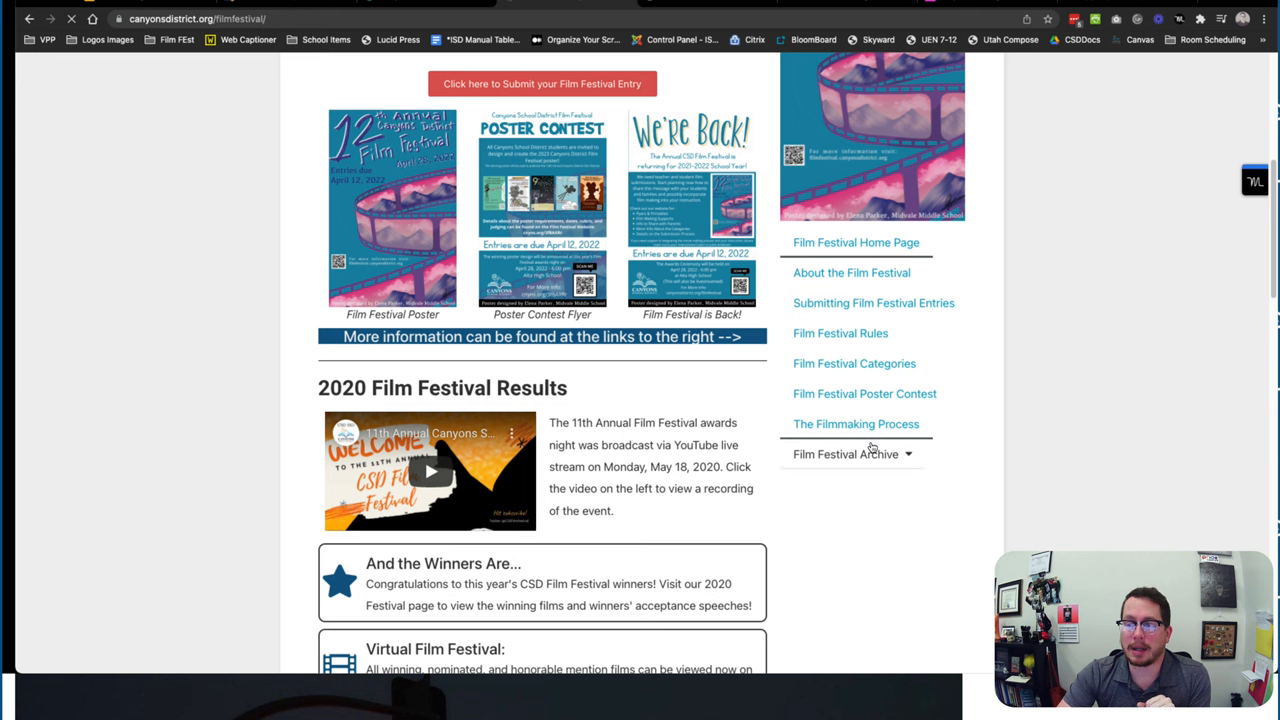
left_click(856, 424)
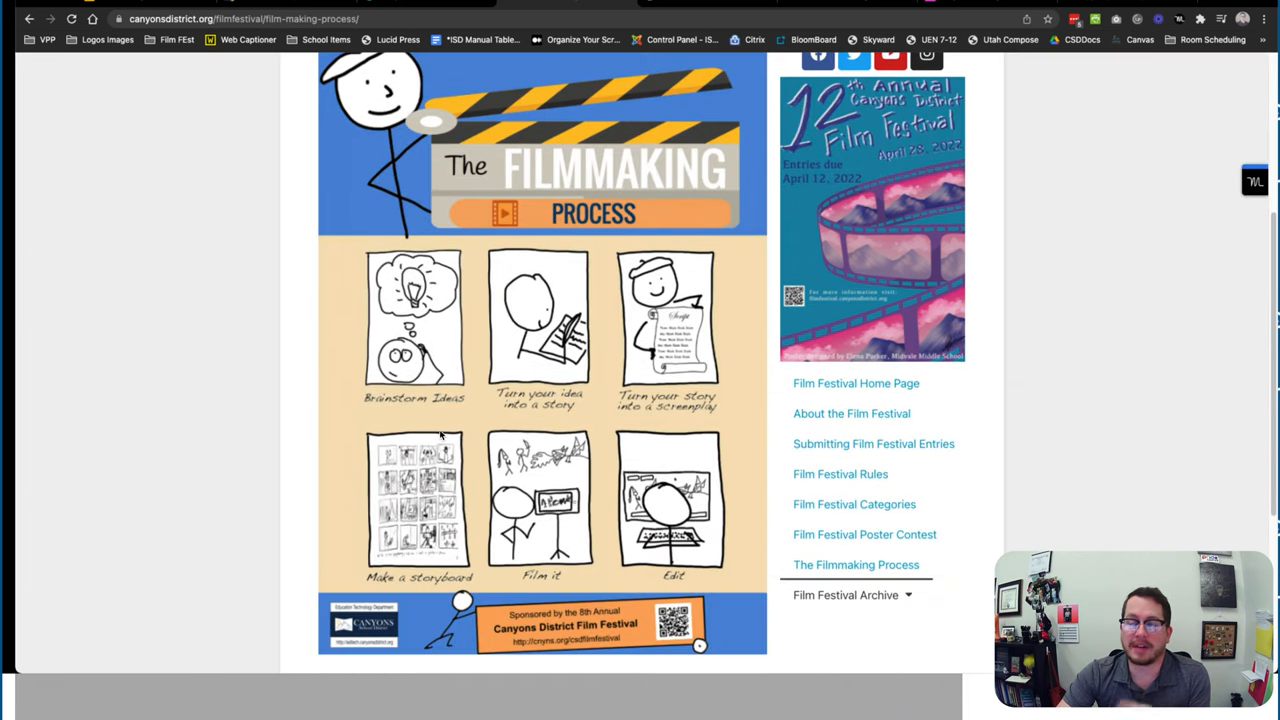
scroll("down", 3)
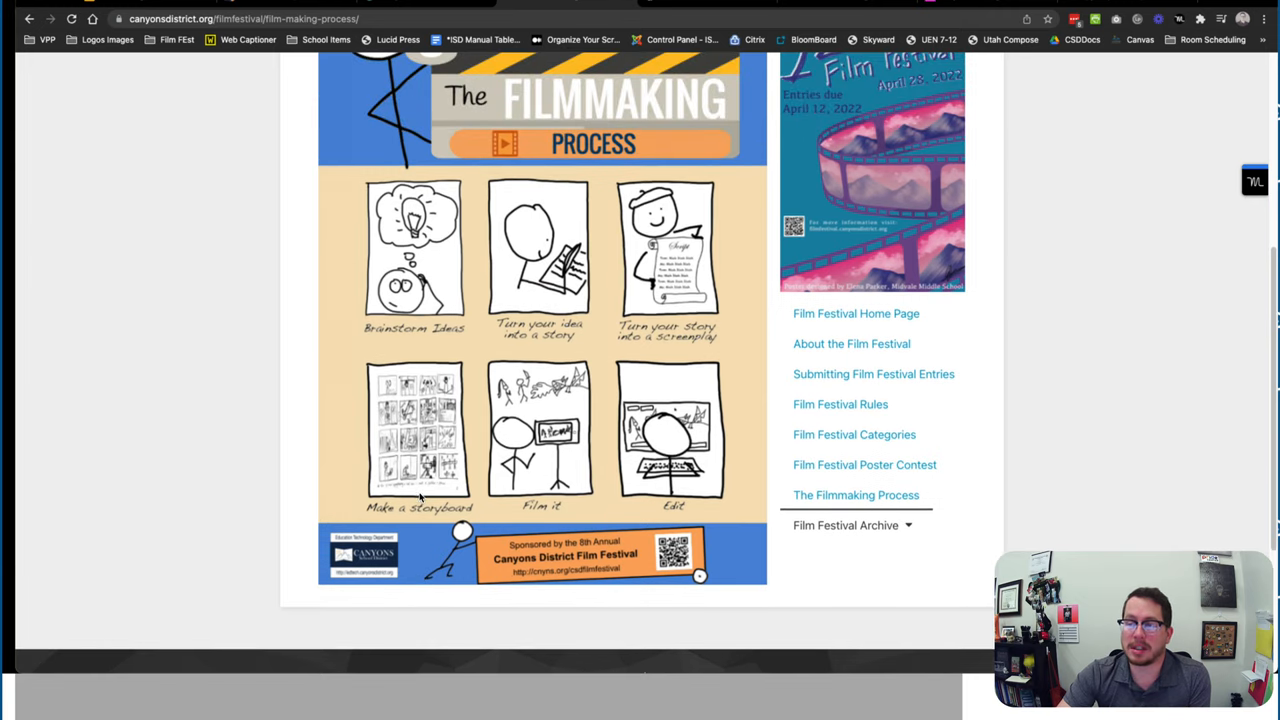
mouse_move(504, 130)
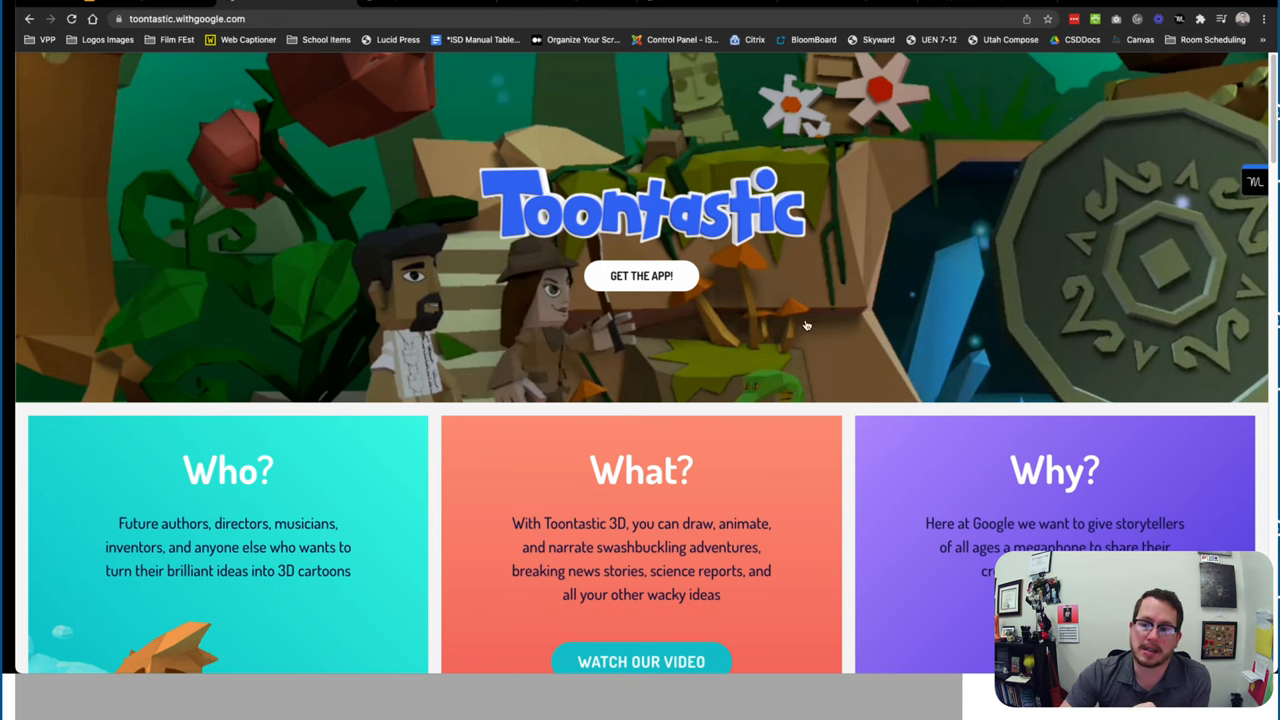
Scroll down the Toontastic site to its feature description section
scroll("down", 3)
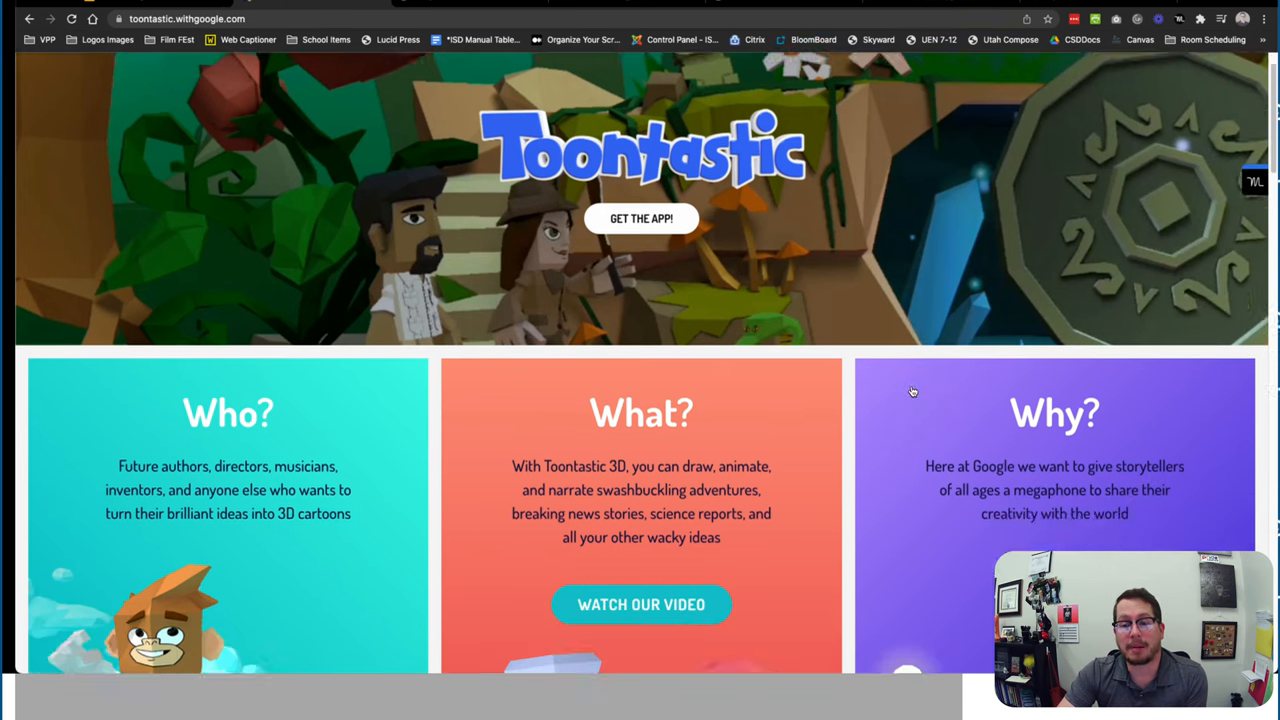
scroll("down", 3)
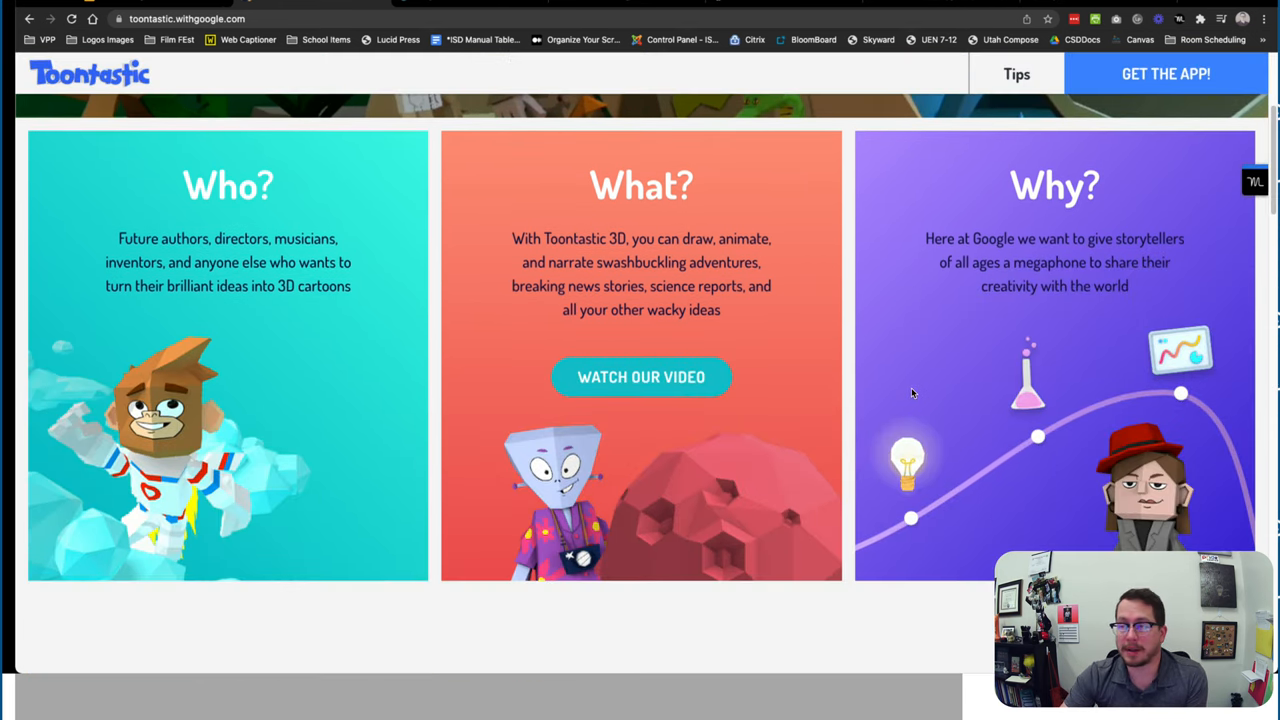
scroll("down", 3)
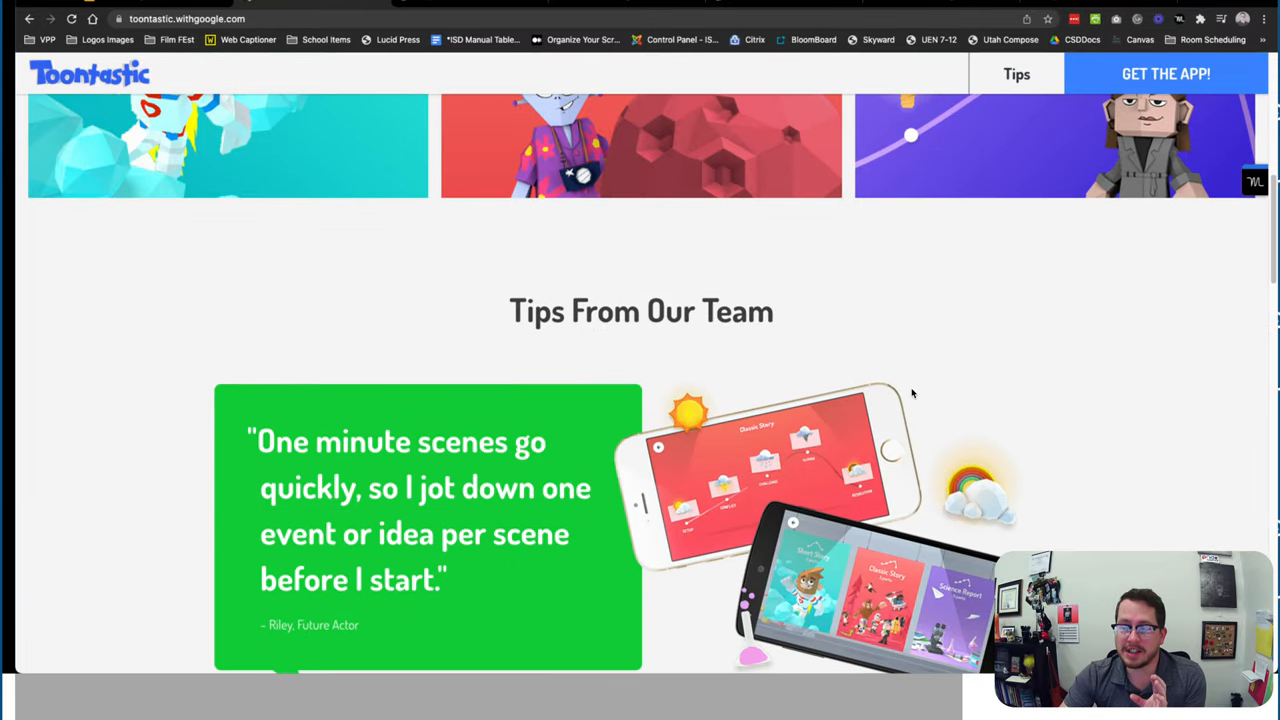
scroll("down", 3)
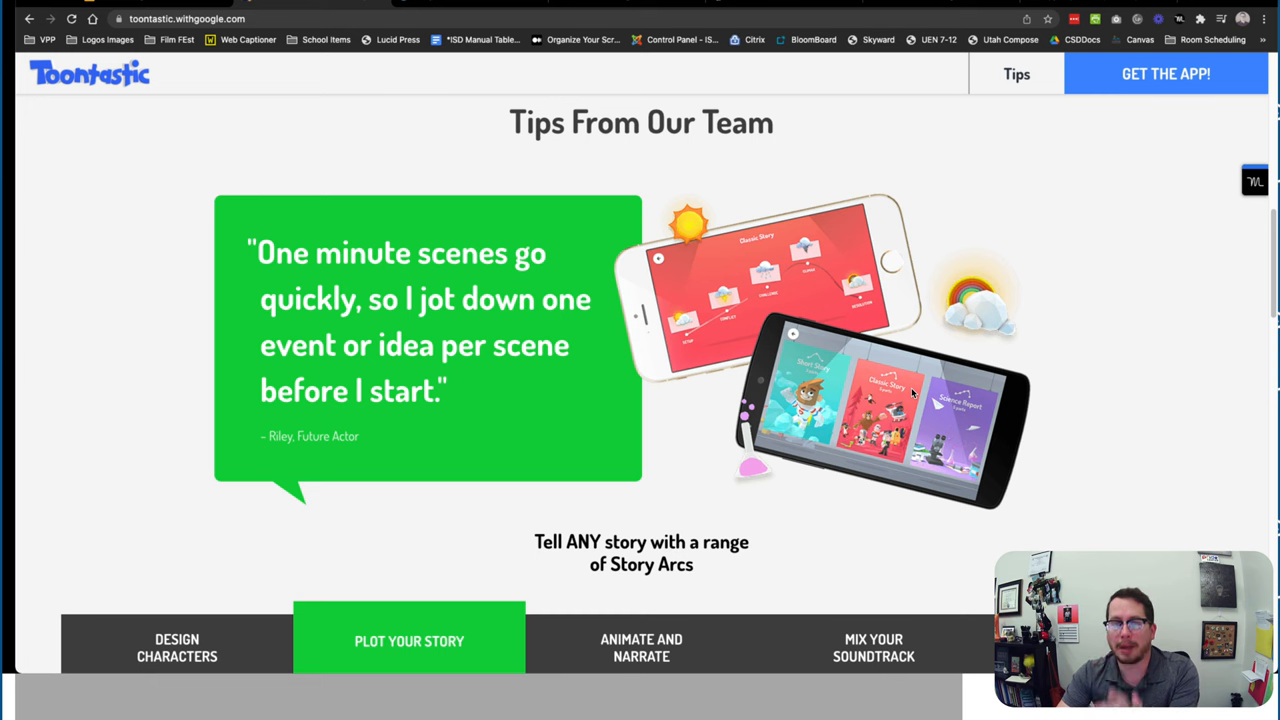
scroll("down", 3)
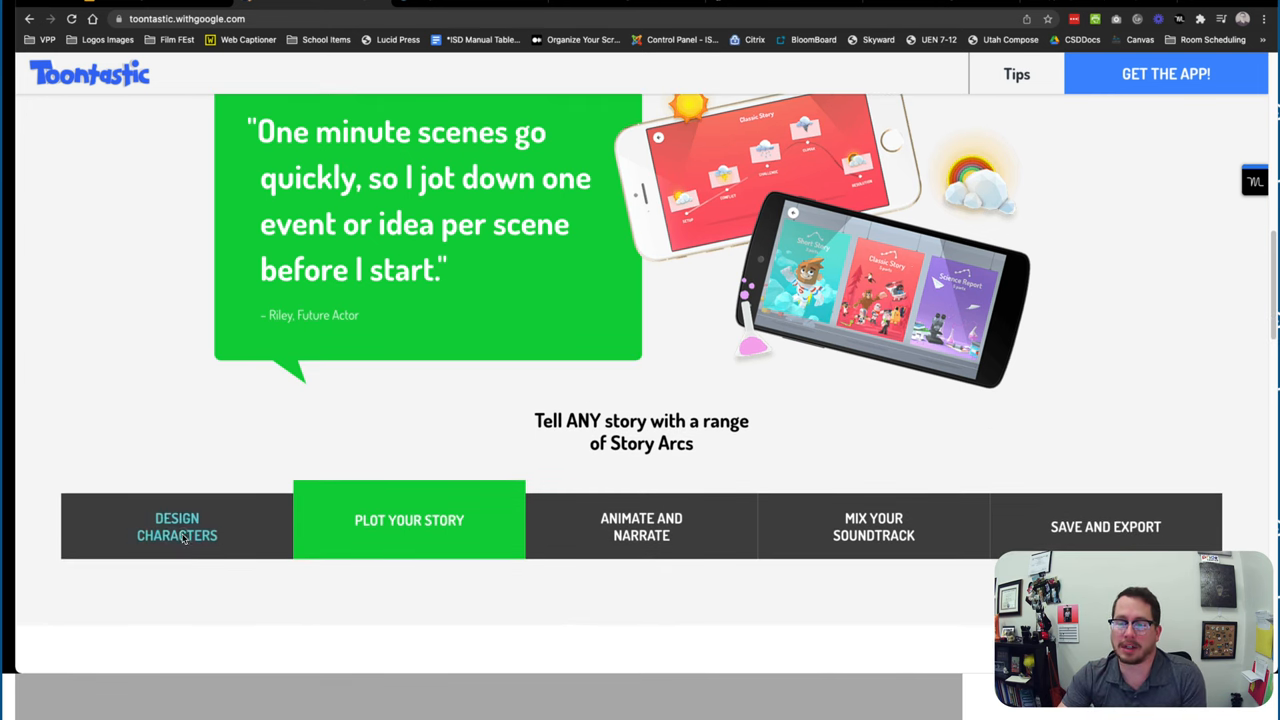
View the Design Characters, Plot Your Story, Animate and Narrate, and Save and Export features, then reach Tech Check
left_click(176, 526)
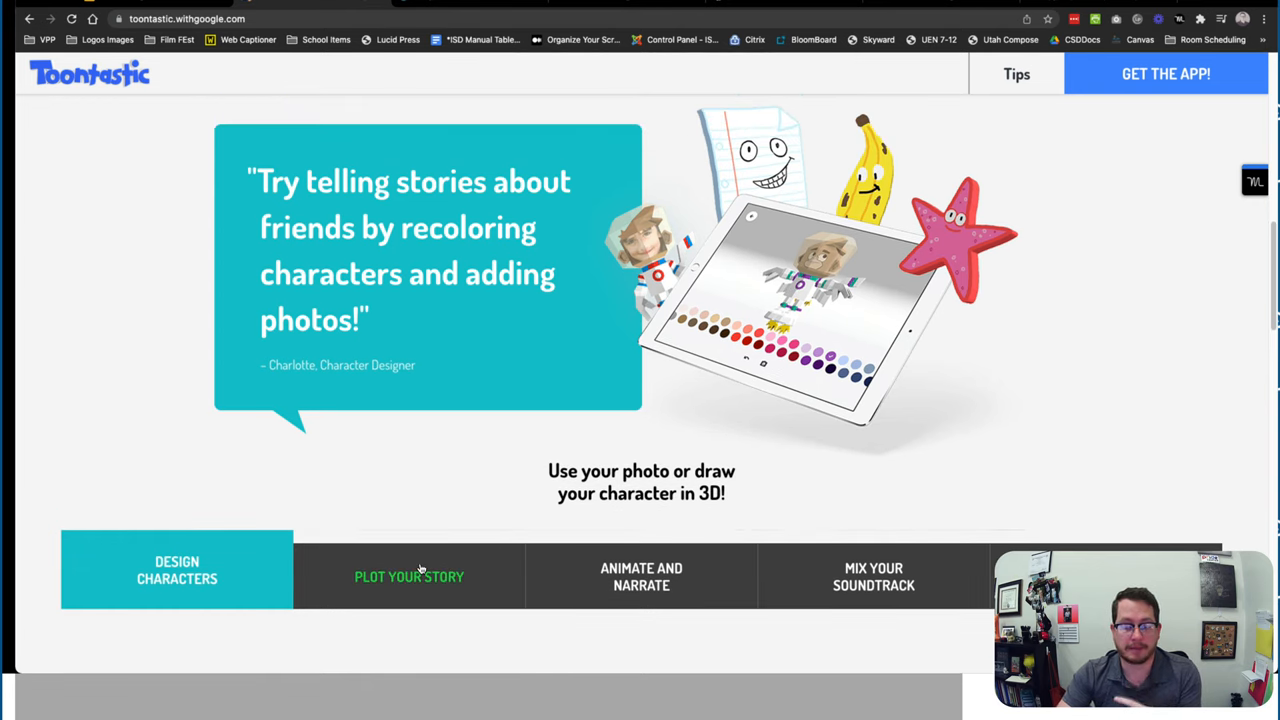
left_click(408, 576)
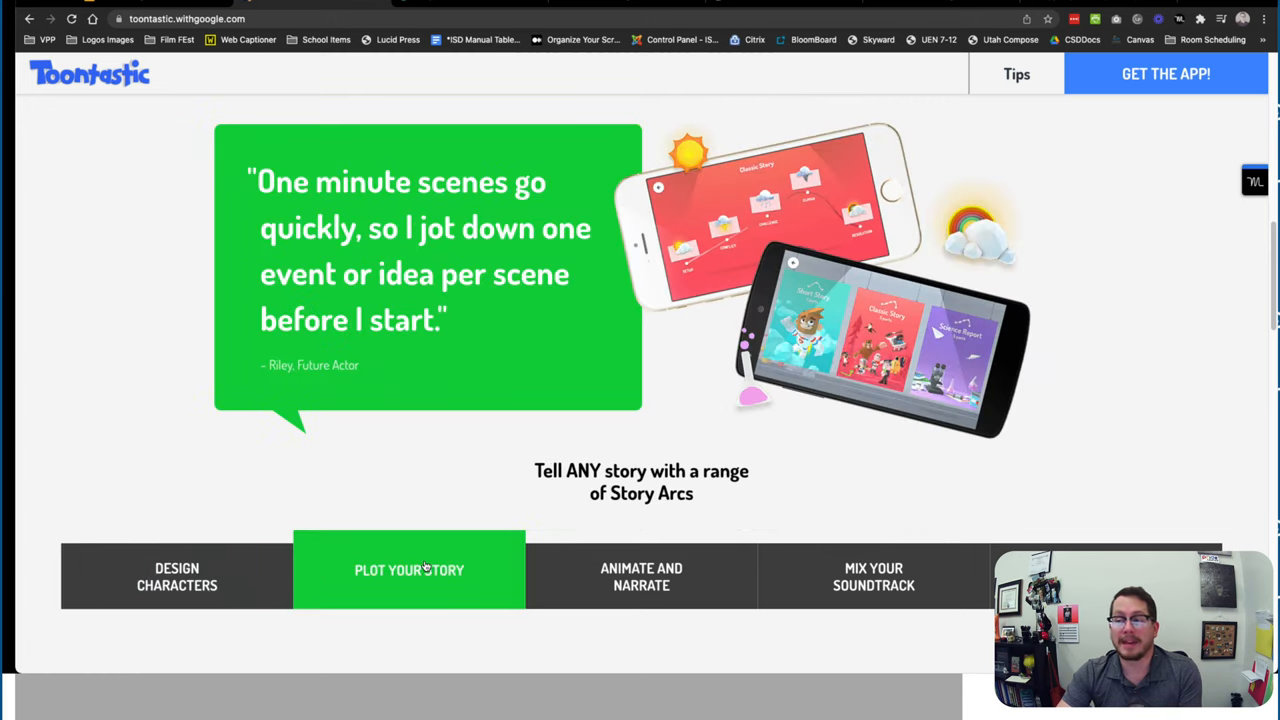
mouse_move(428, 560)
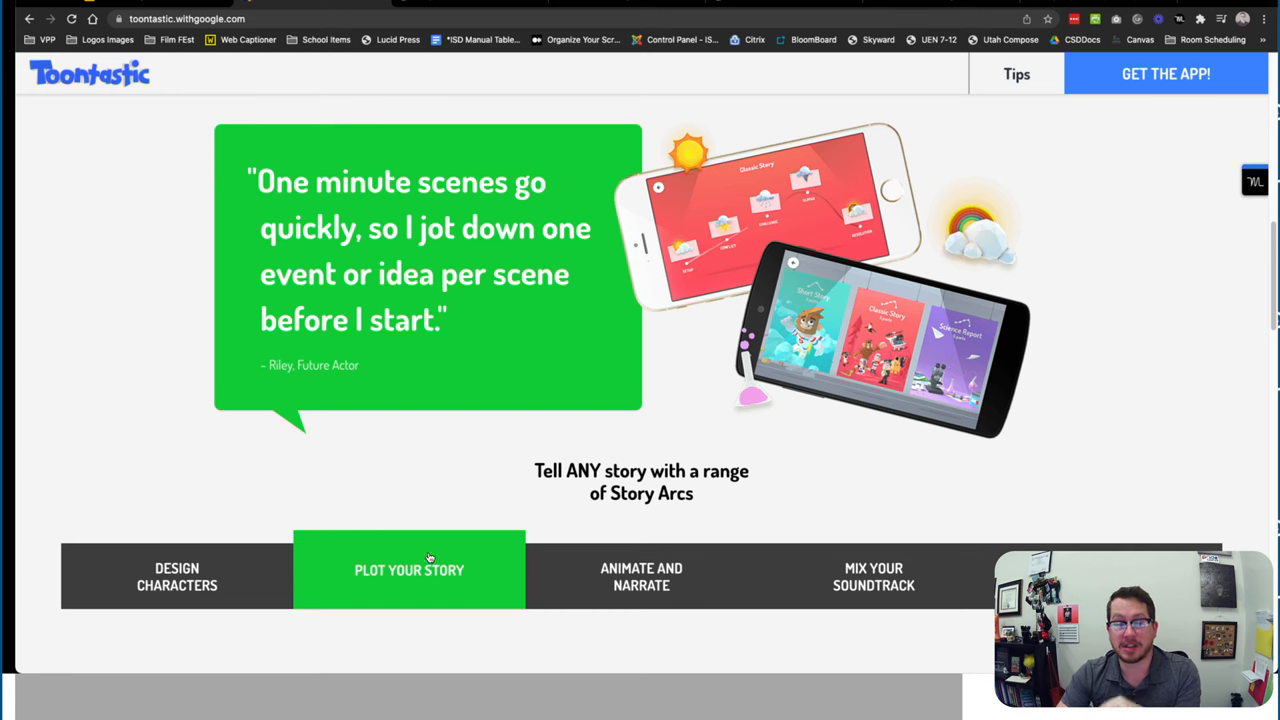
left_click(640, 576)
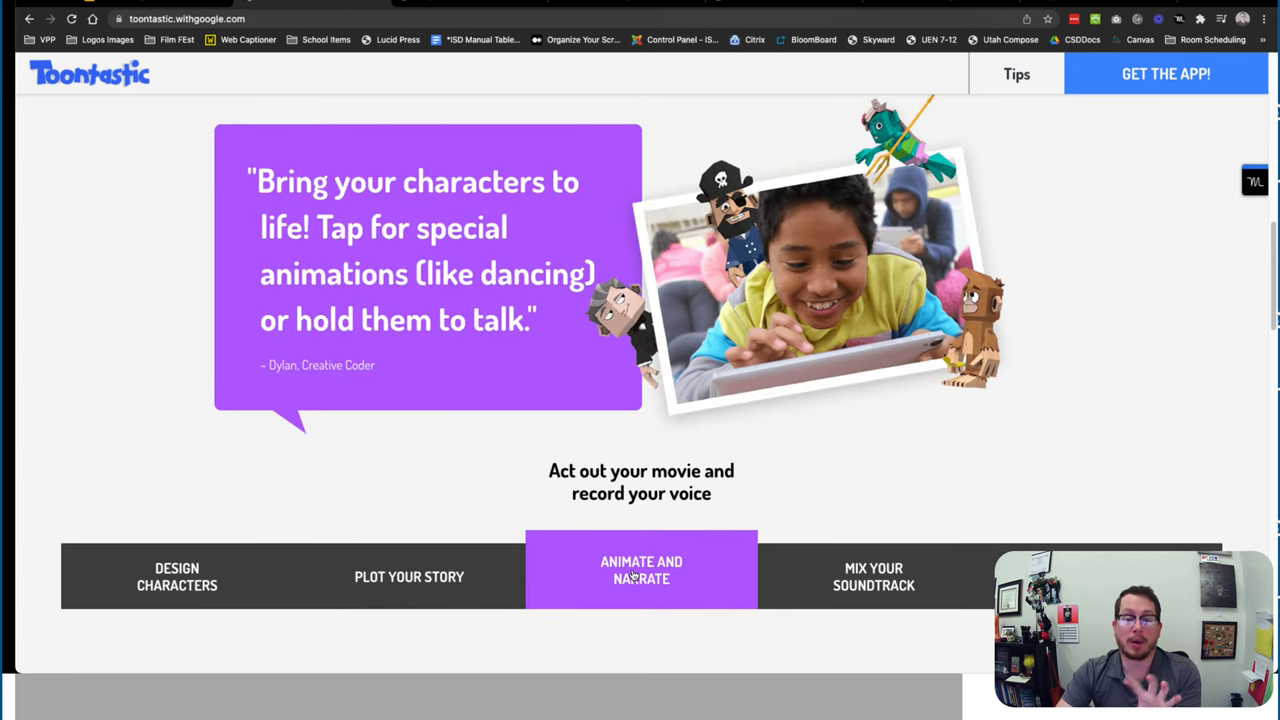
left_click(872, 576)
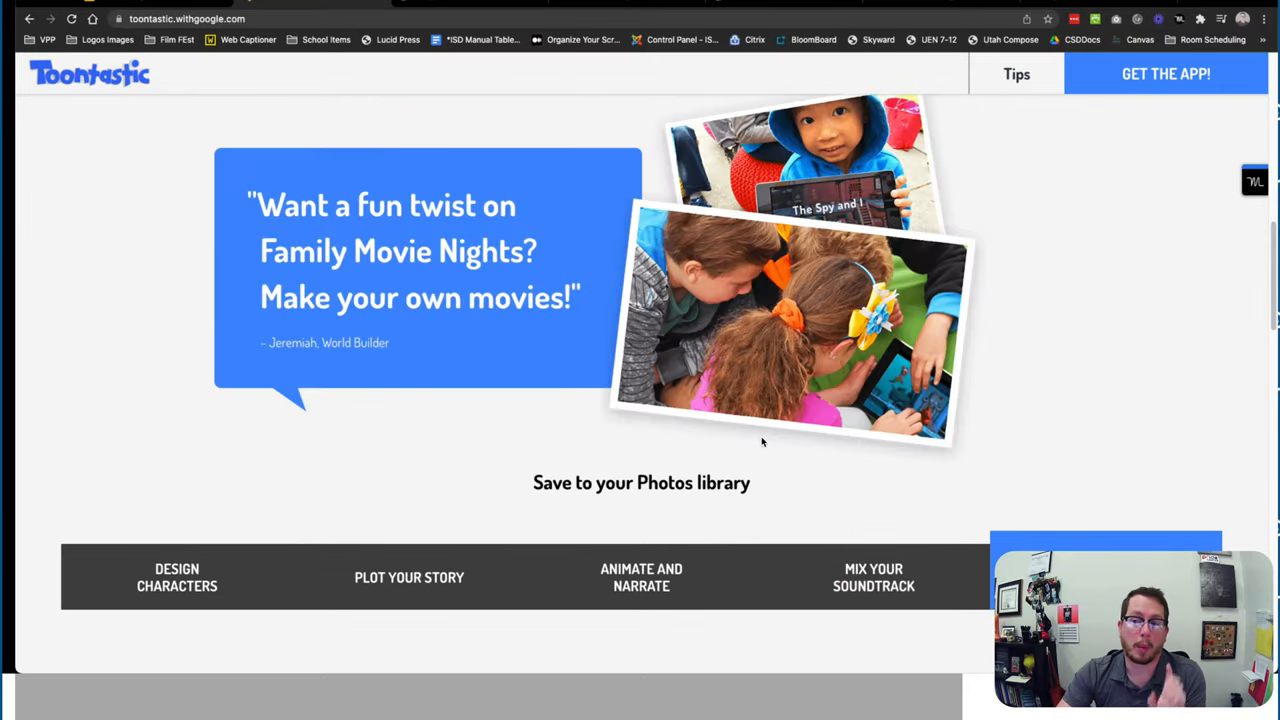
scroll("down", 3)
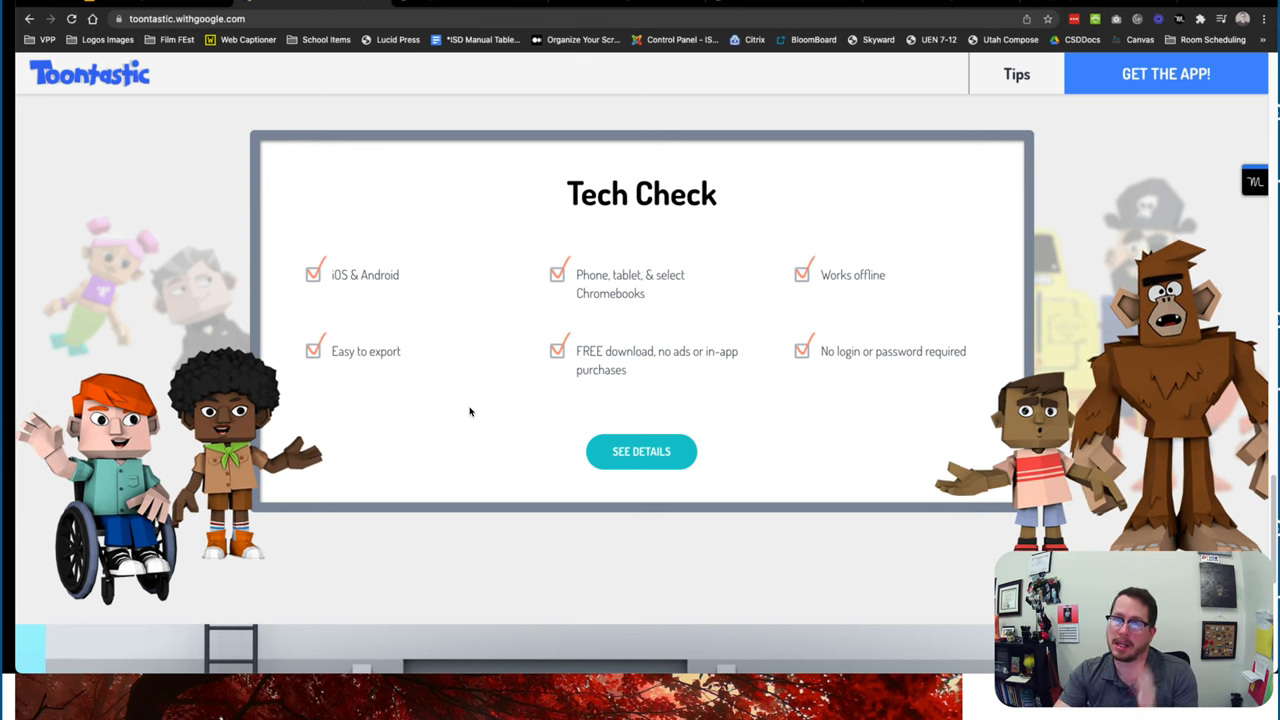
Play the Epic Capers example movie partway, then pause it
scroll("down", 3)
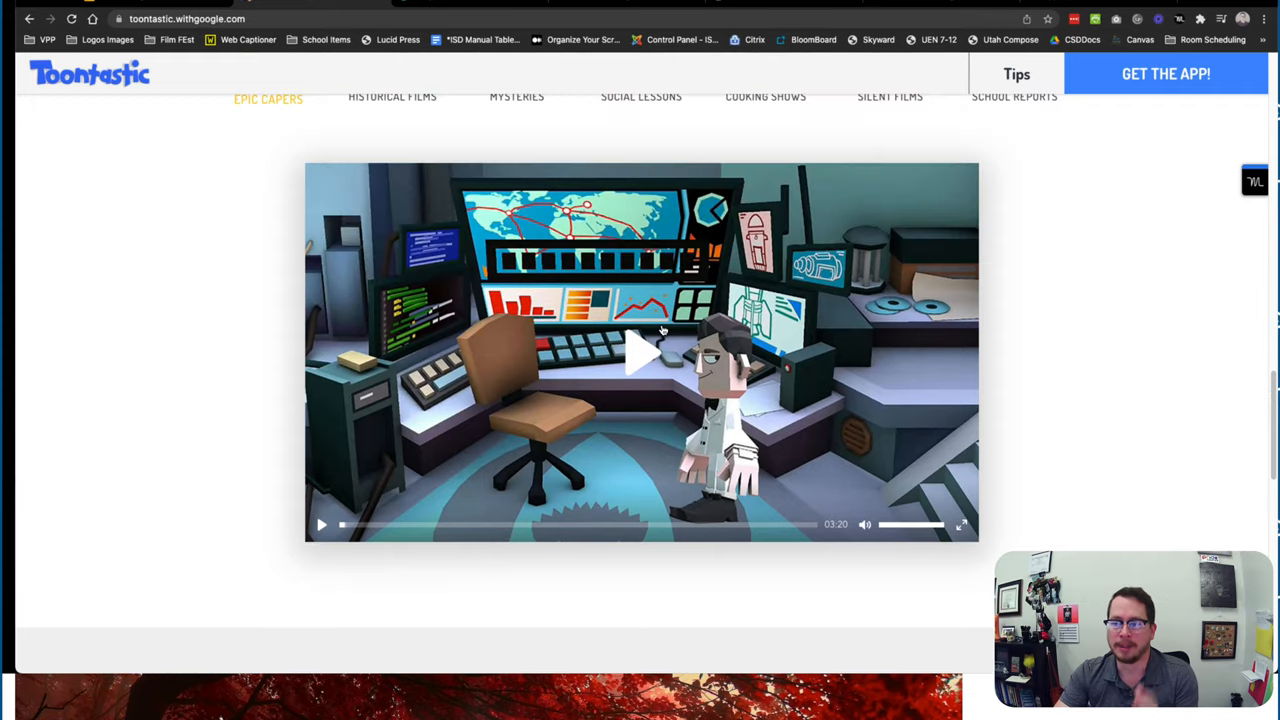
left_click(640, 352)
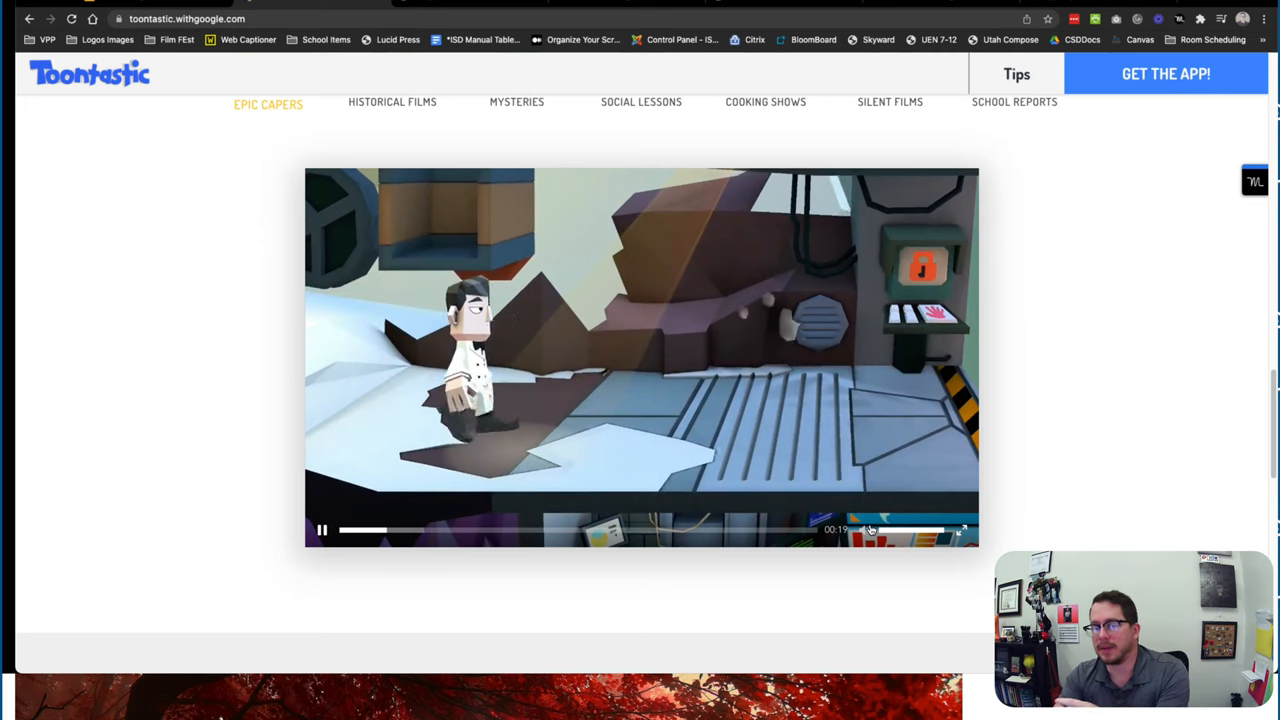
left_click(320, 530)
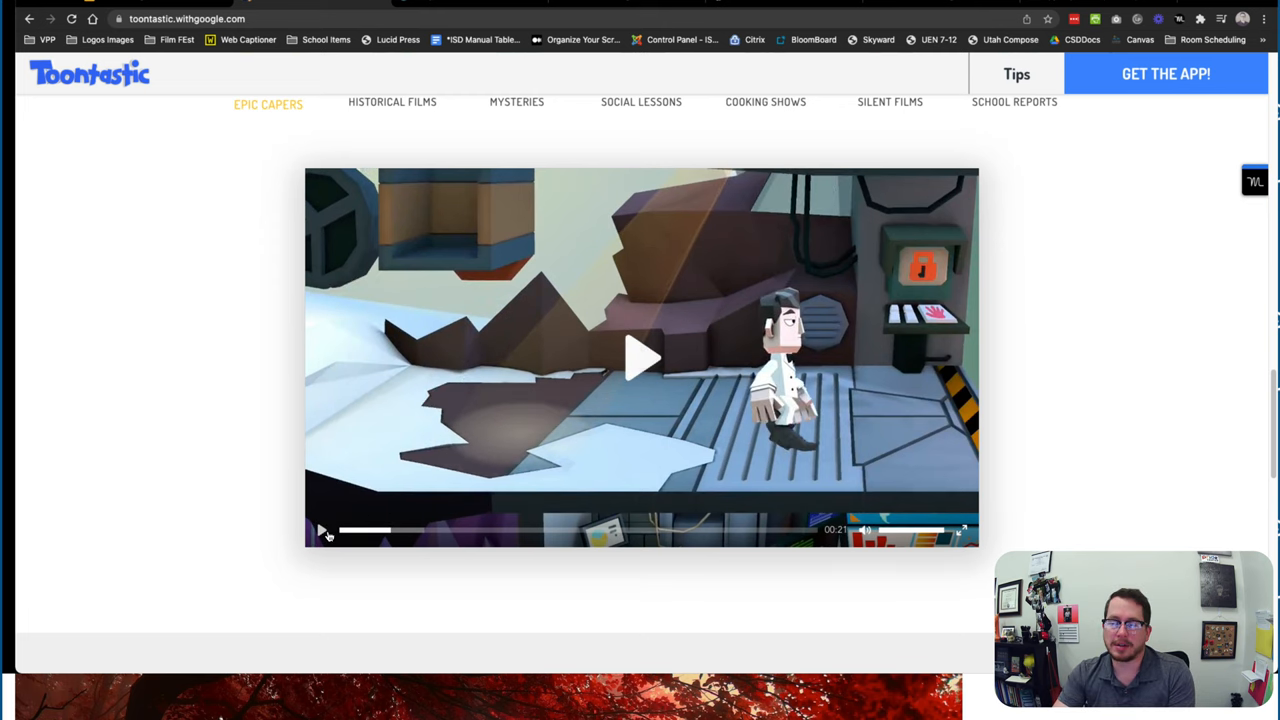
mouse_move(436, 424)
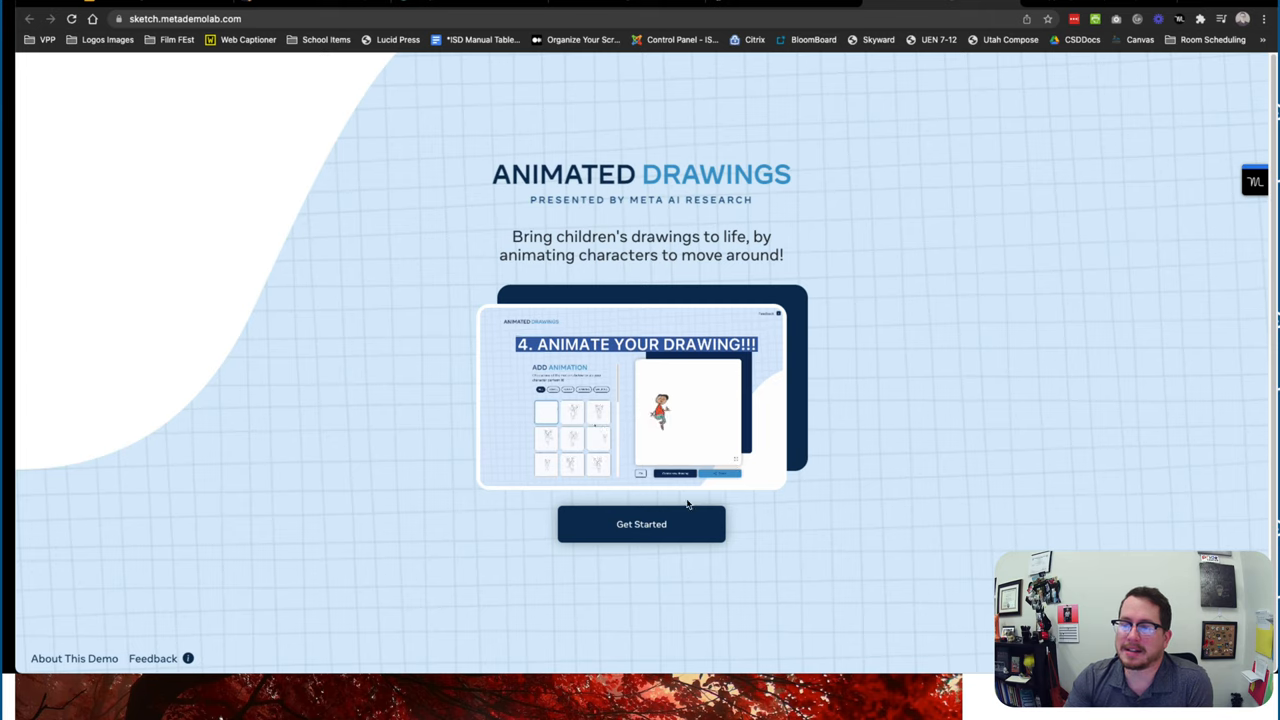
Start the demo with the sample curly-haired boy drawing and accept the character box
left_click(640, 524)
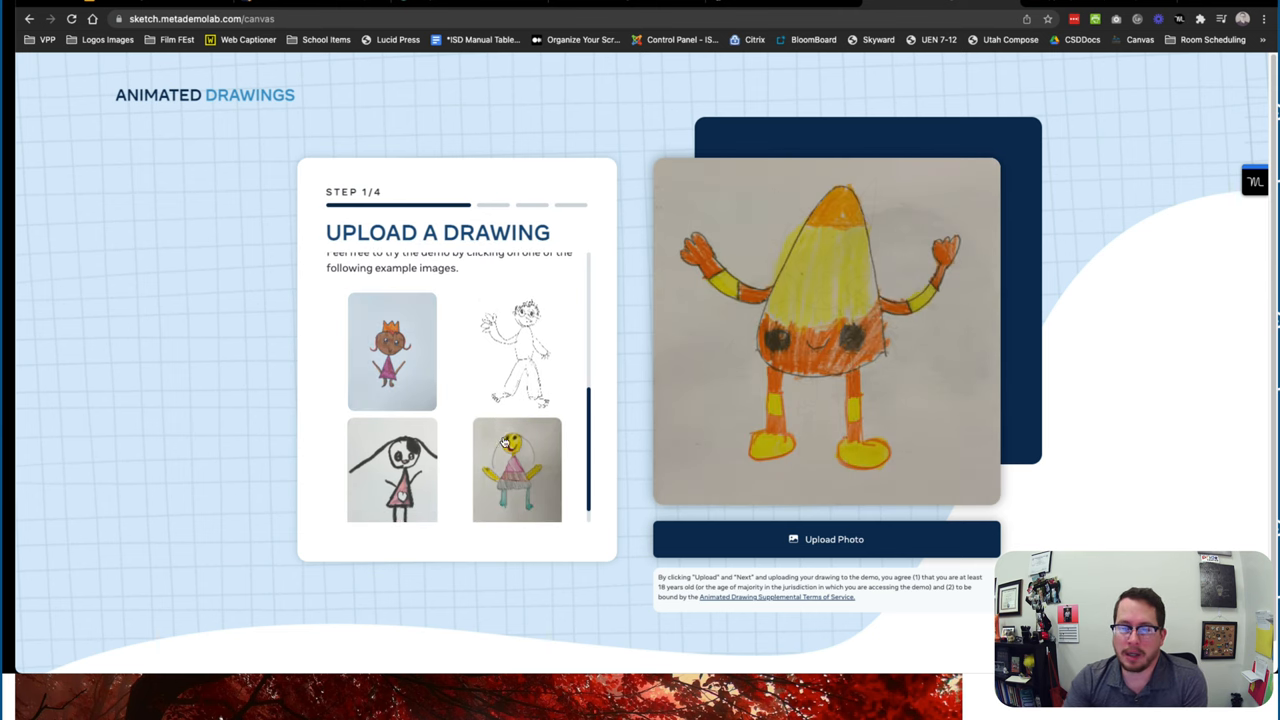
left_click(516, 352)
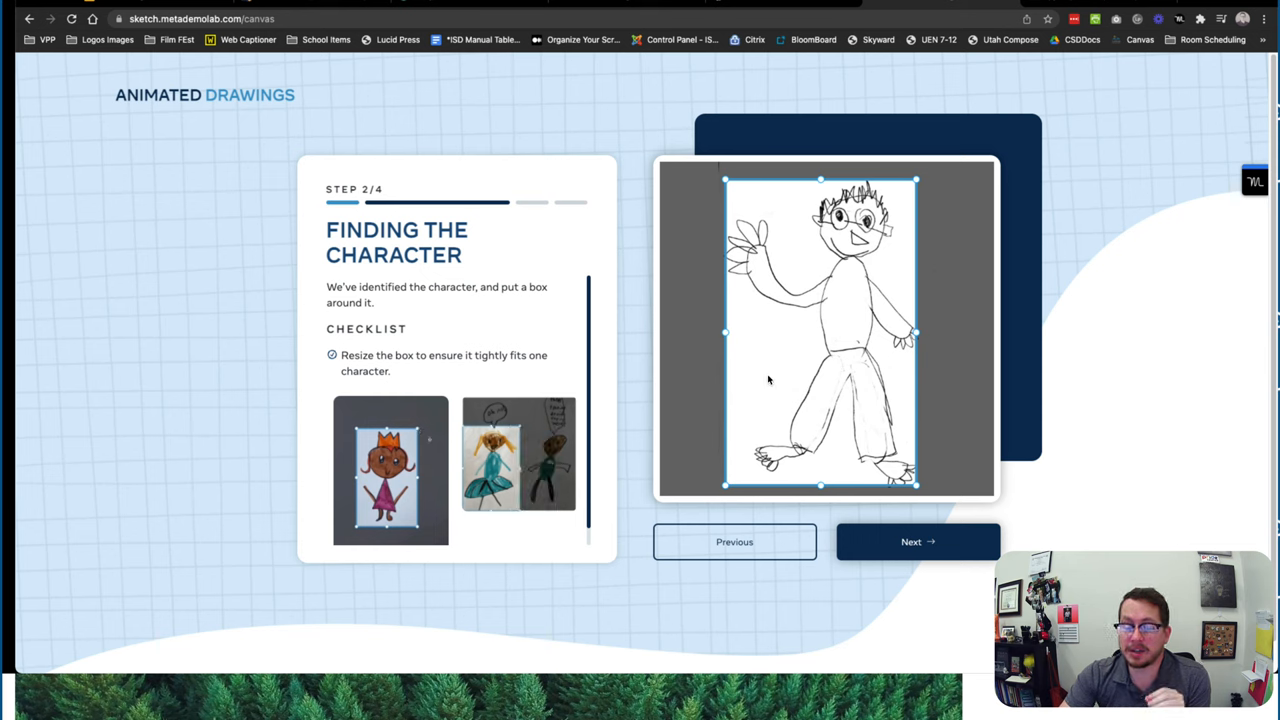
left_click(916, 540)
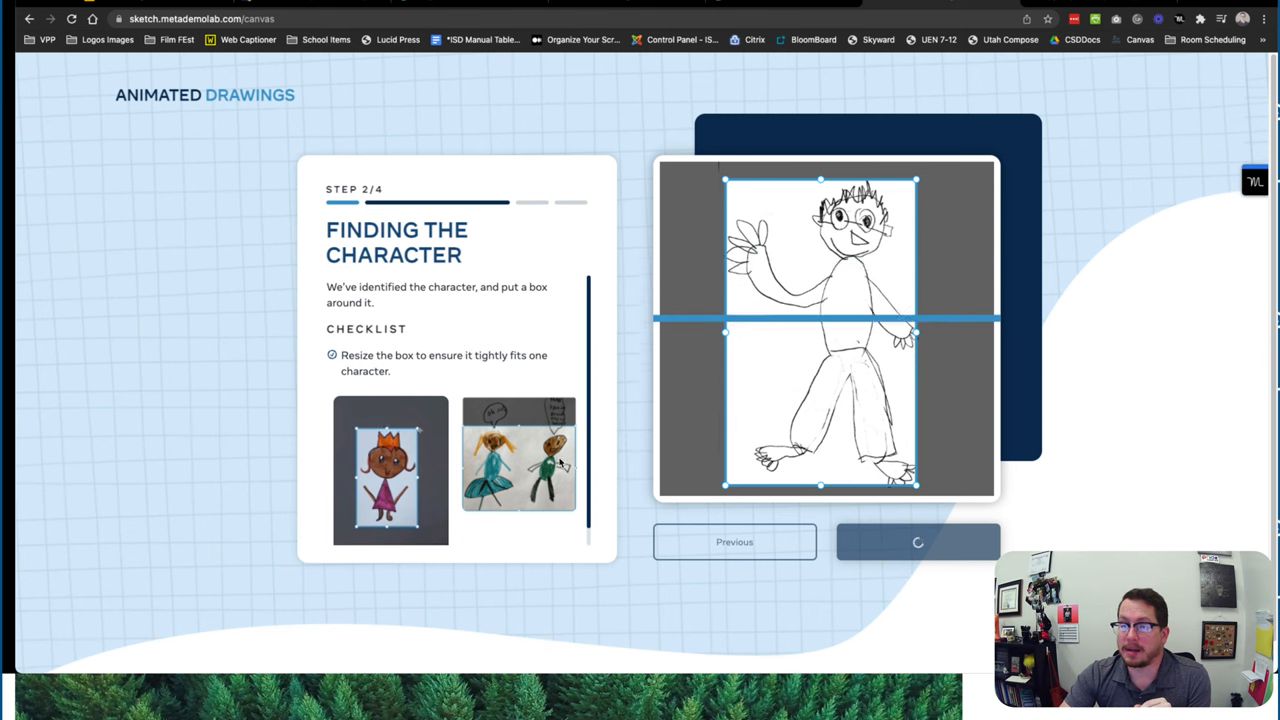
left_click(916, 540)
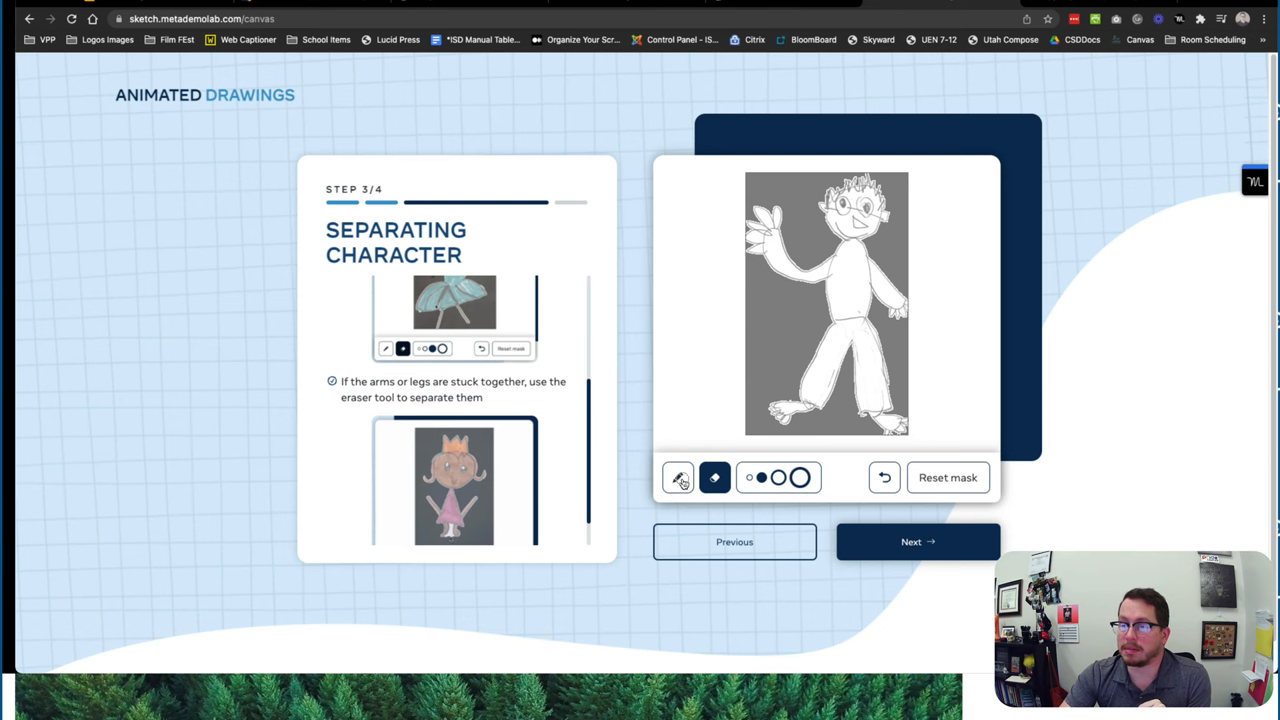
Switch the mask tool to painting, accept the character mask and the detected joints
left_click(676, 476)
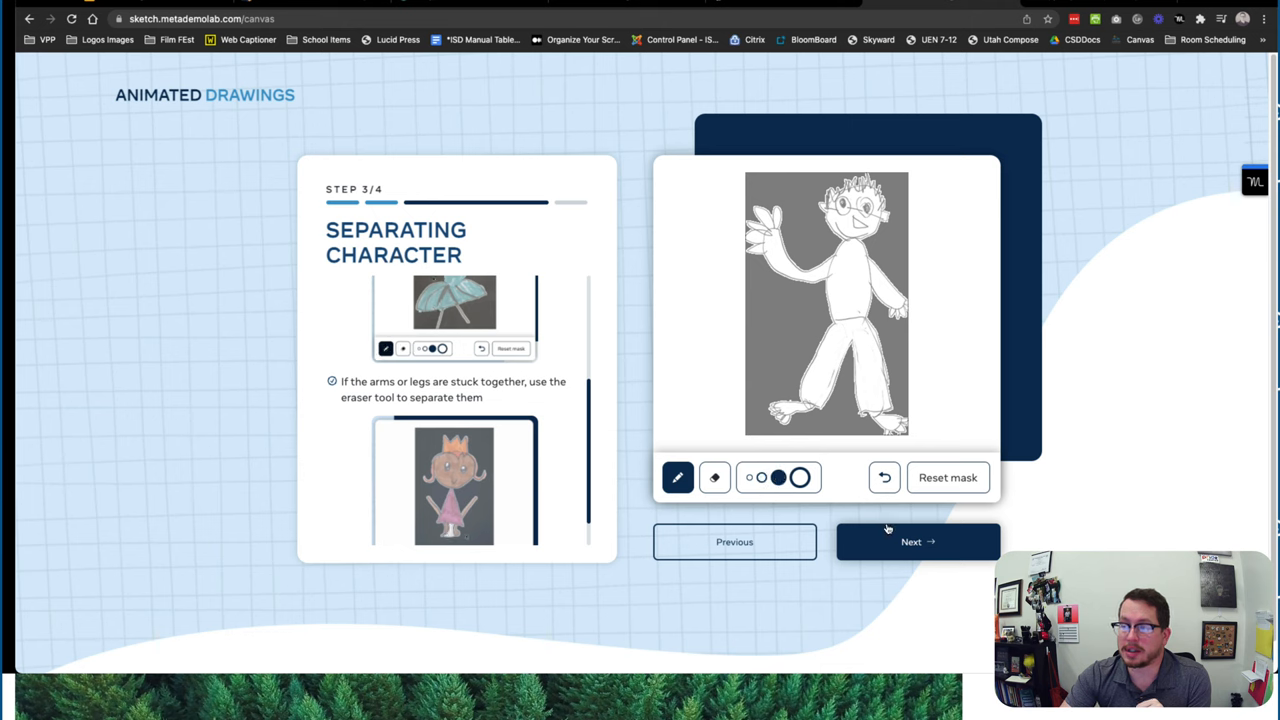
left_click(916, 540)
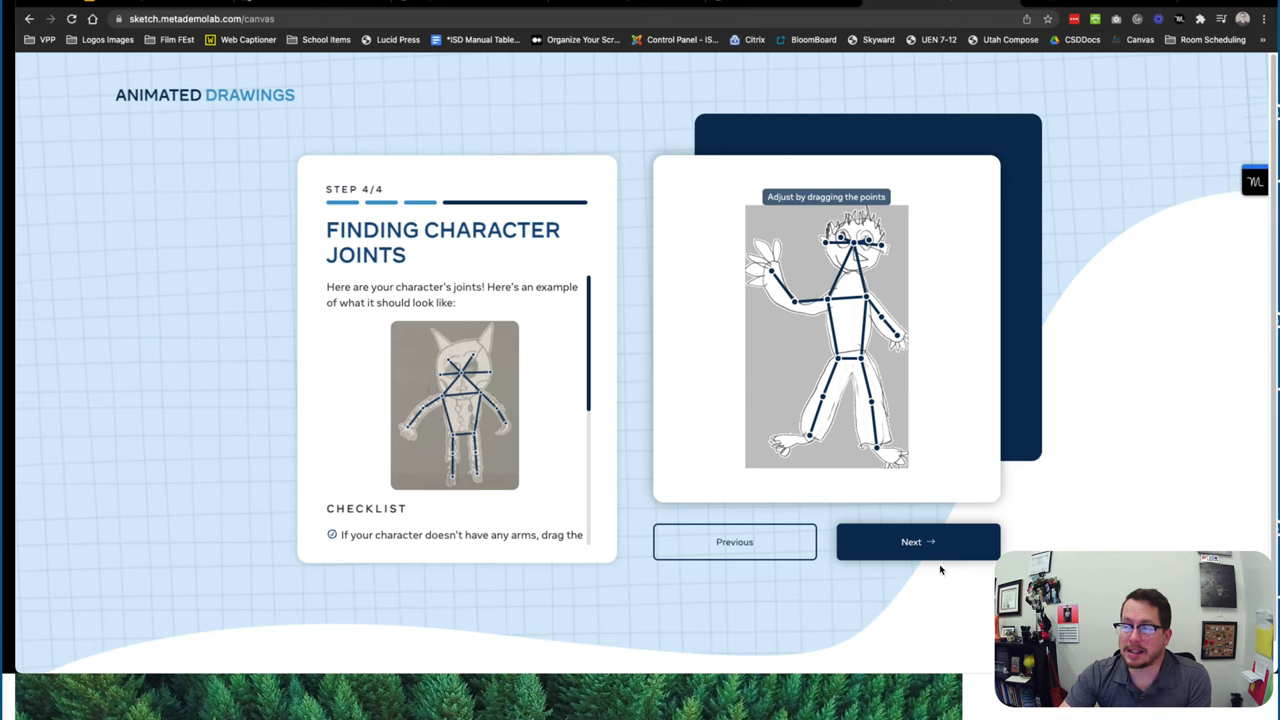
mouse_move(914, 514)
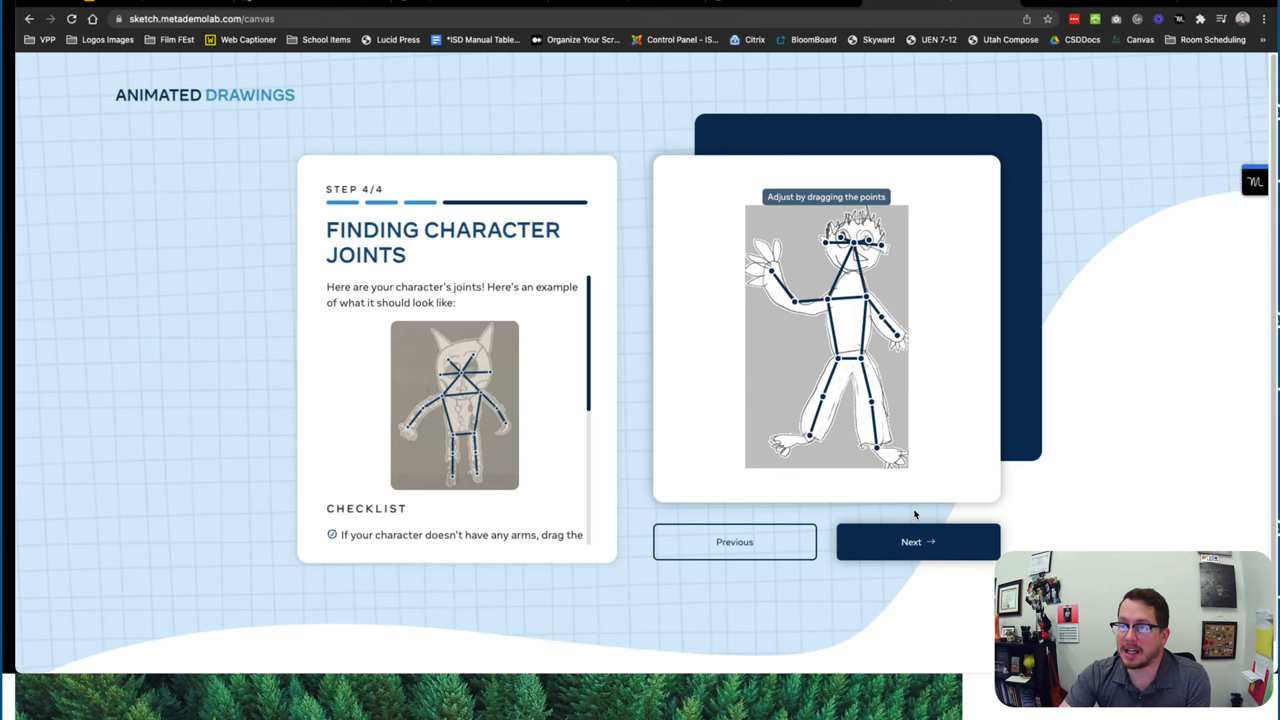
left_click(916, 540)
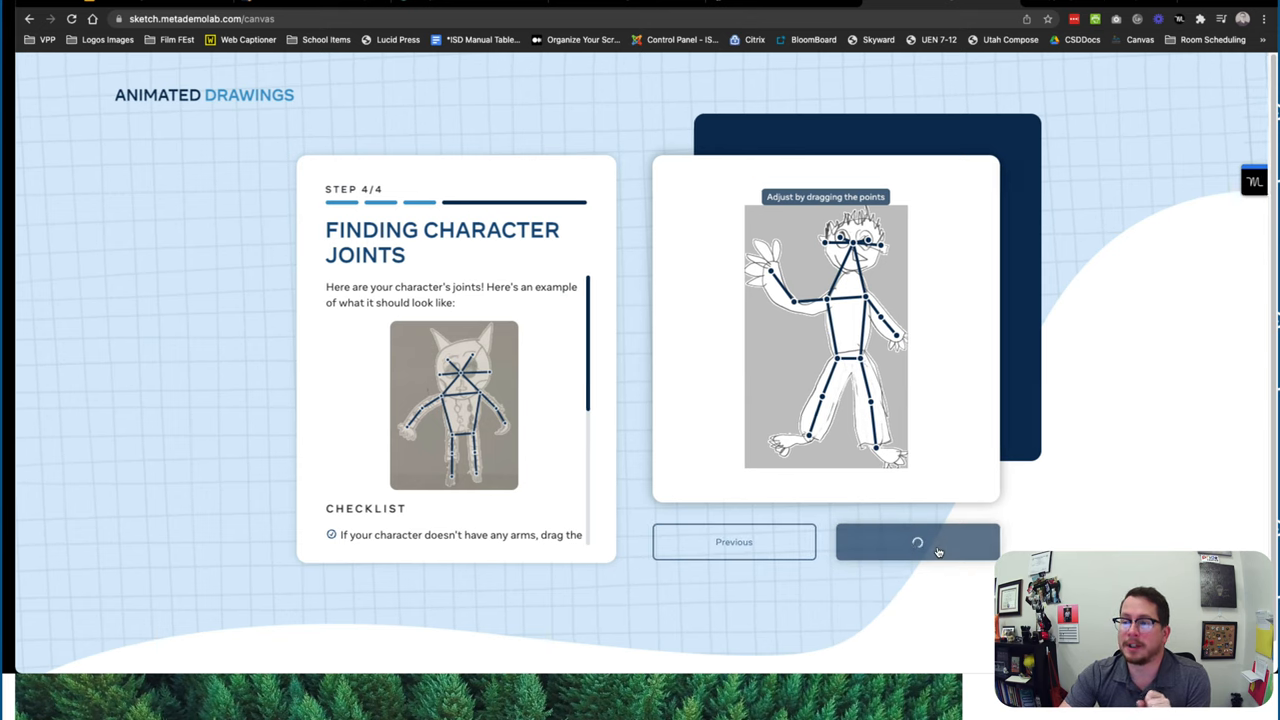
left_click(916, 540)
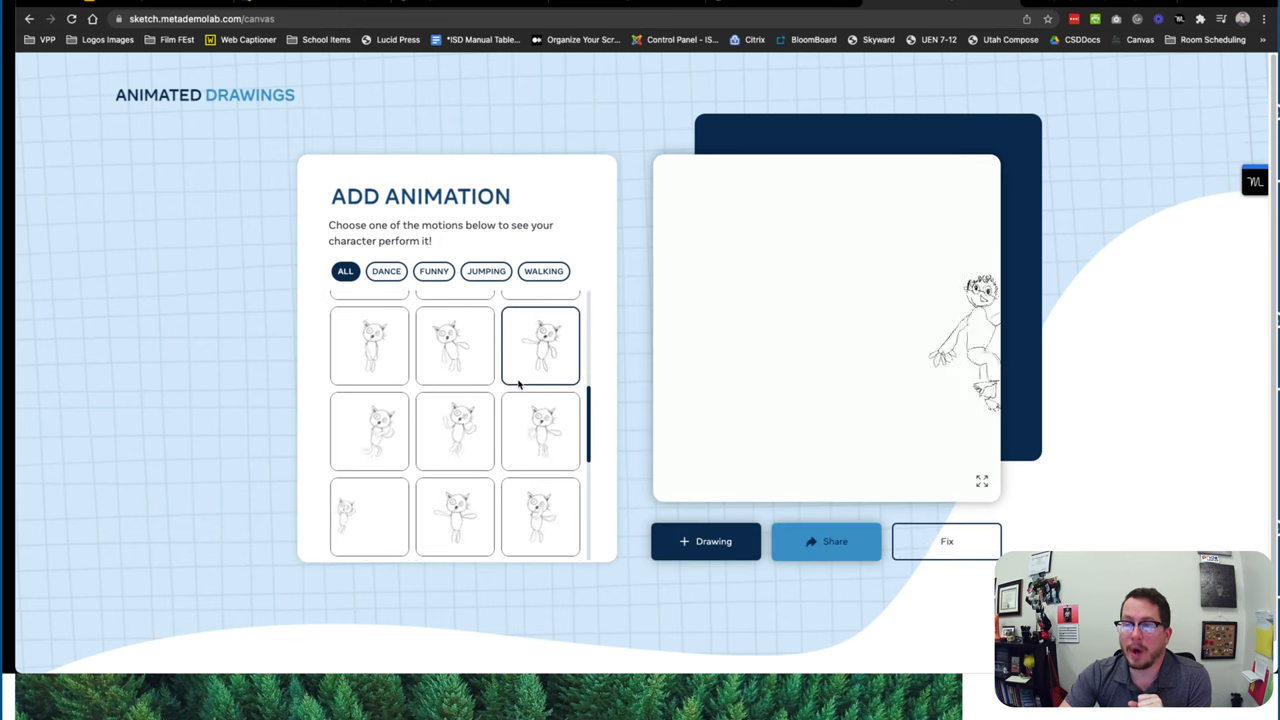
Filter to Jumping motions, apply one to the character, and bring up the Share panel
left_click(486, 272)
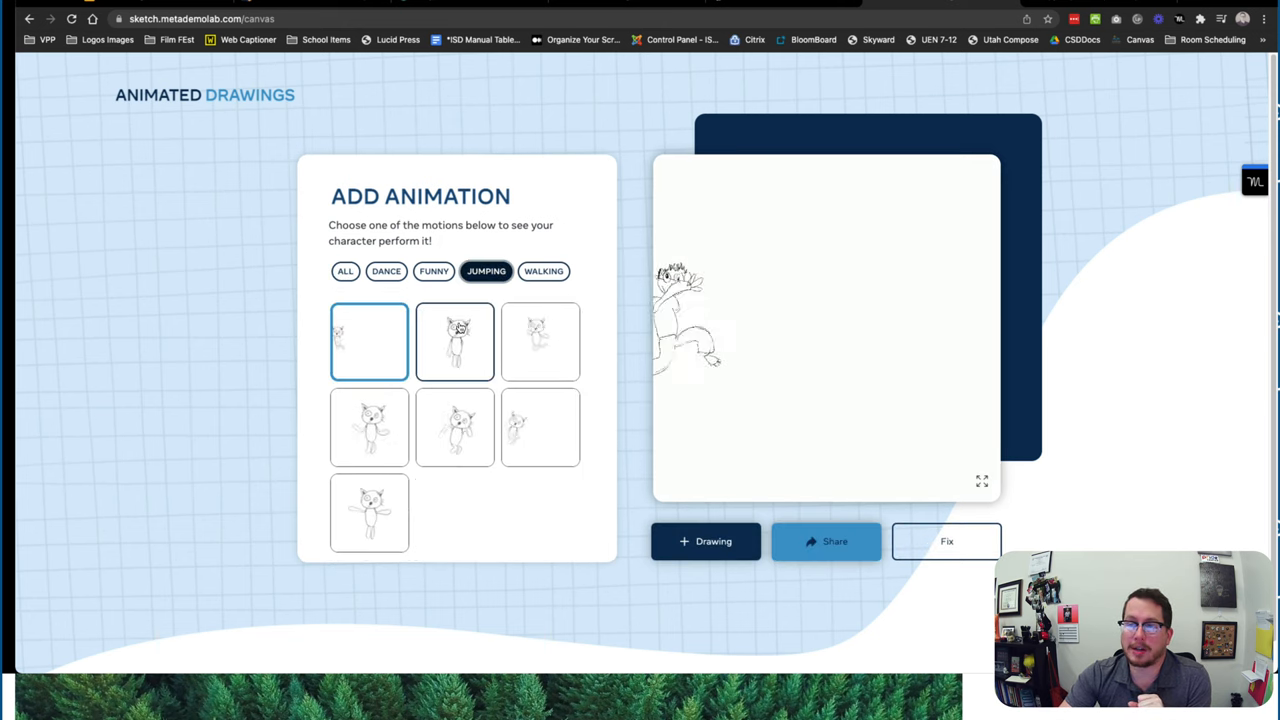
left_click(454, 340)
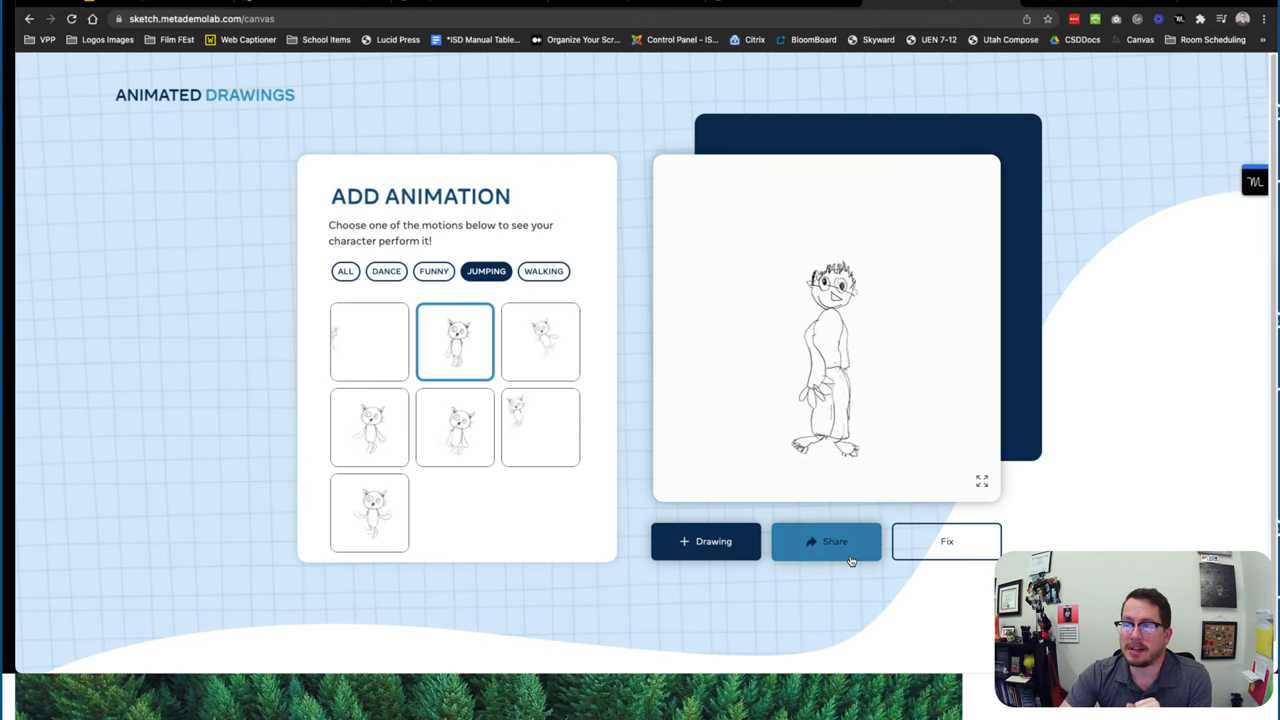
left_click(826, 540)
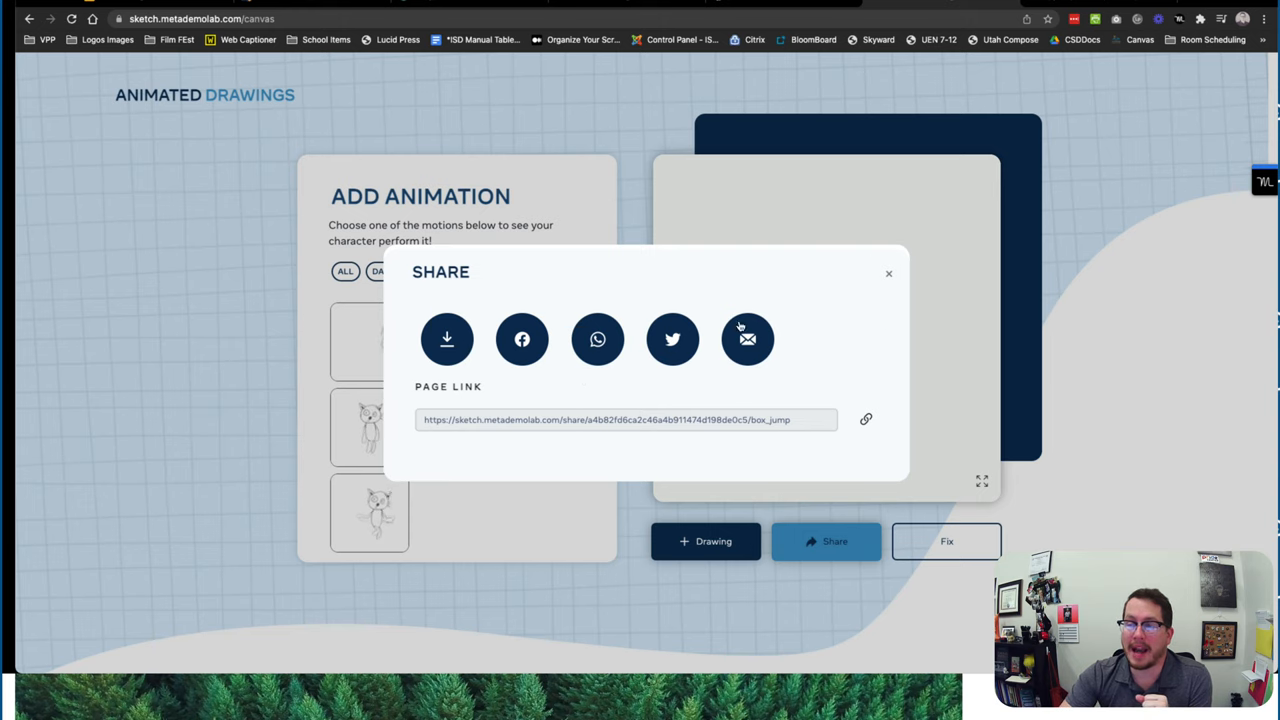
Close the Share panel for the animated character
left_click(446, 340)
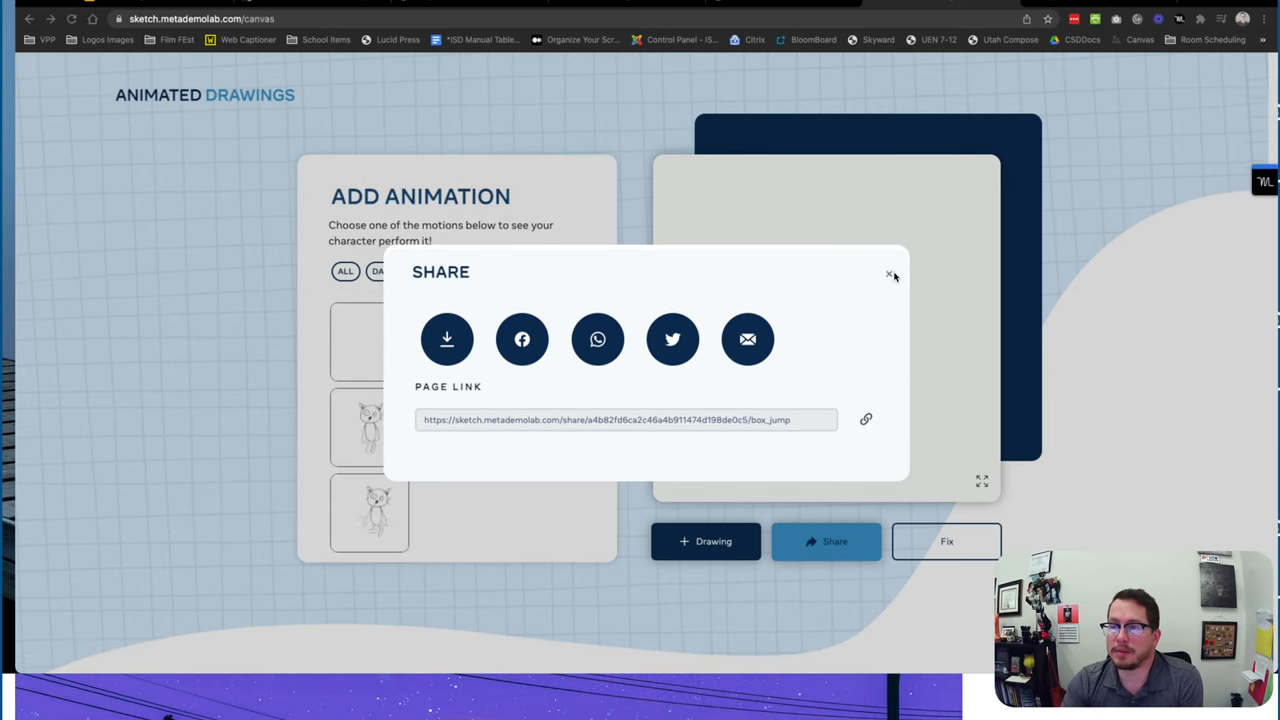
left_click(888, 272)
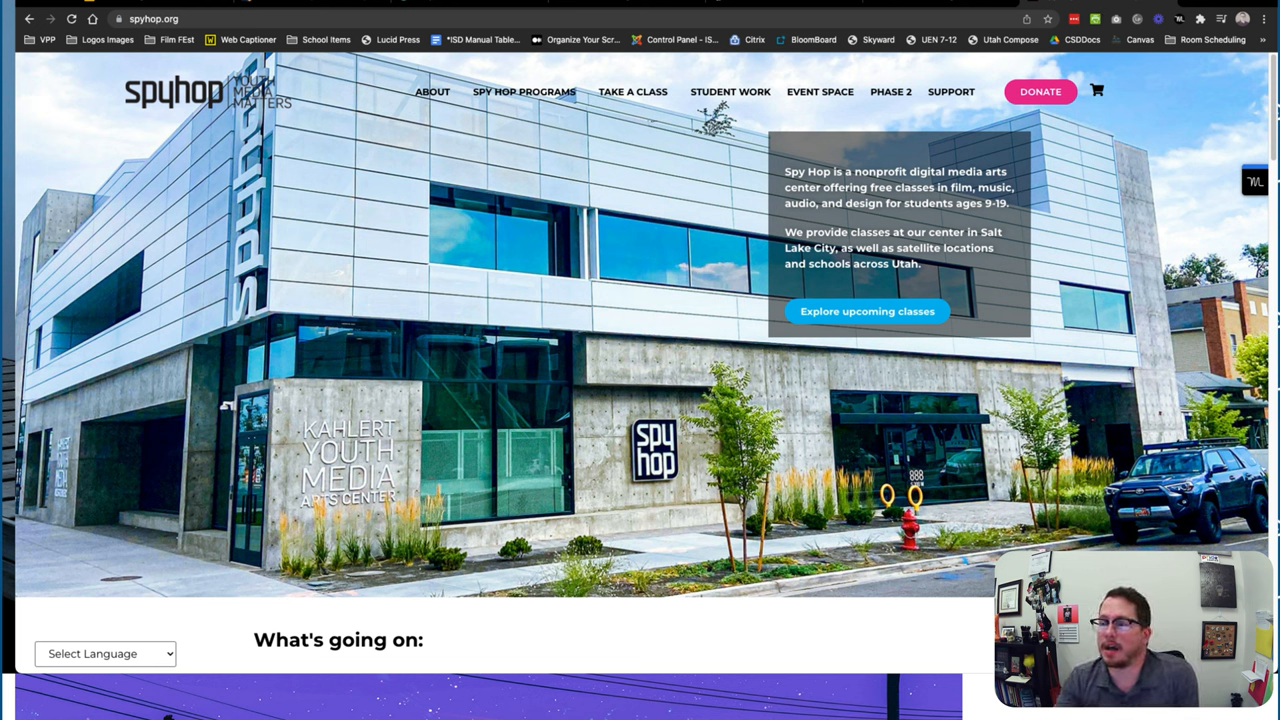
From the Spy Hop programs menu, open the In-School: POPS page and scroll to the intensive options
left_click(524, 92)
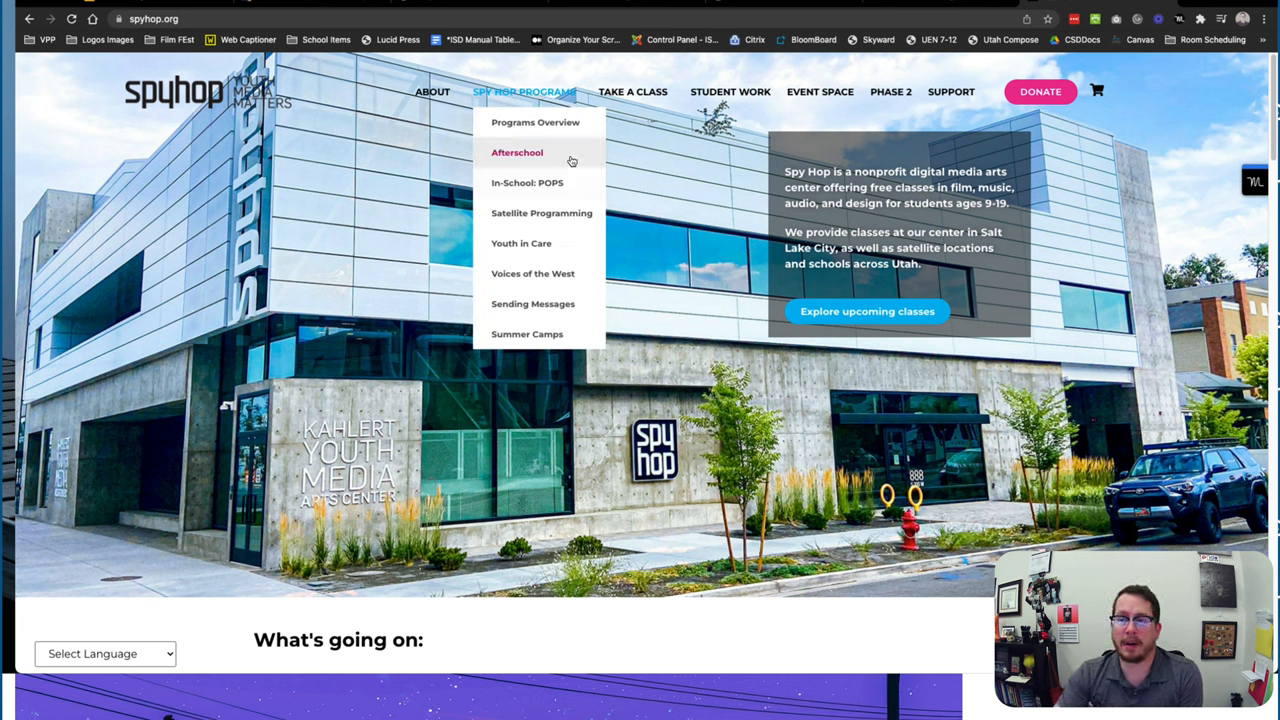
left_click(528, 182)
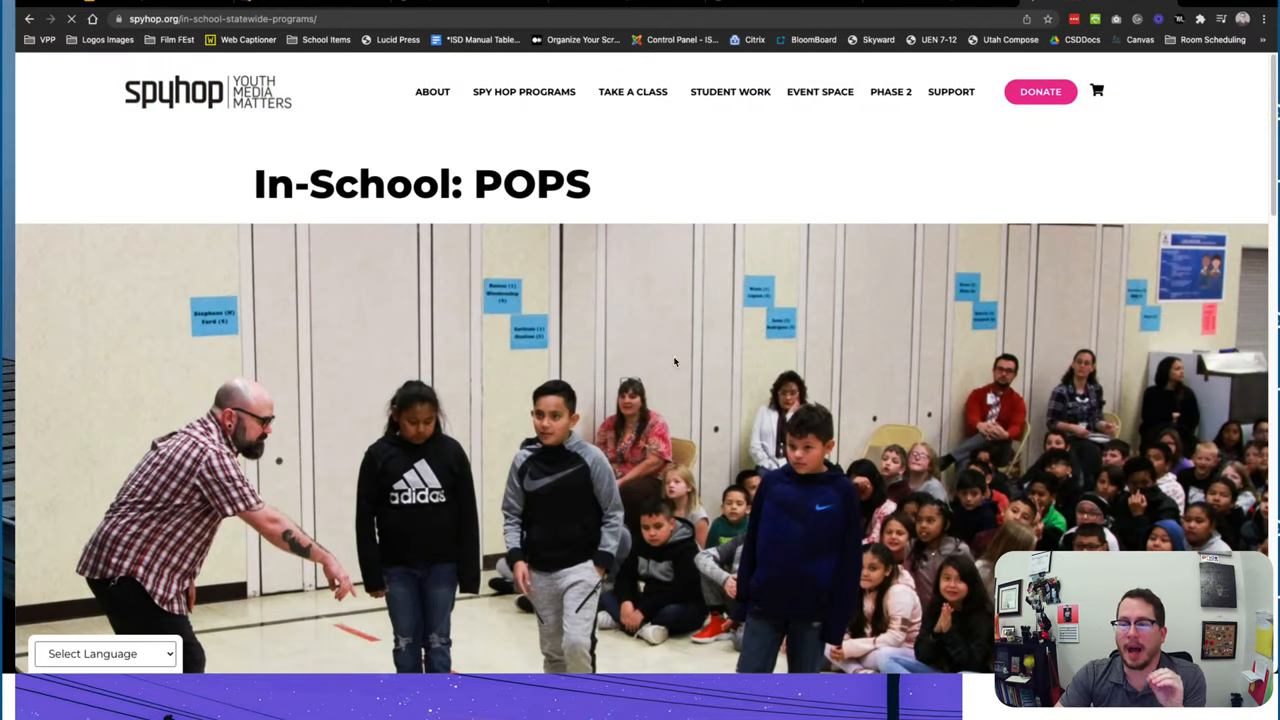
scroll("down", 3)
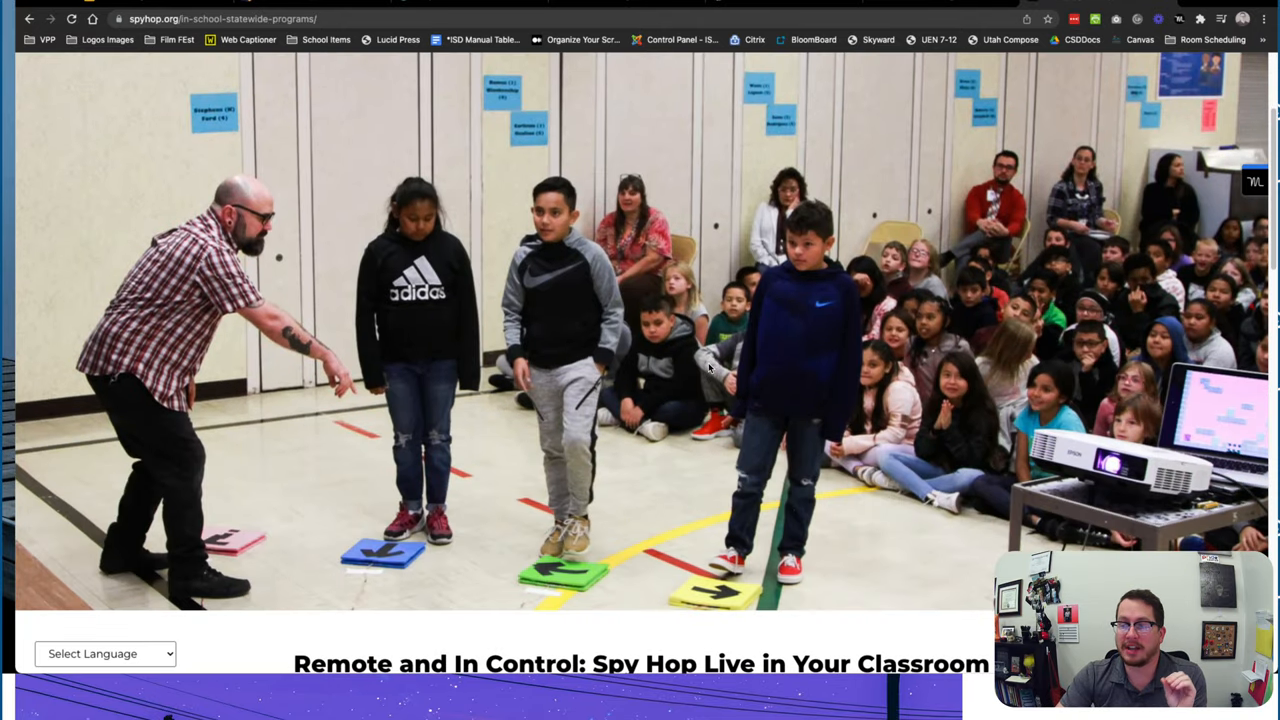
scroll("down", 3)
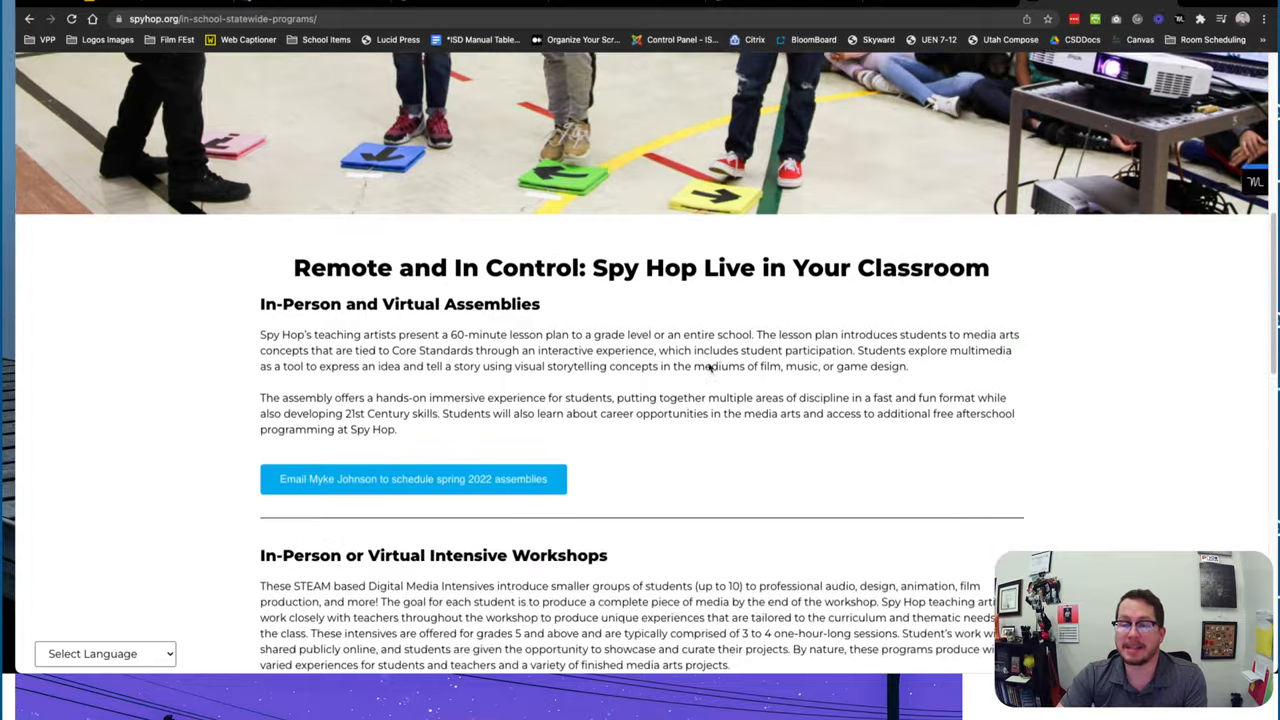
scroll("down", 3)
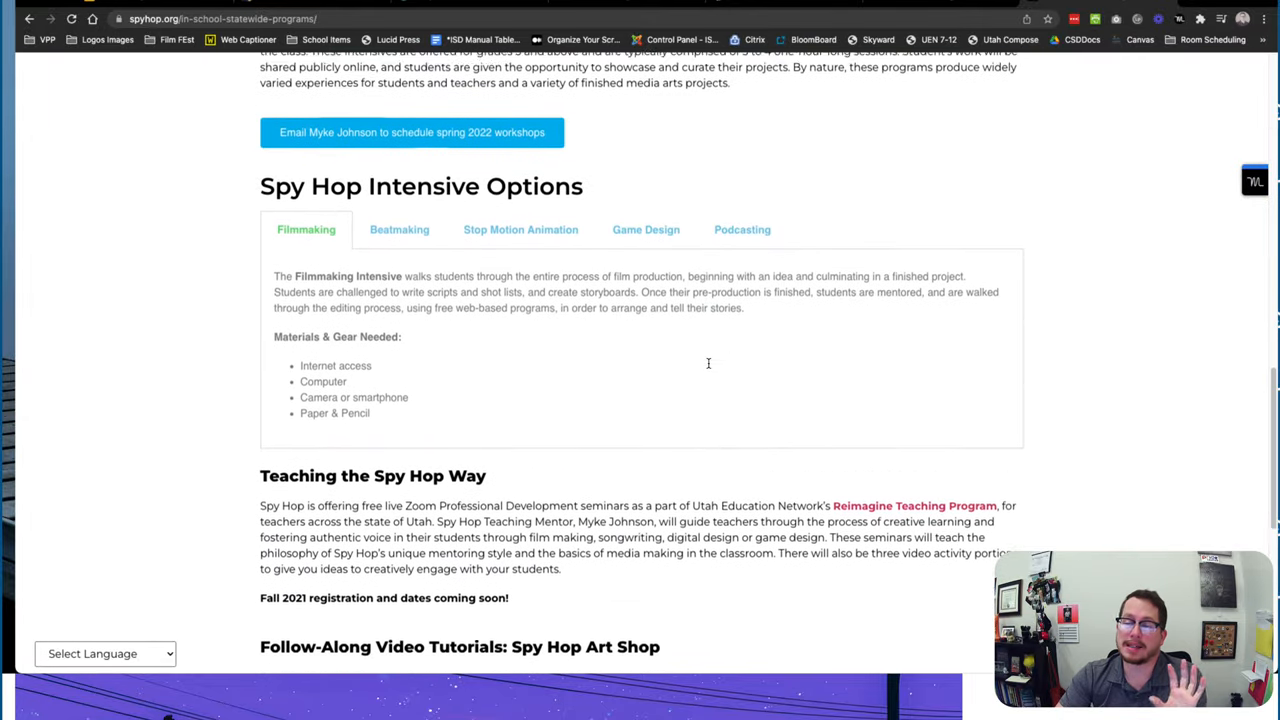
scroll("down", 3)
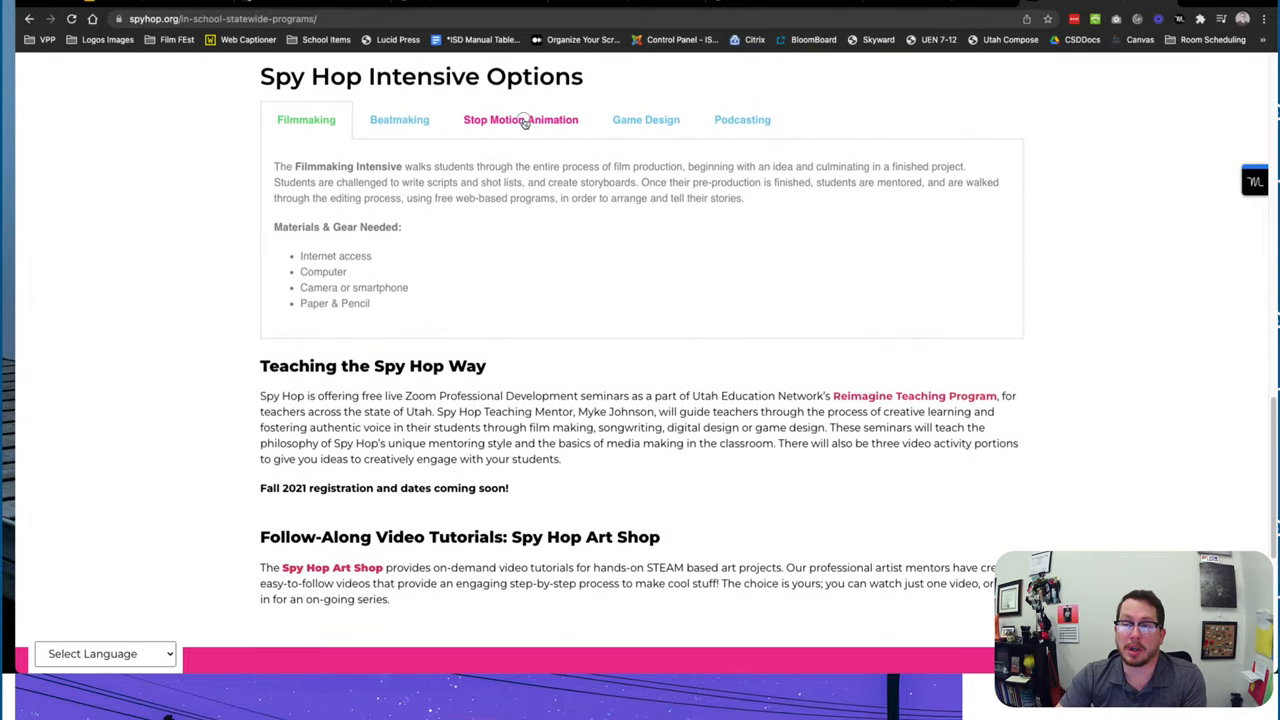
Show the Stop Motion Animation intensive details, then return toward the top of the page
left_click(520, 120)
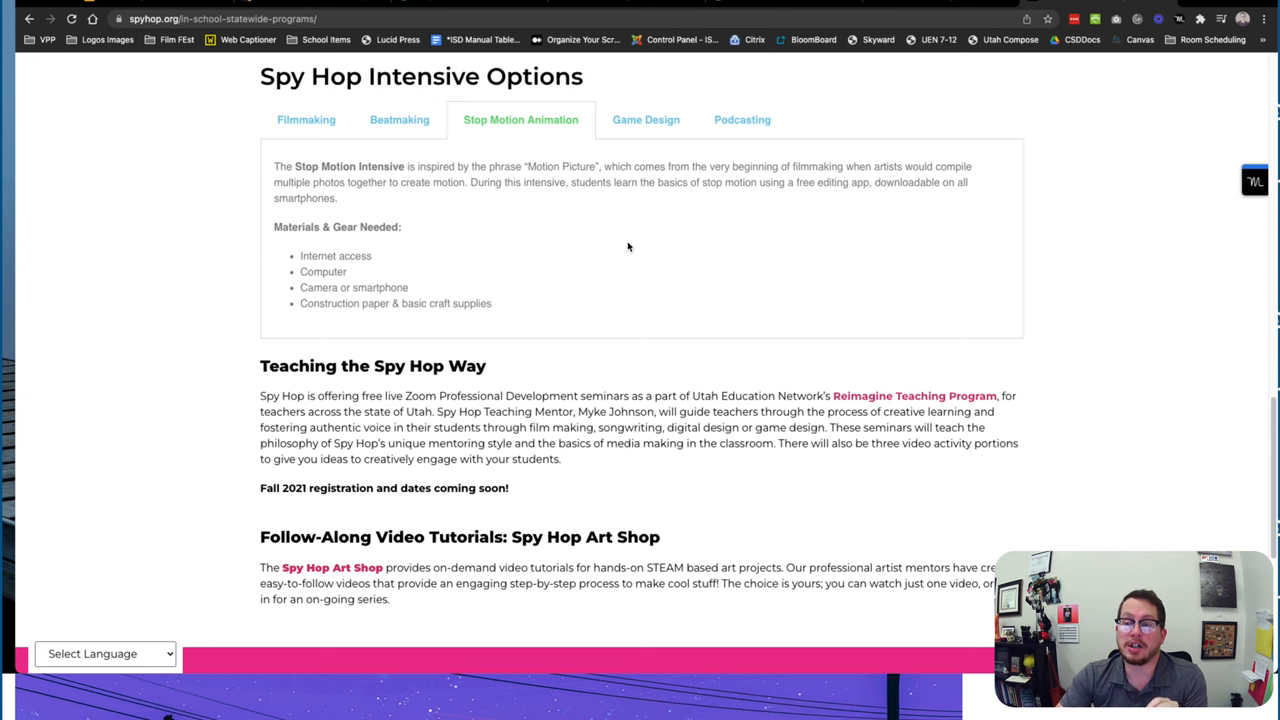
scroll("down", 3)
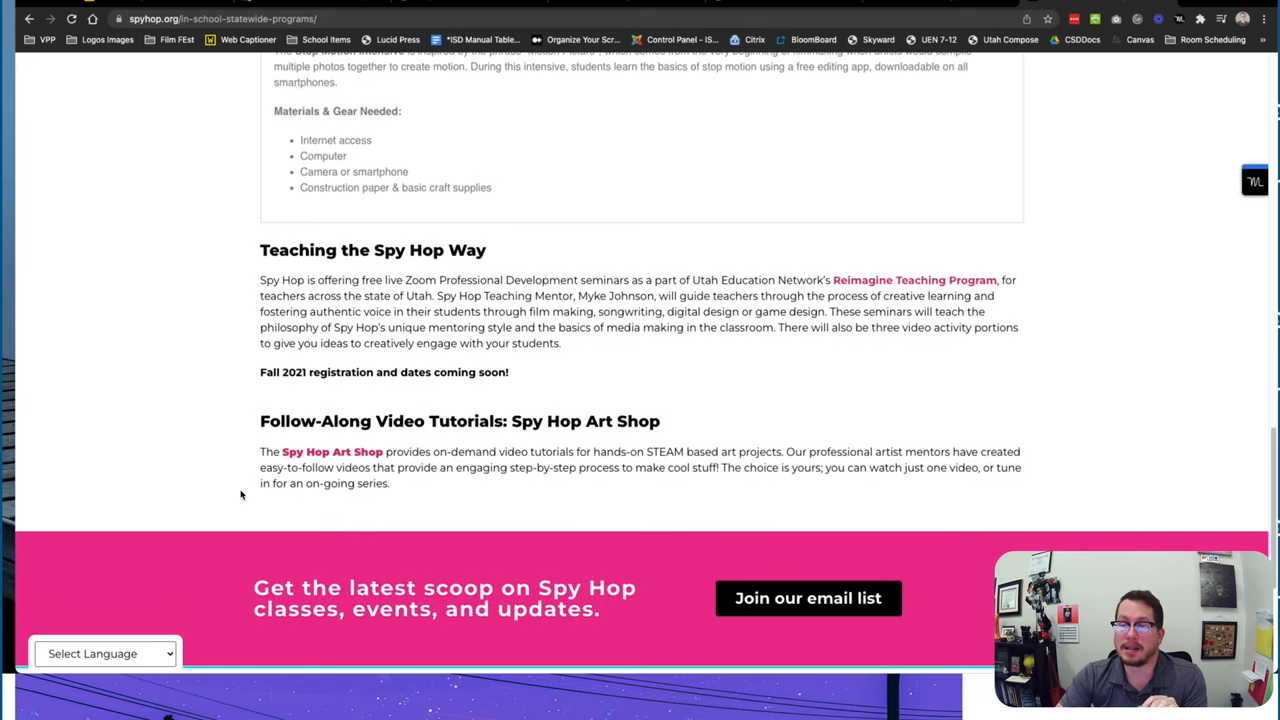
scroll("up", 3)
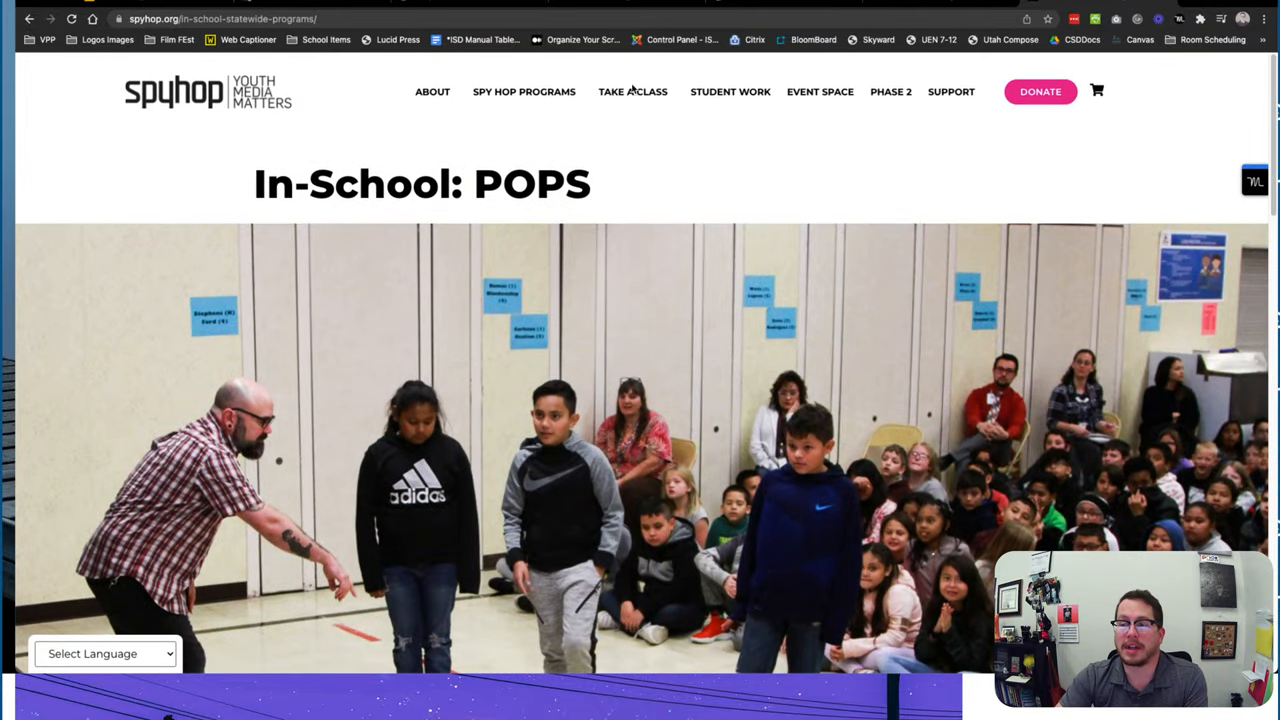
Open Spy Hop's Take a Class page and look through its introductory classes
left_click(632, 92)
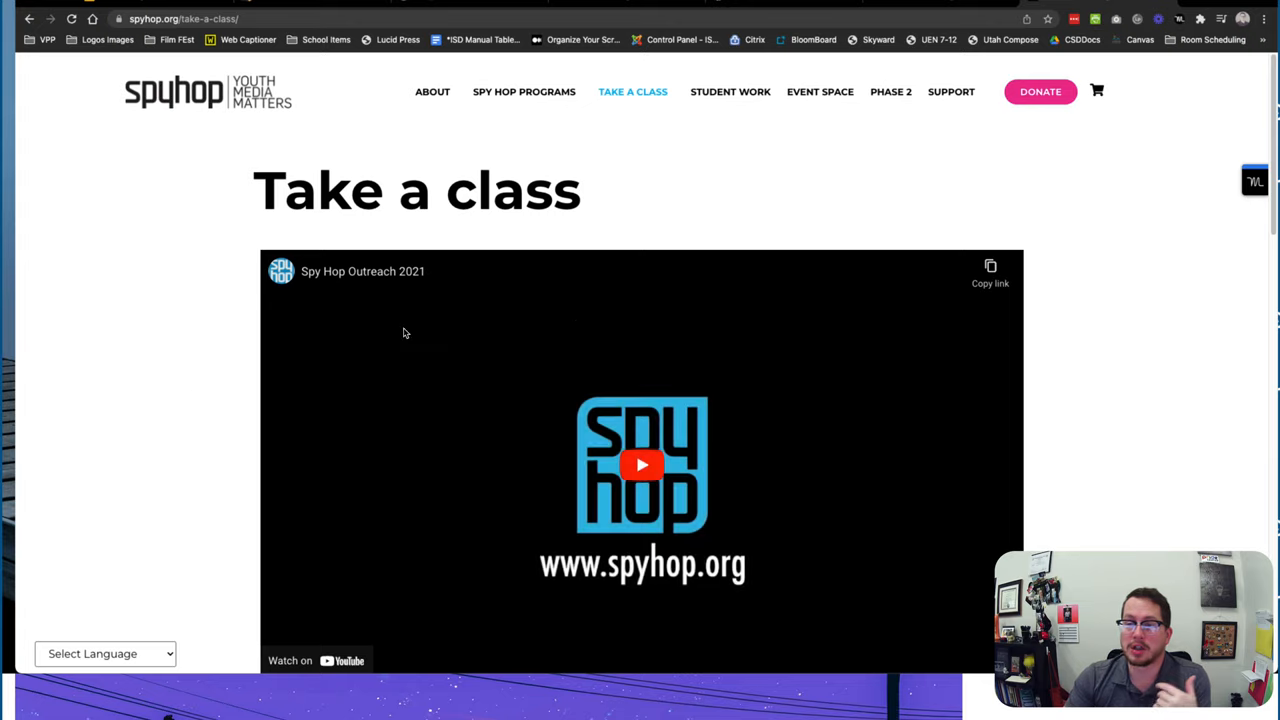
scroll("down", 3)
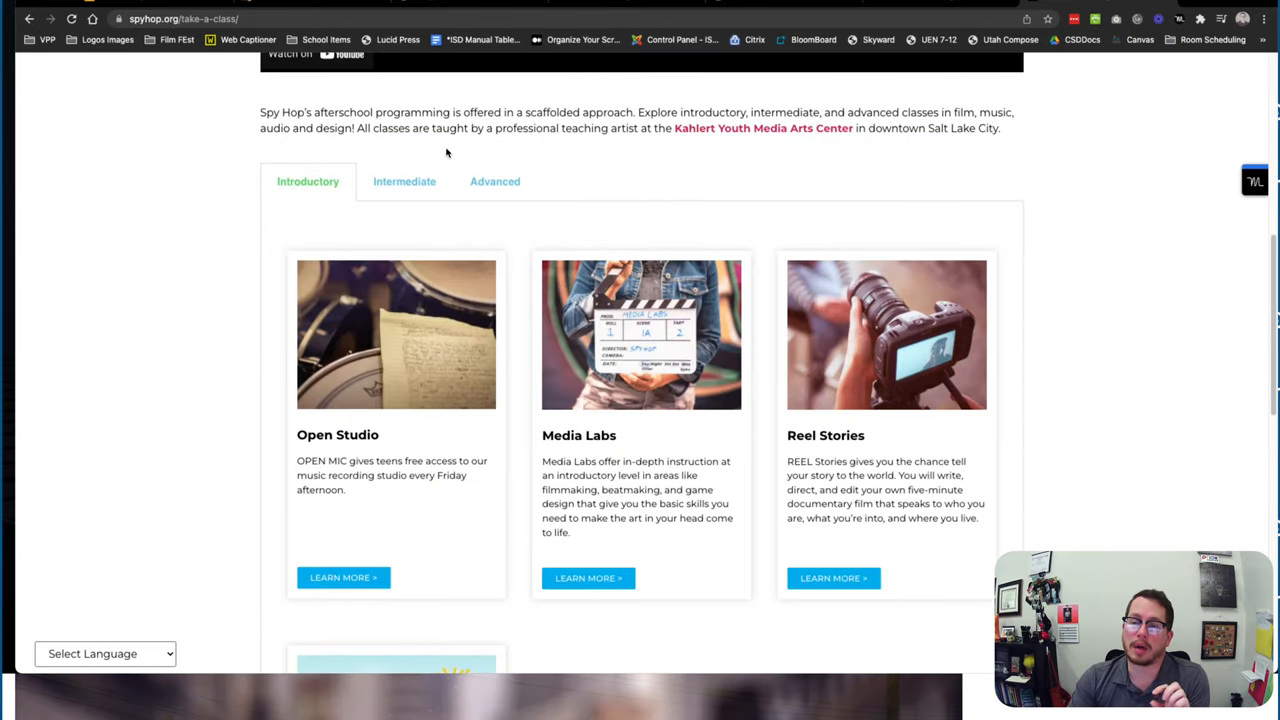
scroll("down", 3)
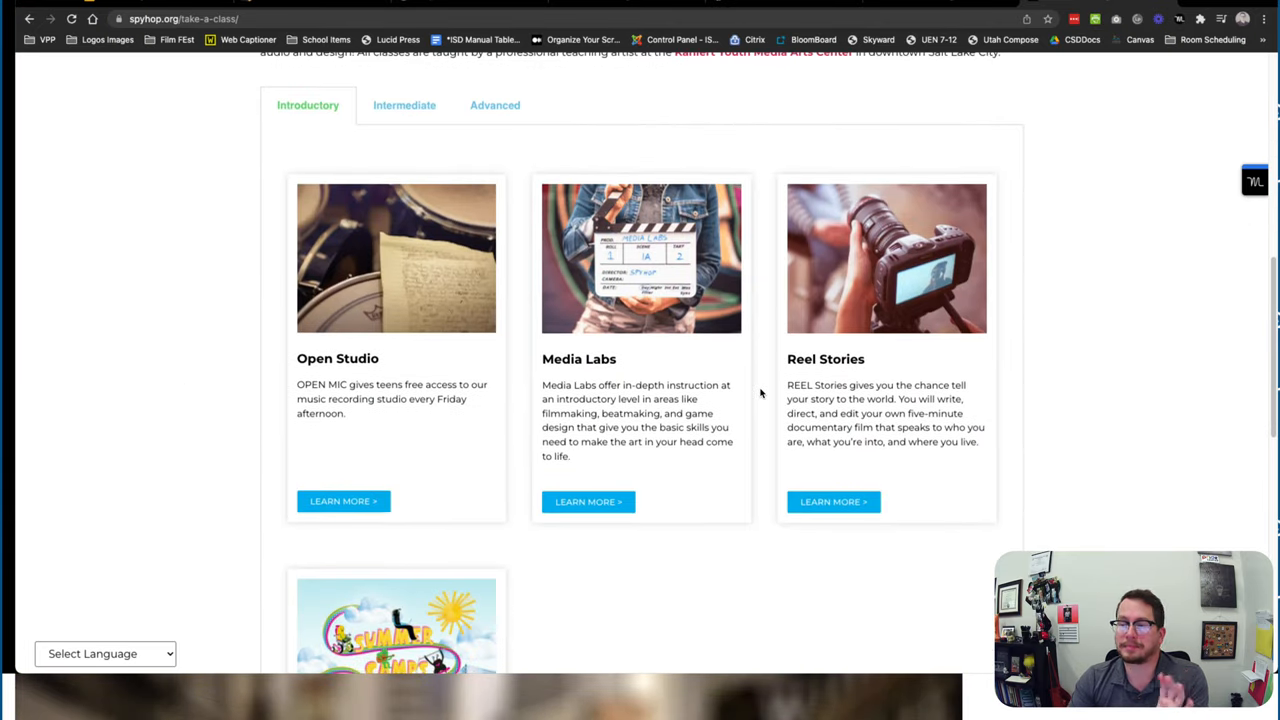
scroll("up", 3)
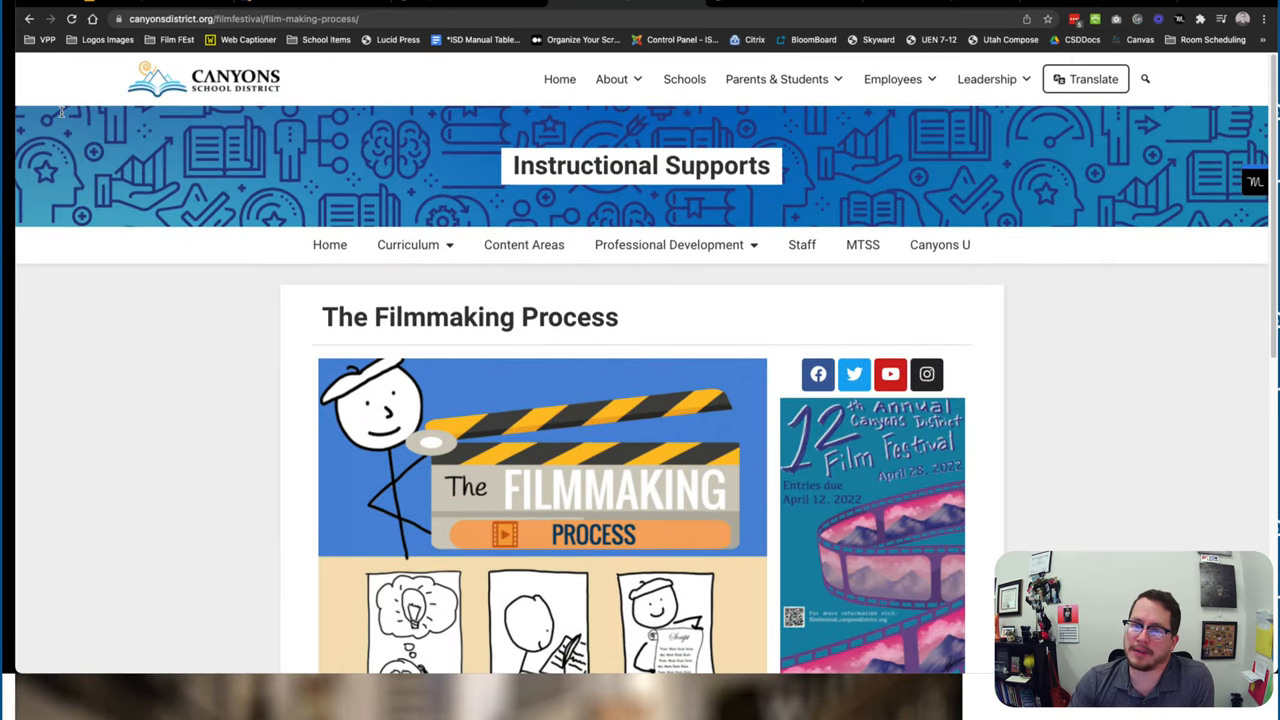
Go to the Annual Canyons District Film Festival page and look over its poster contest section
left_click(28, 18)
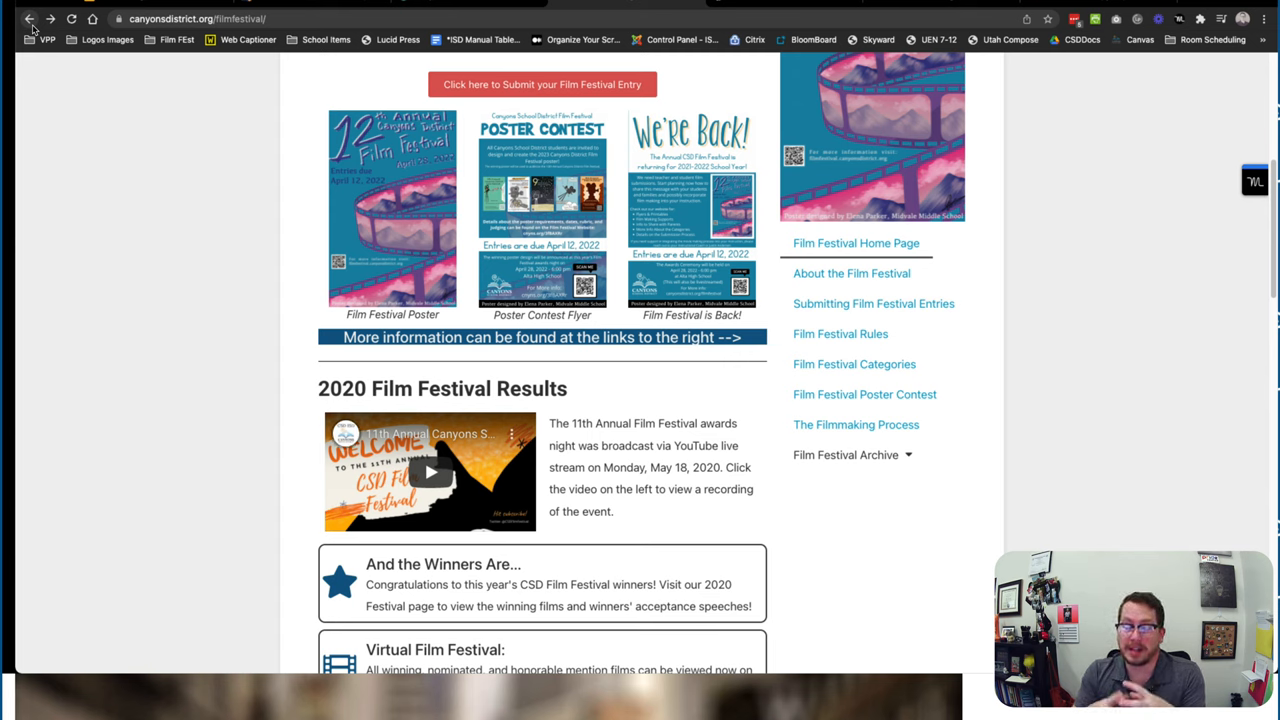
scroll("up", 3)
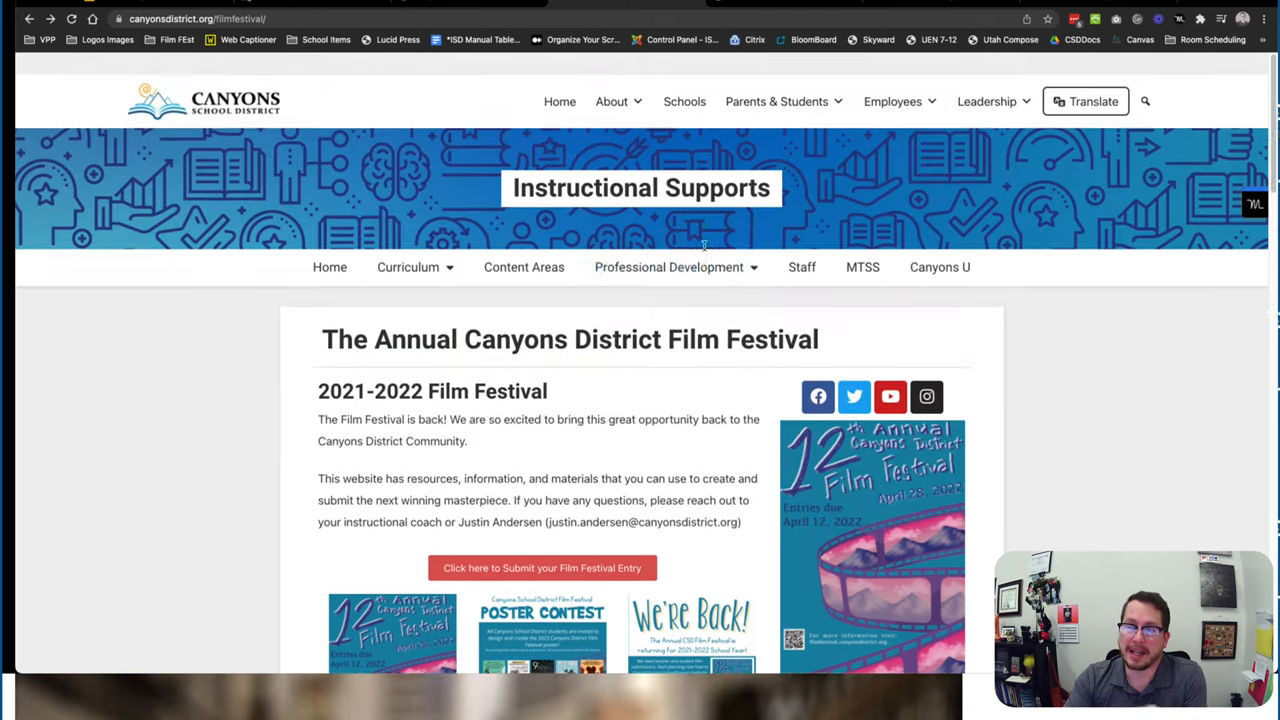
scroll("down", 3)
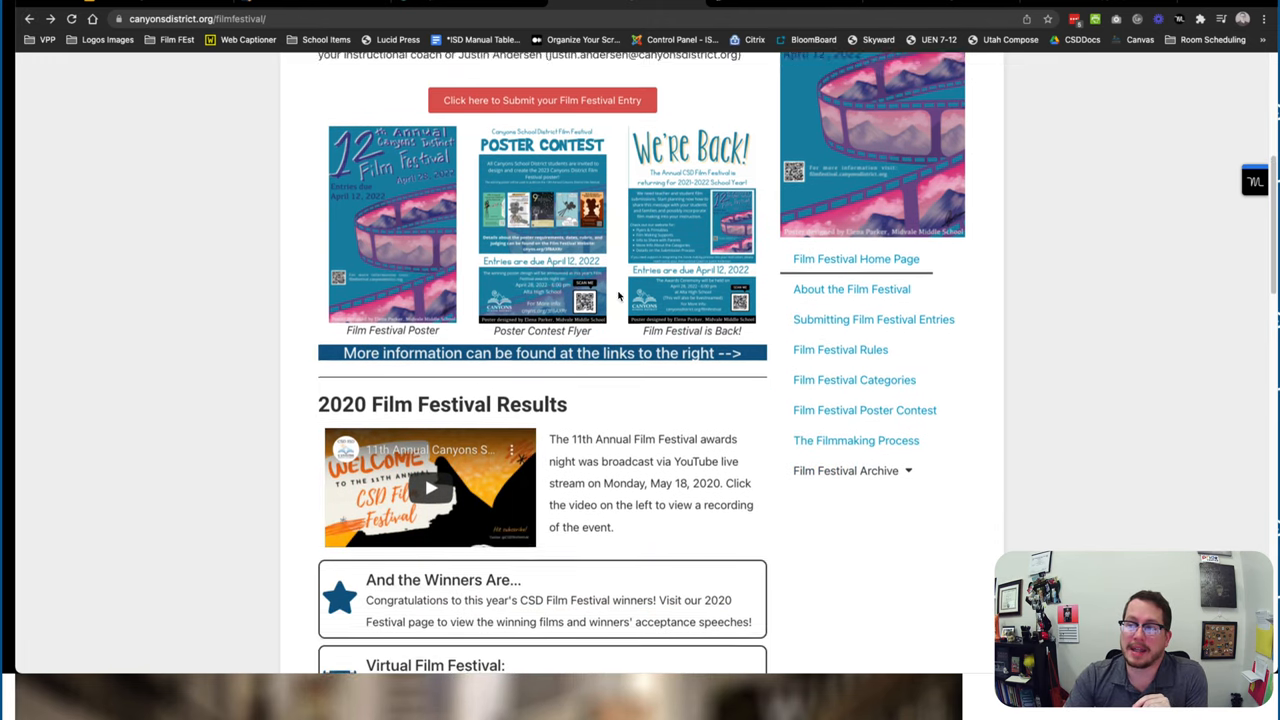
scroll("up", 3)
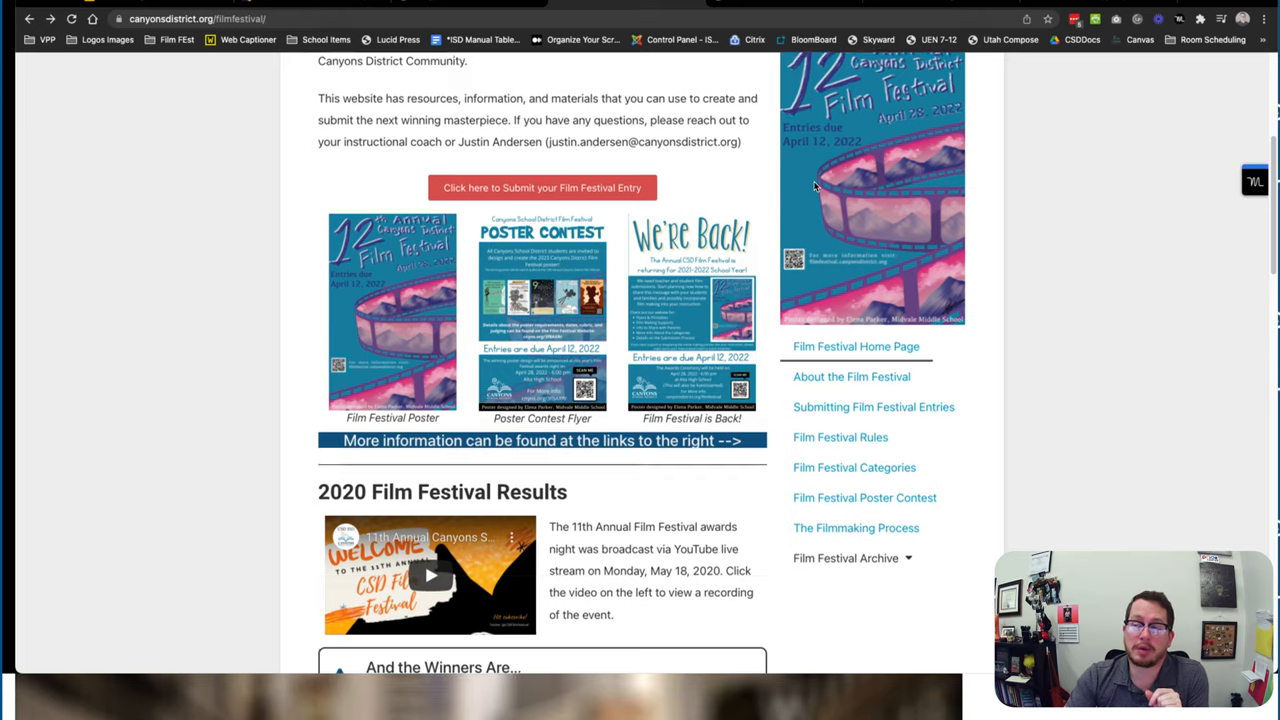
scroll("up", 3)
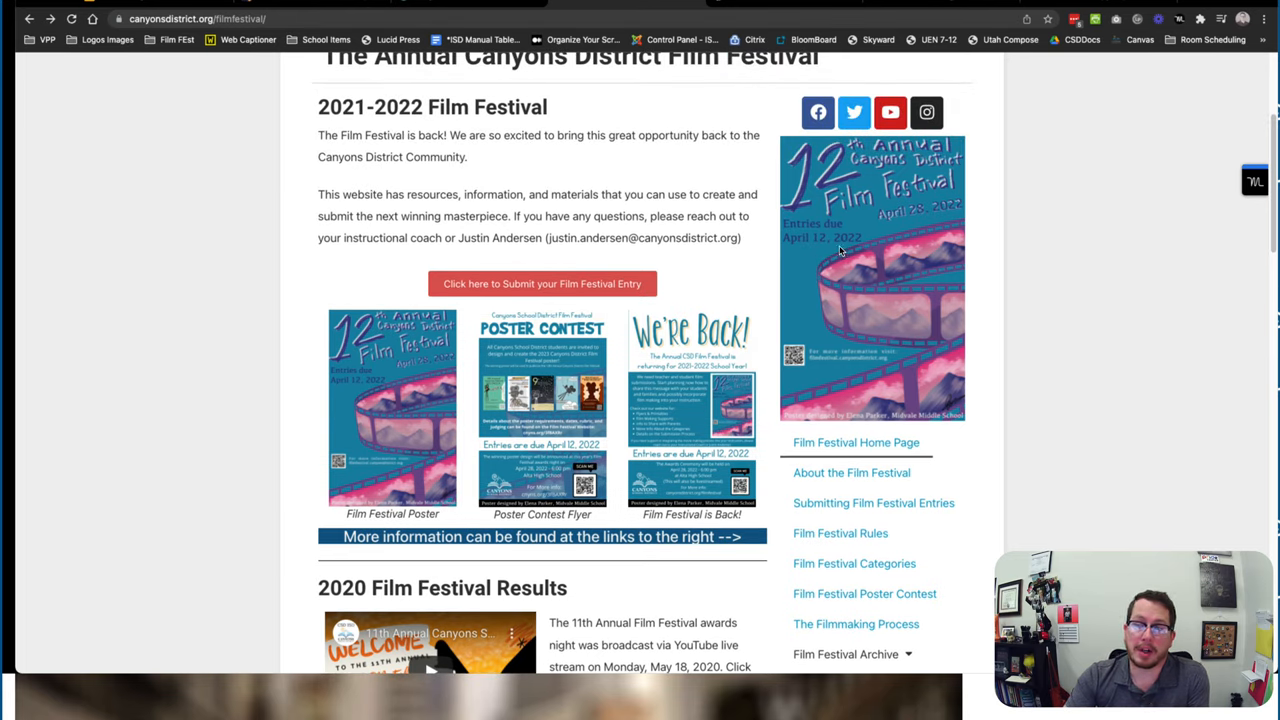
mouse_move(878, 222)
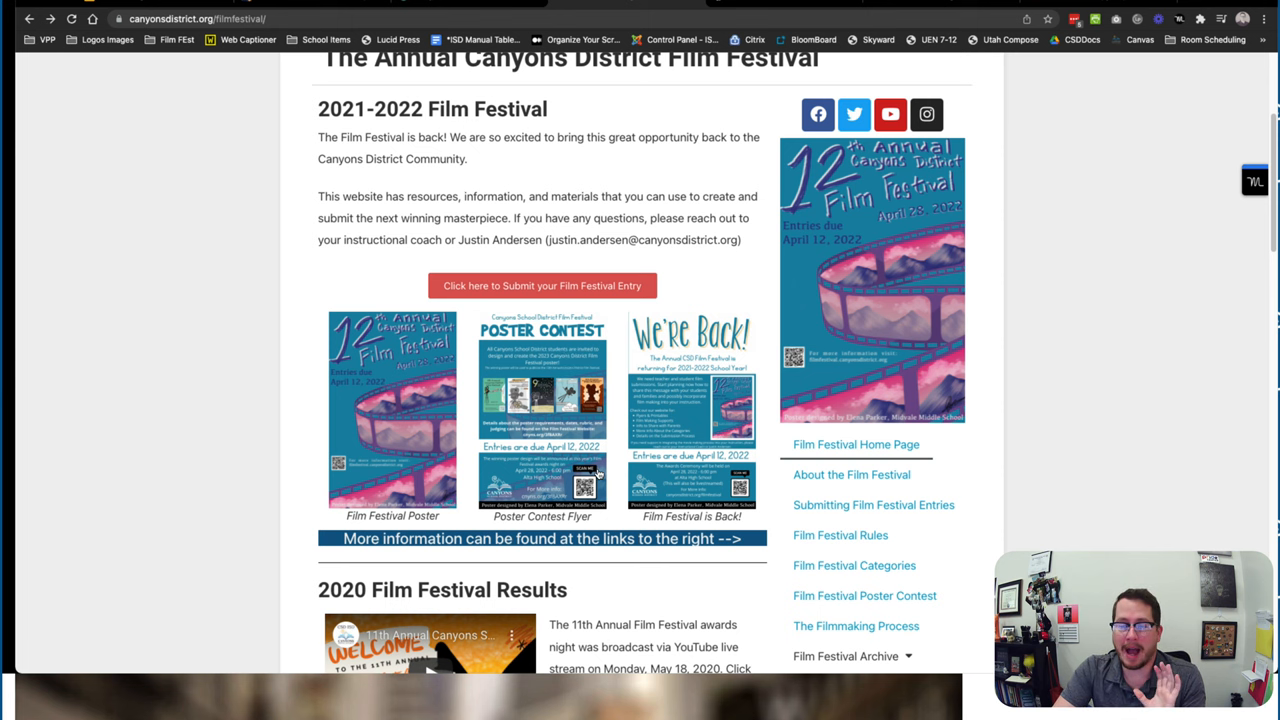
Review the 2020 festival results, then head to Film Festival Categories from the sidebar
scroll("down", 3)
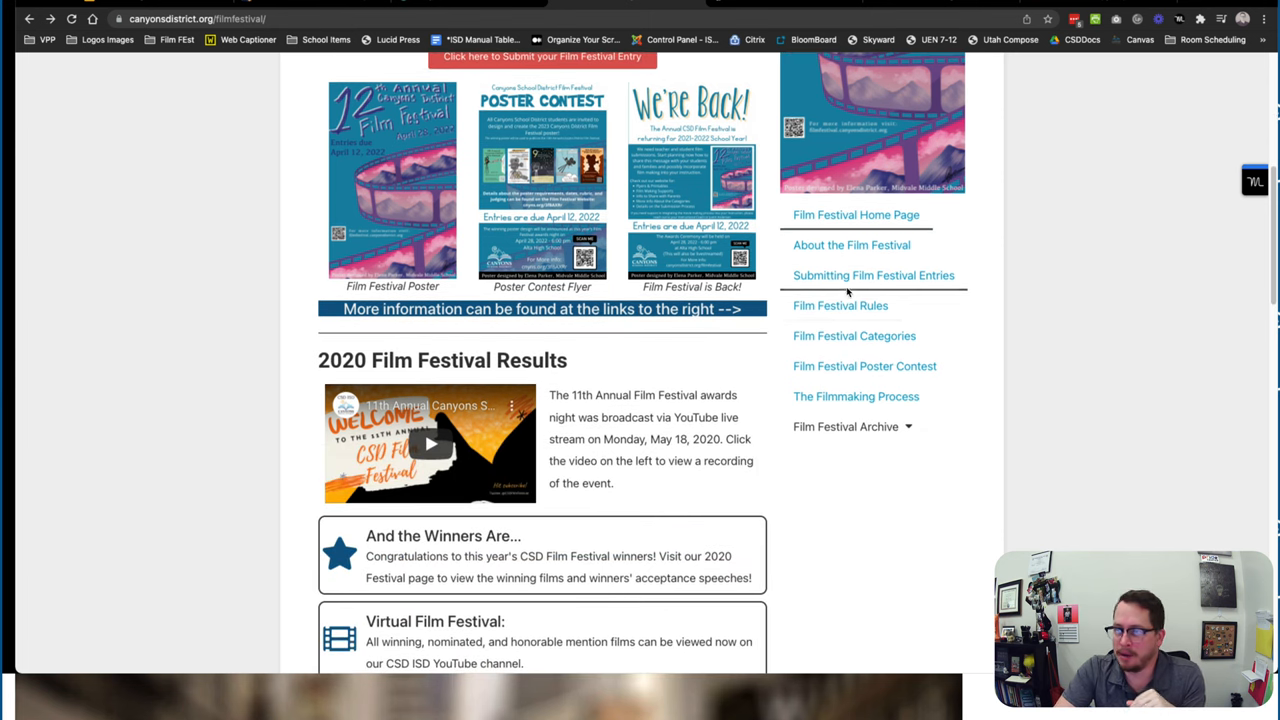
left_click(854, 336)
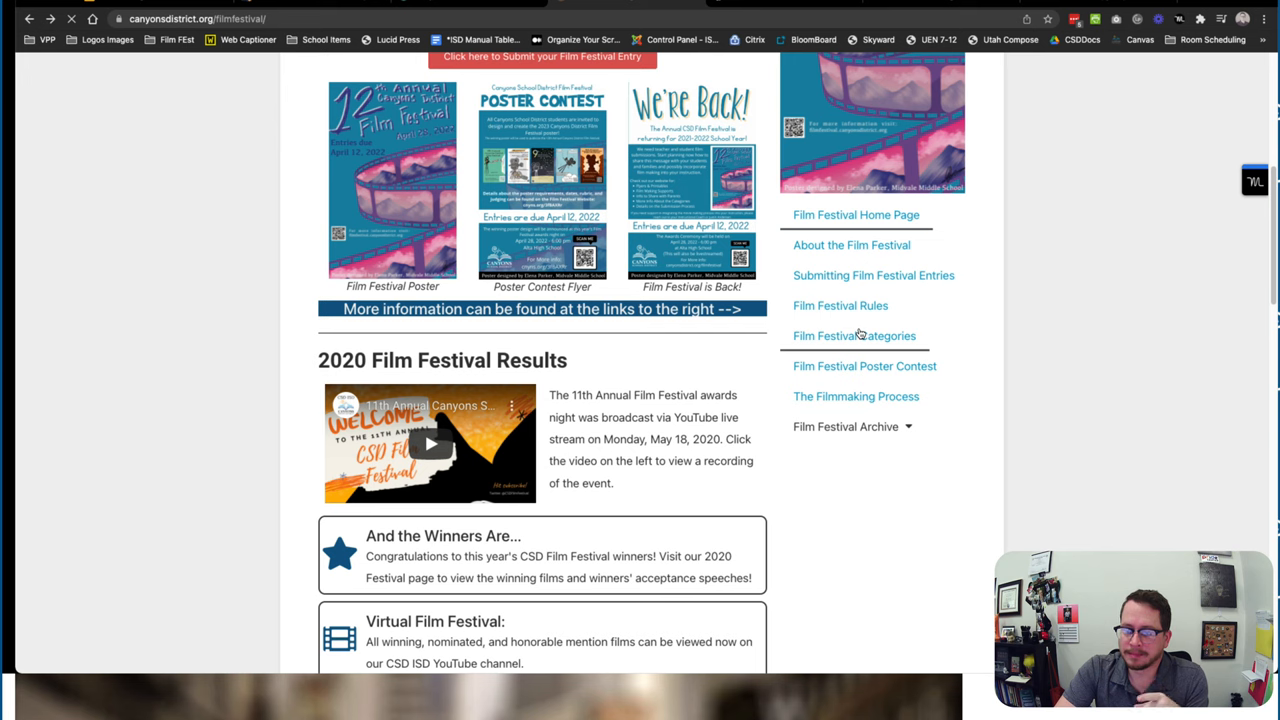
Load the Film Festival Categories page and read through the PSA scoring rubric document
left_click(854, 336)
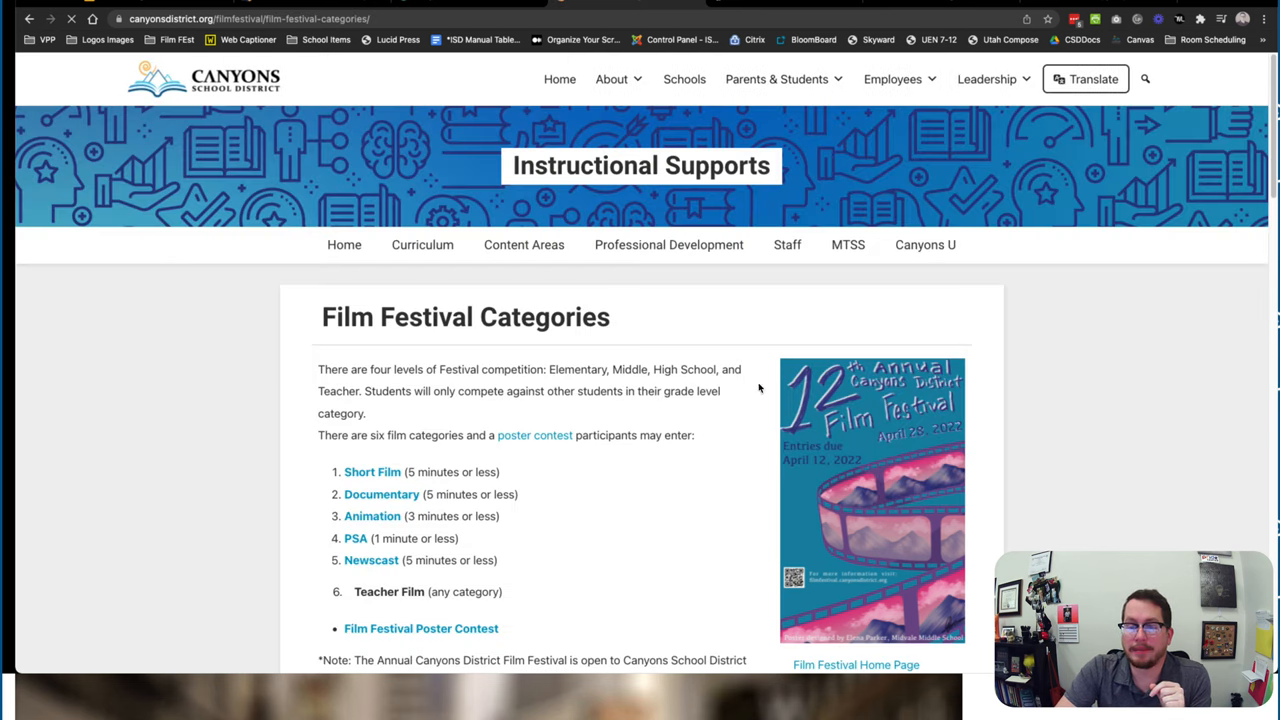
scroll("down", 3)
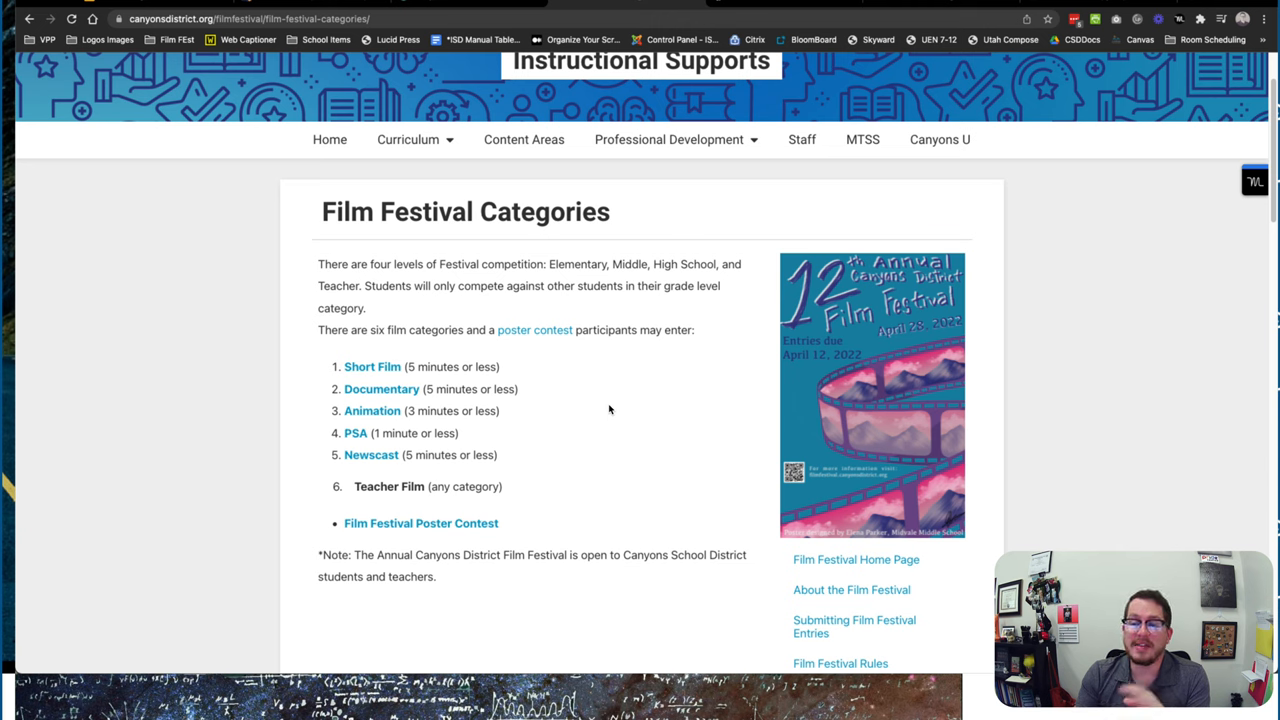
mouse_move(360, 422)
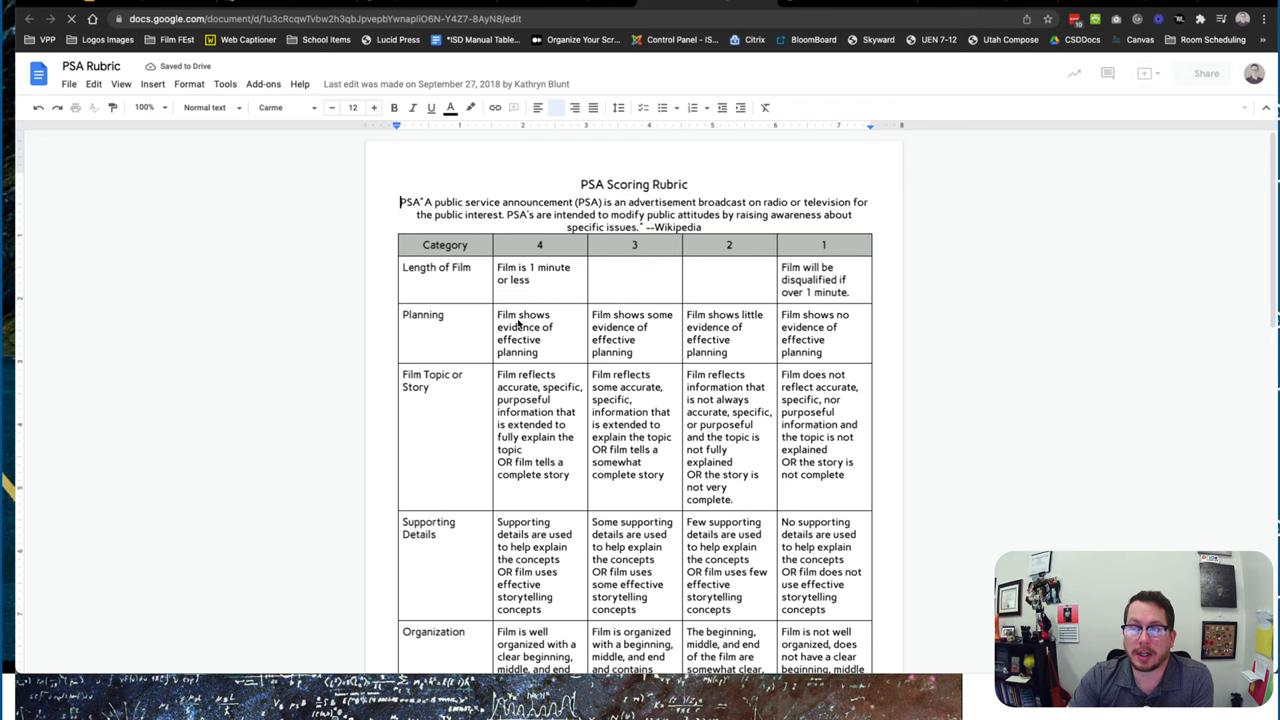
scroll("down", 3)
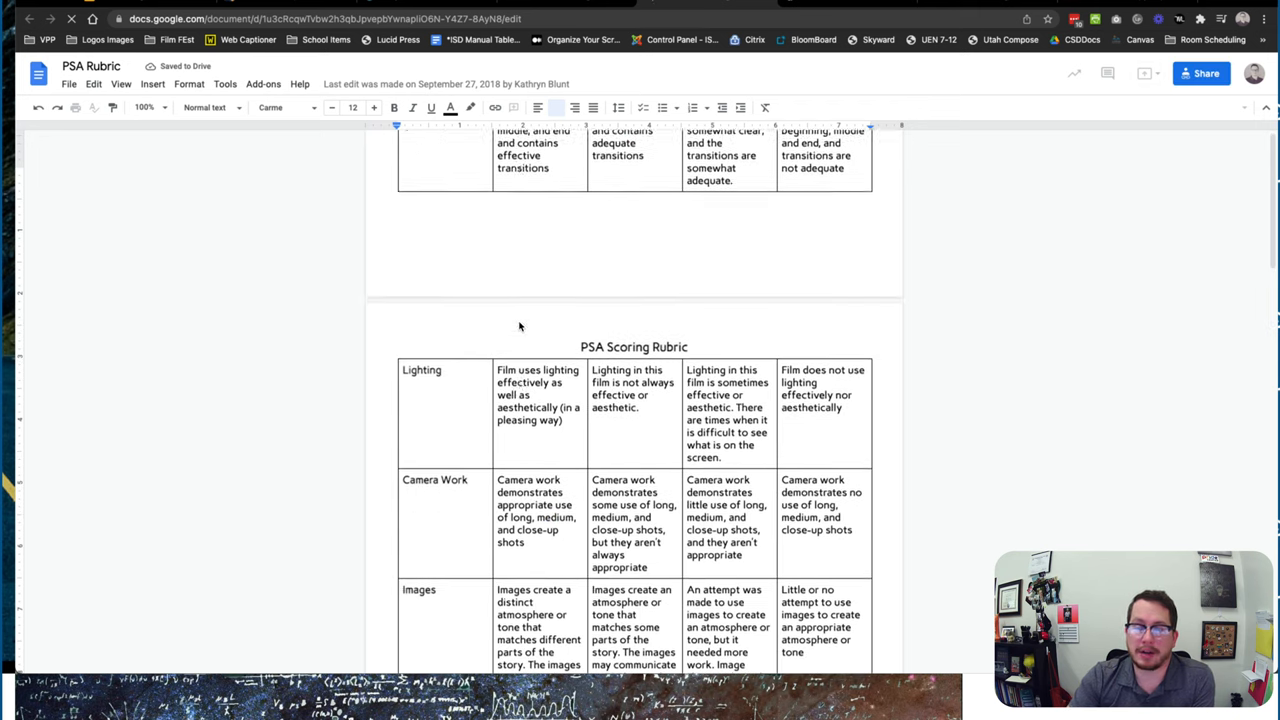
scroll("down", 3)
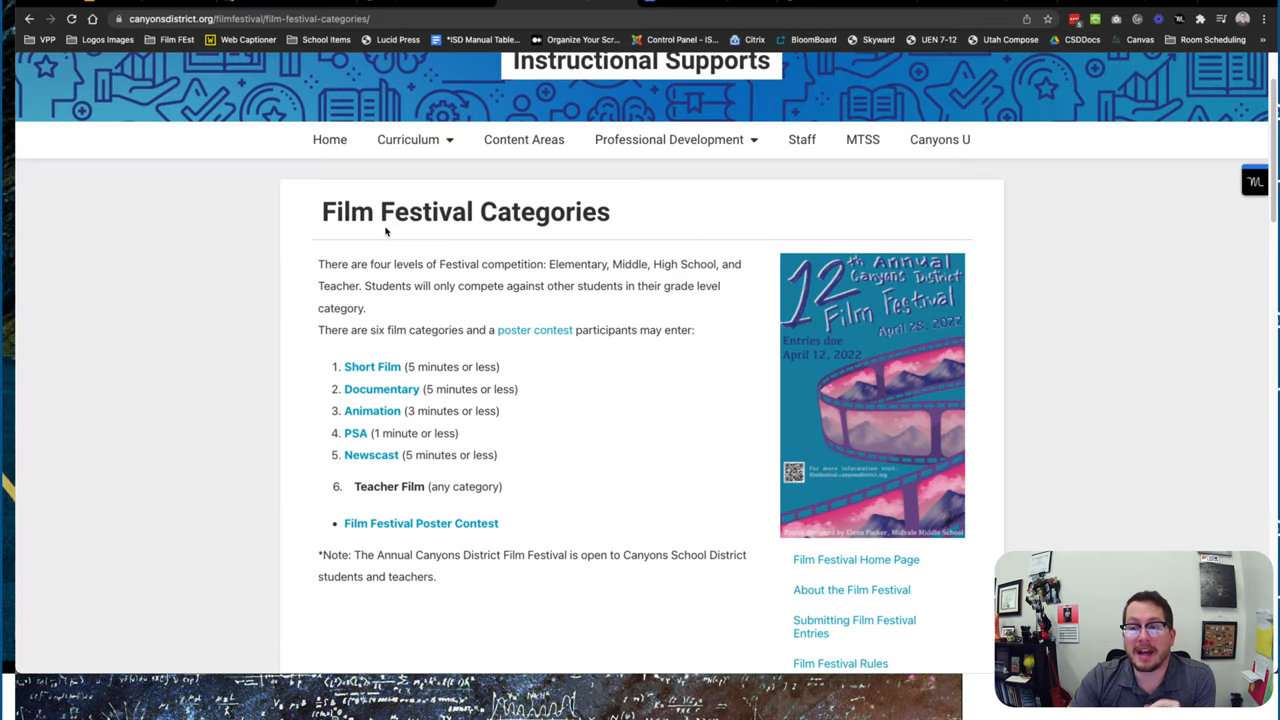
mouse_move(144, 8)
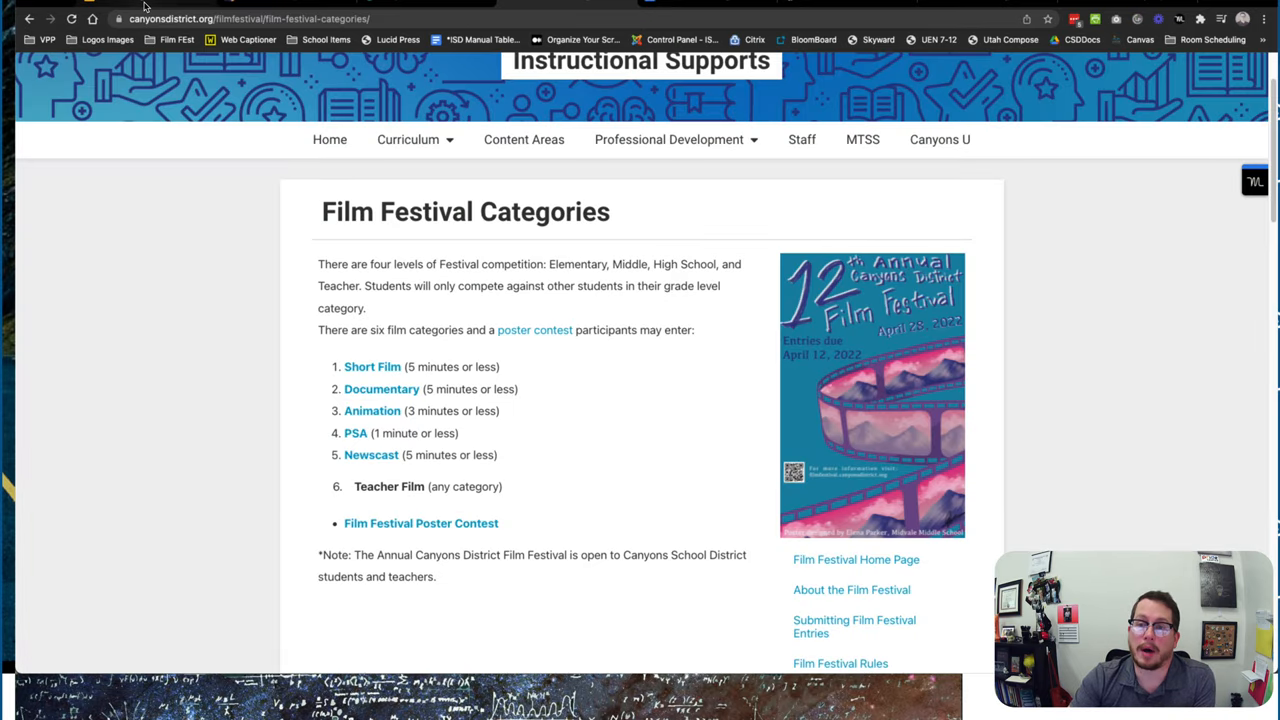